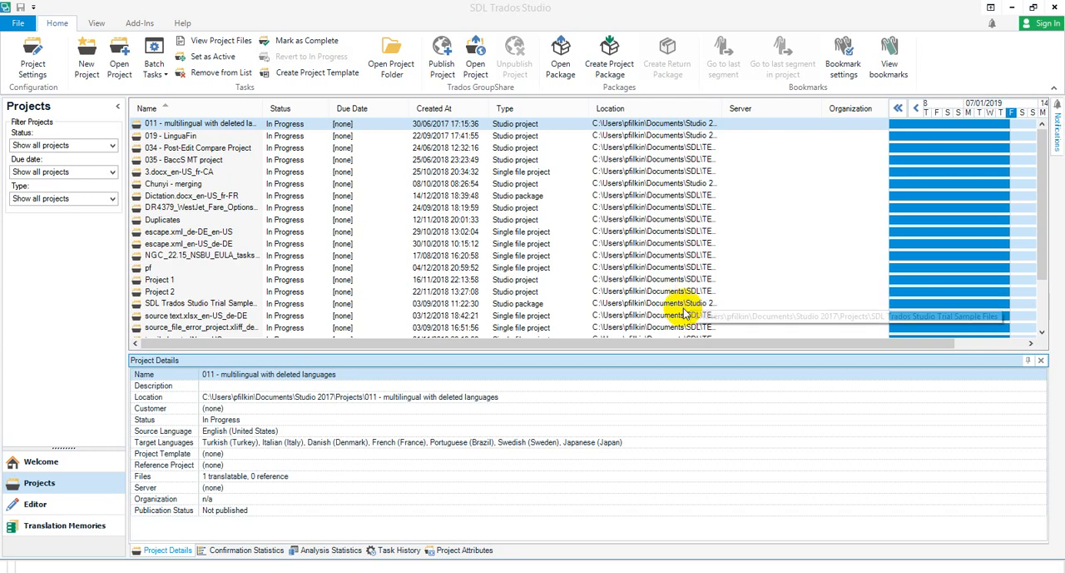
mouse_move(522, 280)
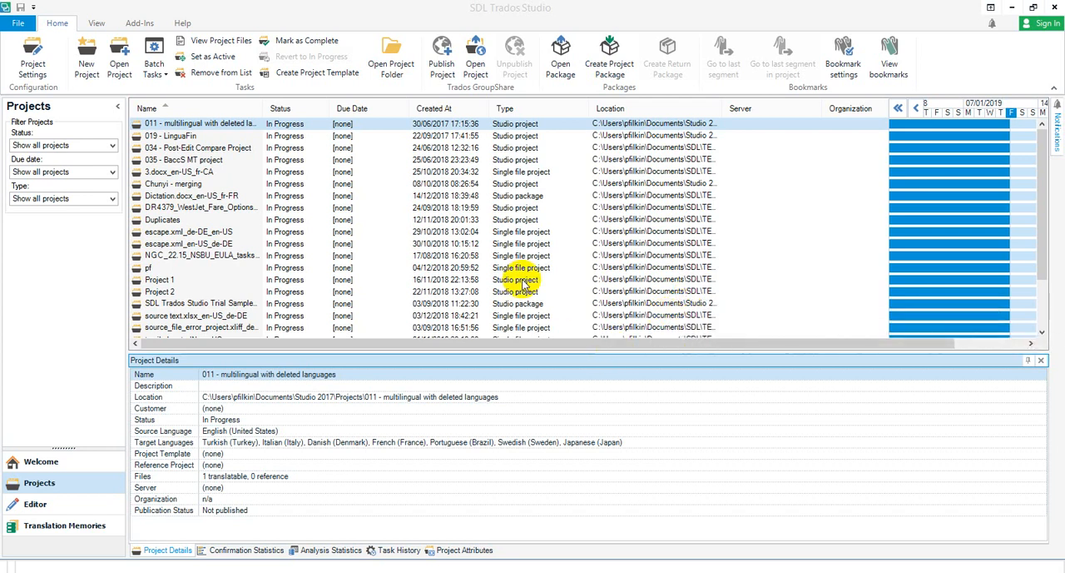
mouse_move(520, 303)
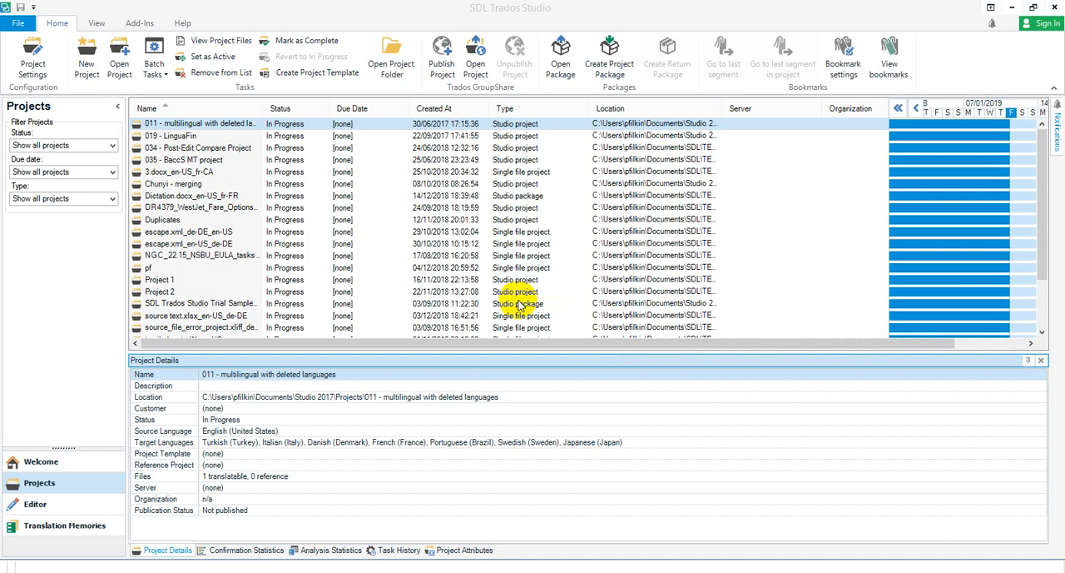
mouse_move(516, 184)
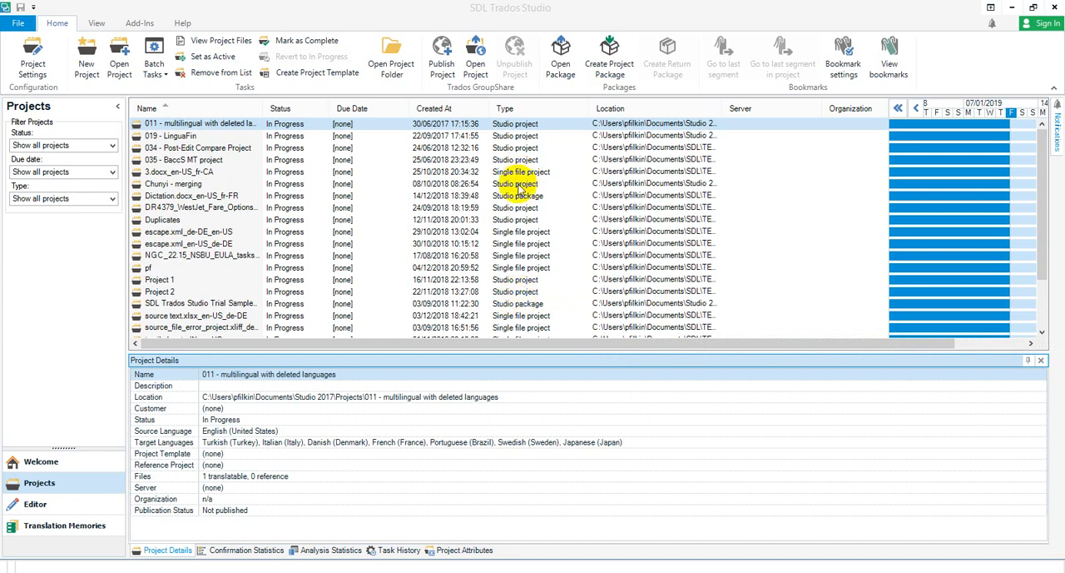
mouse_move(548, 155)
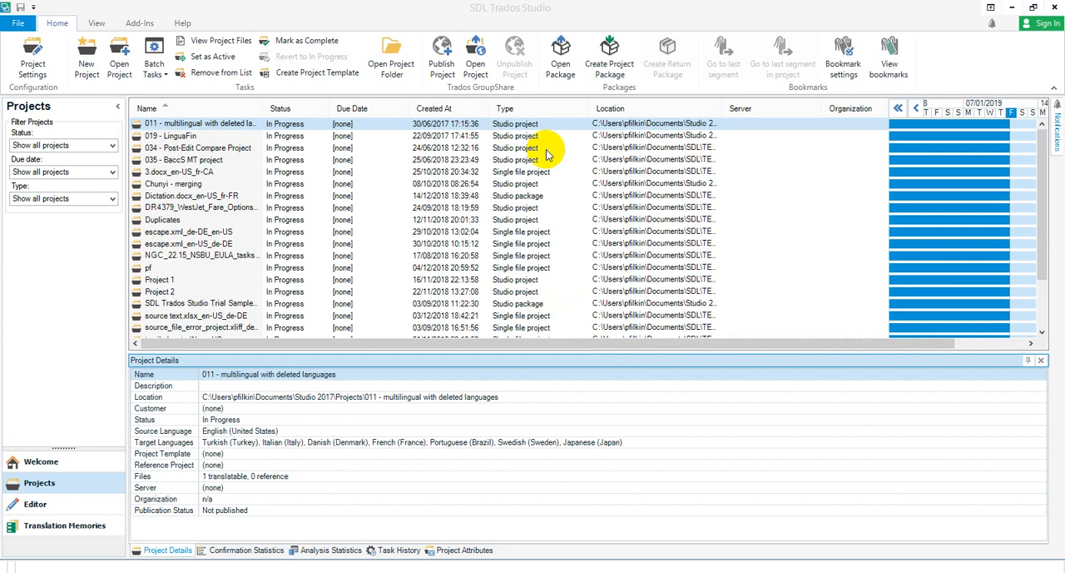
mouse_move(573, 160)
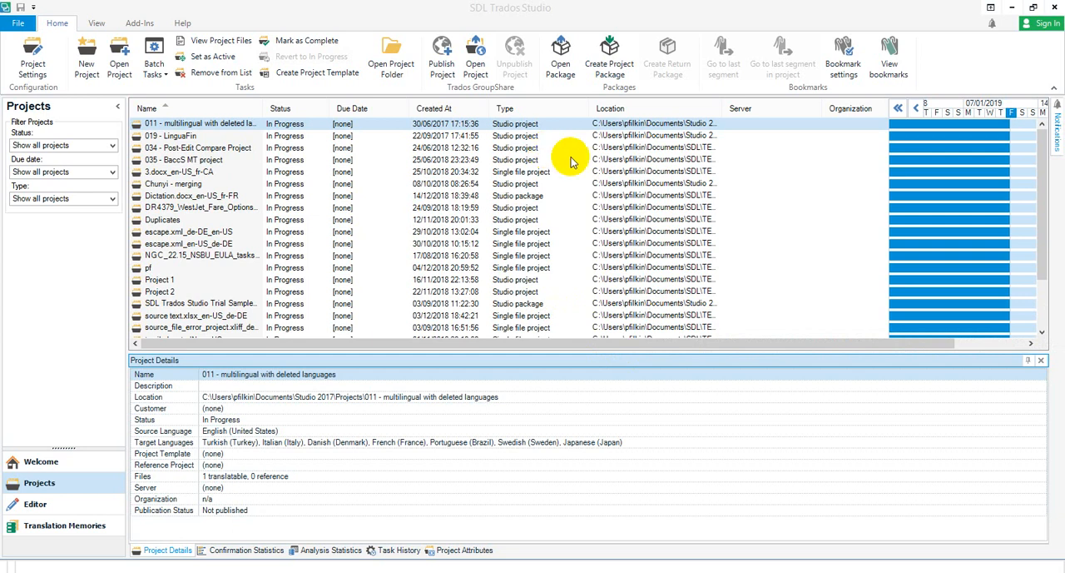
mouse_move(566, 178)
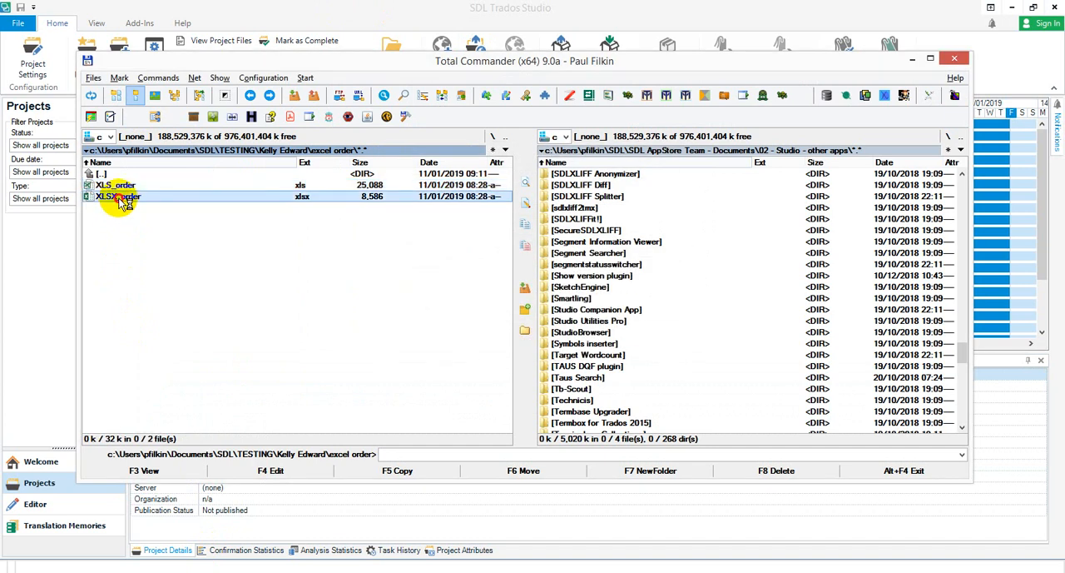
Inspect cells A1, B1 and B3 of the XLSX_order workbook, then close it
double_click(118, 195)
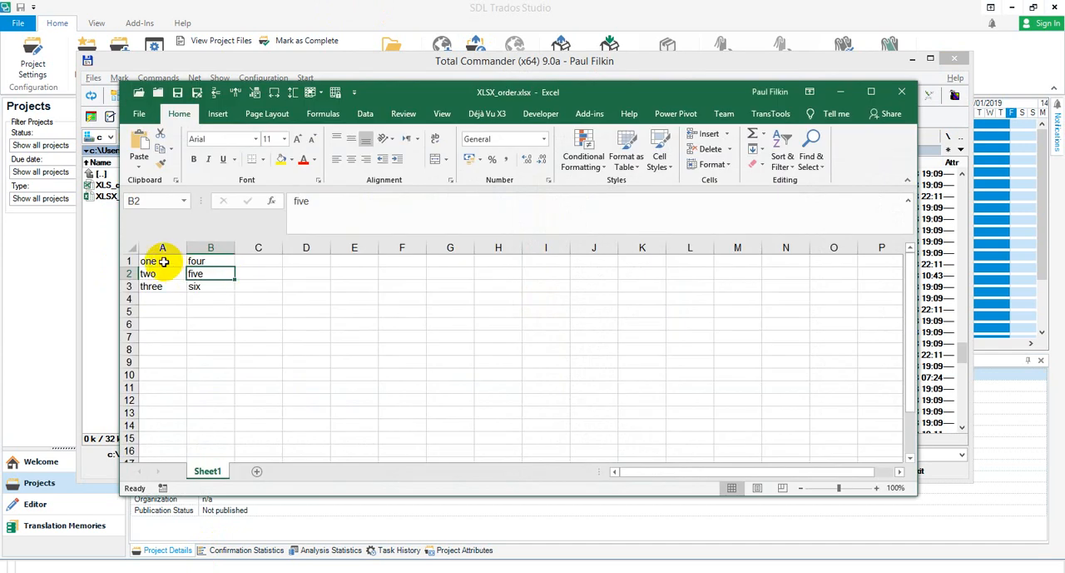
left_click(163, 260)
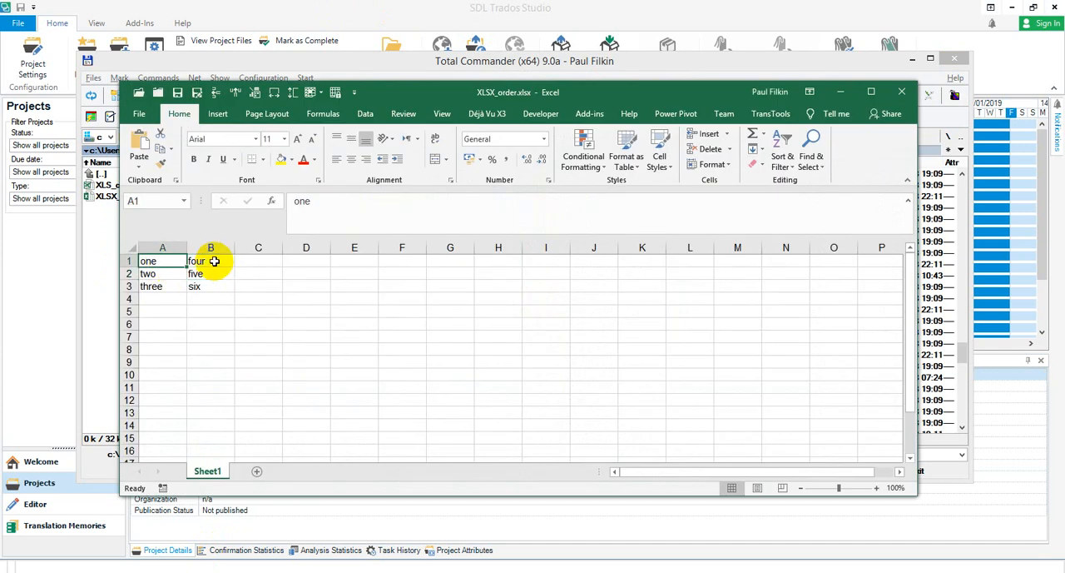
left_click(210, 260)
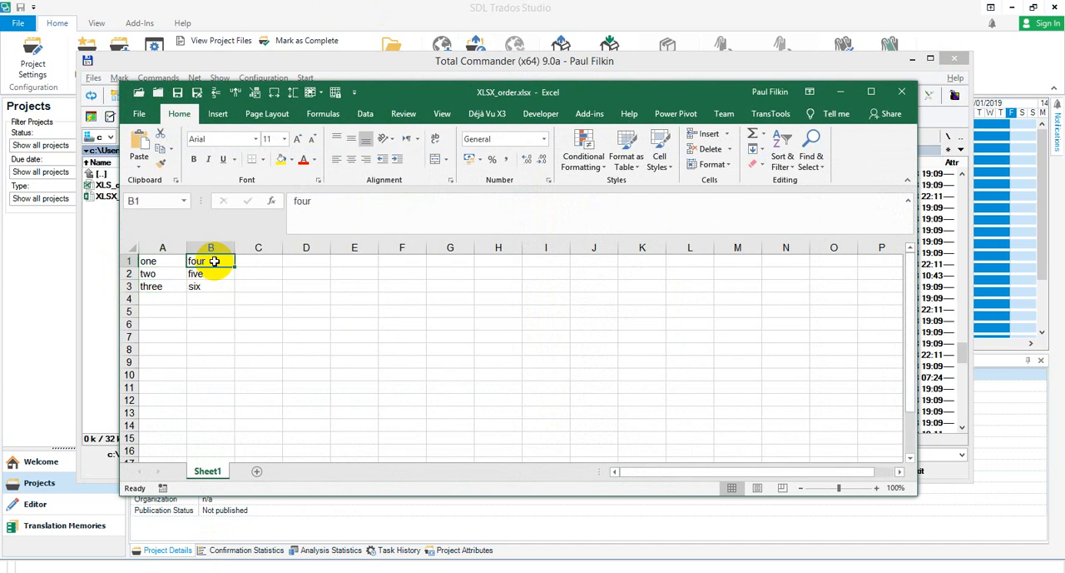
left_click(210, 285)
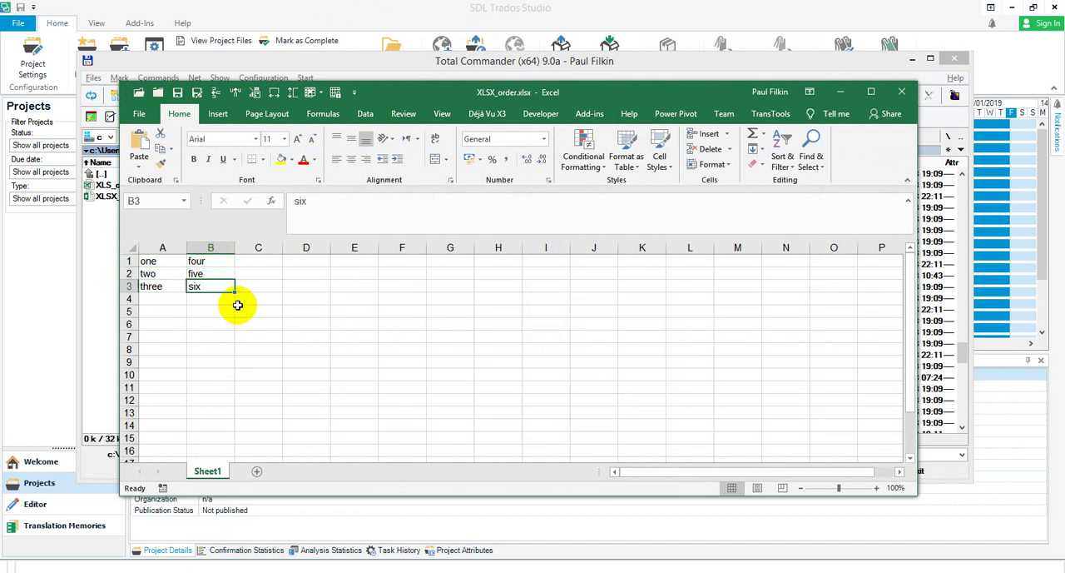
mouse_move(169, 285)
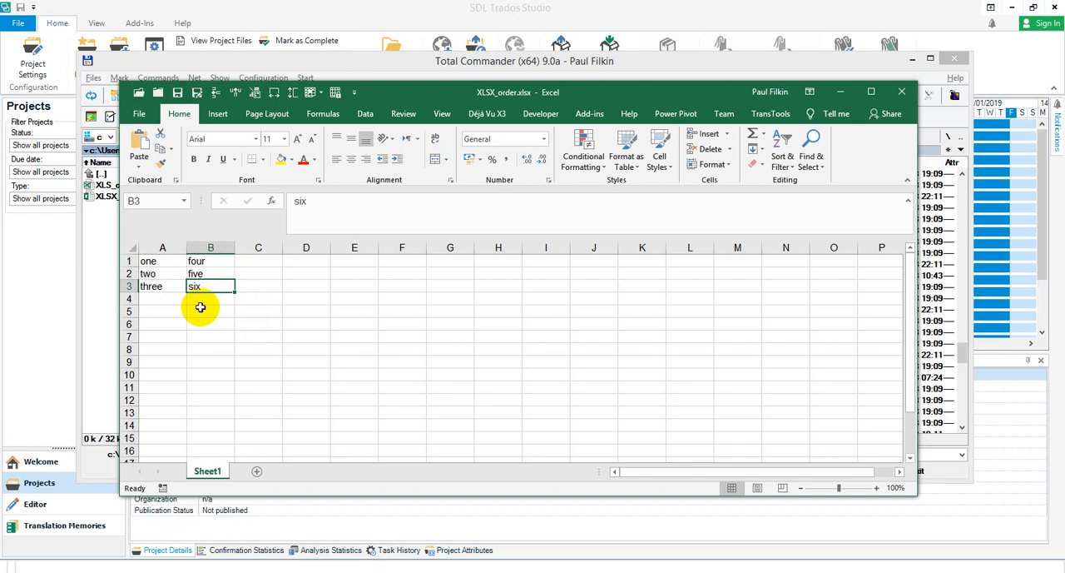
mouse_move(901, 92)
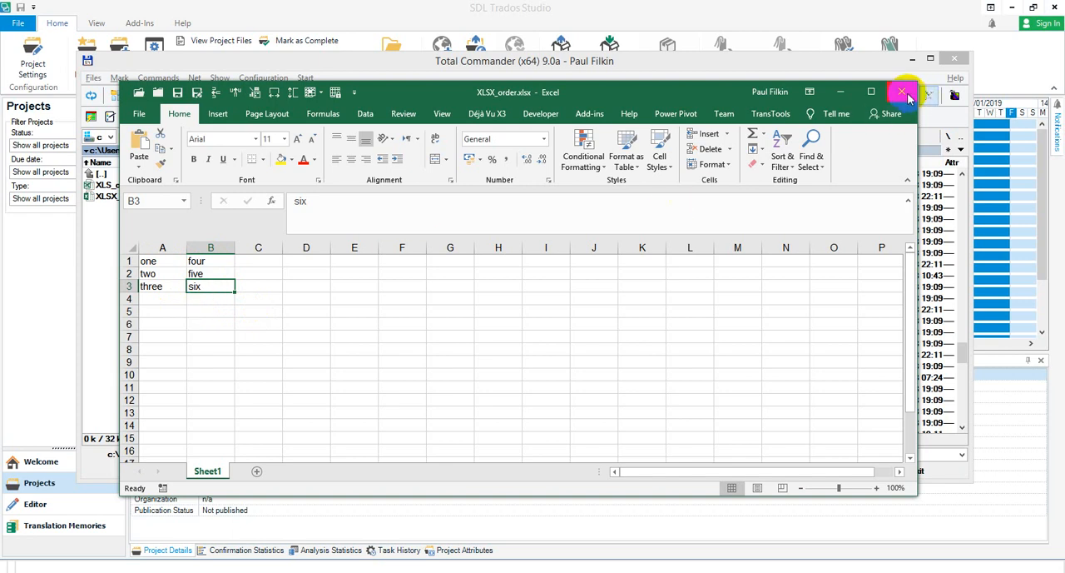
left_click(901, 91)
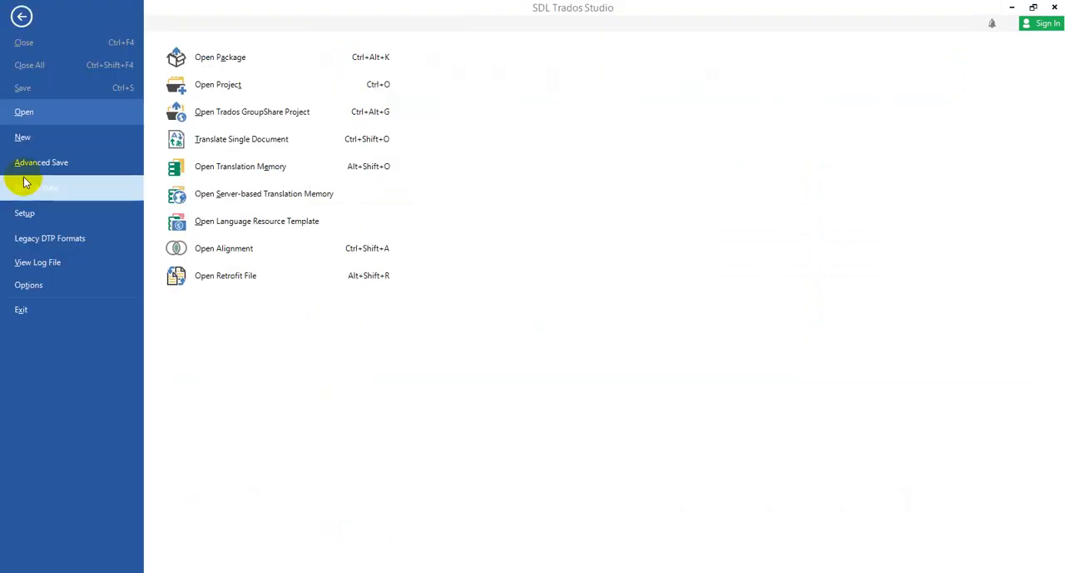
Reset all file types to their default settings in the program options, confirming the prompt
left_click(29, 285)
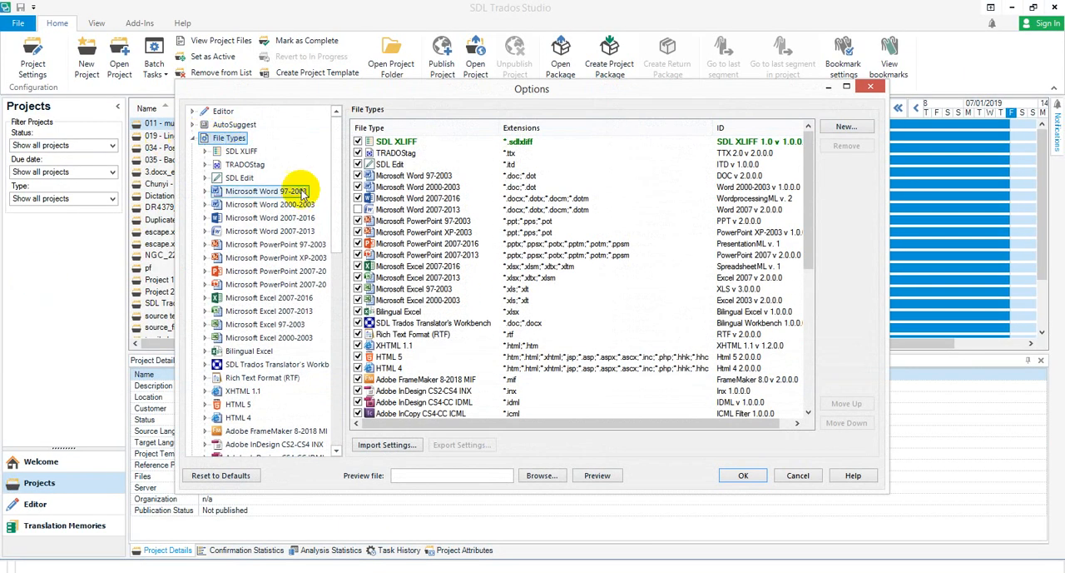
left_click(221, 475)
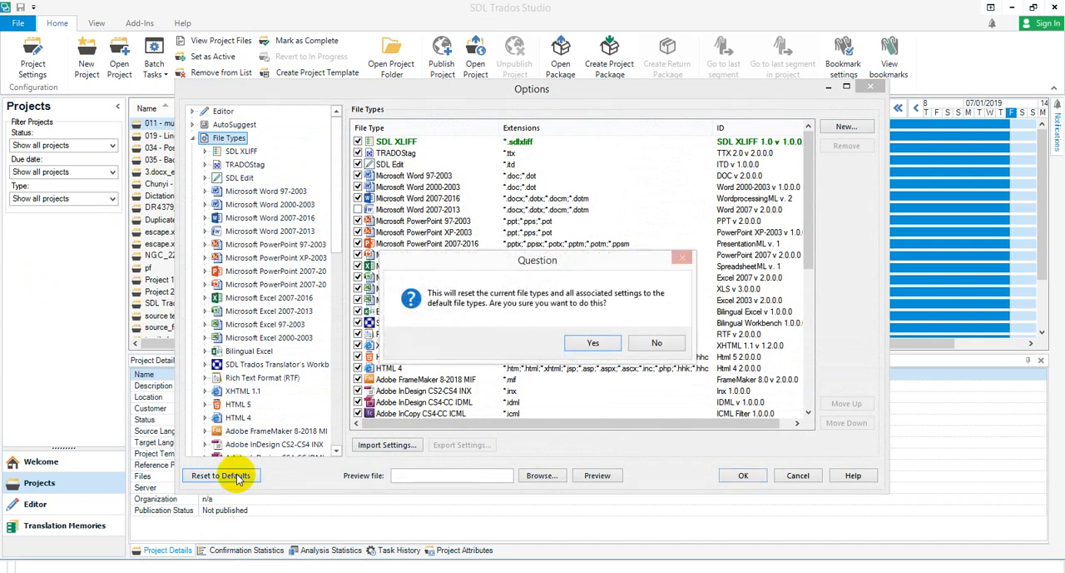
left_click(593, 343)
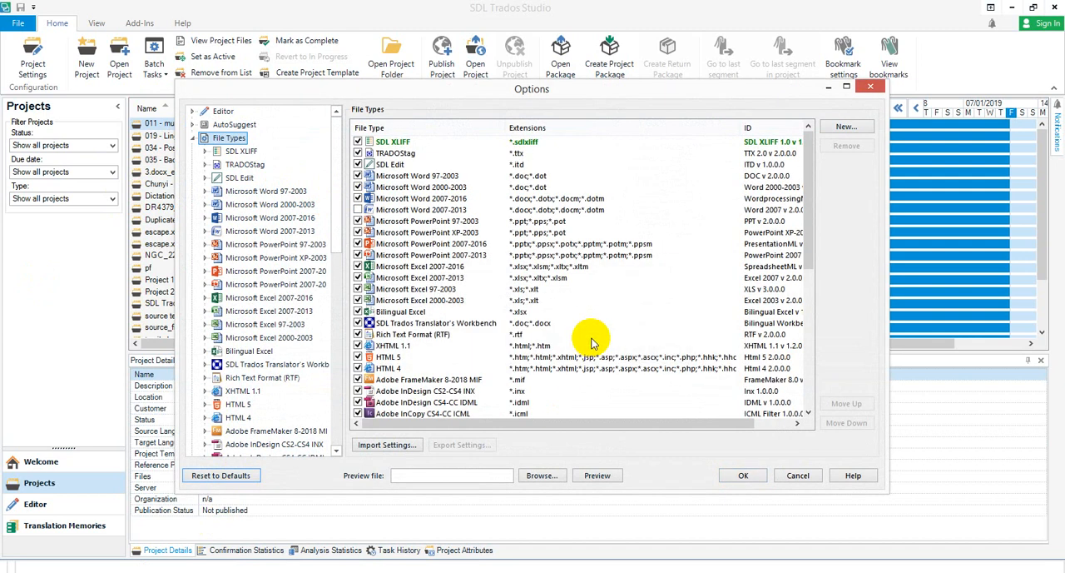
mouse_move(395, 271)
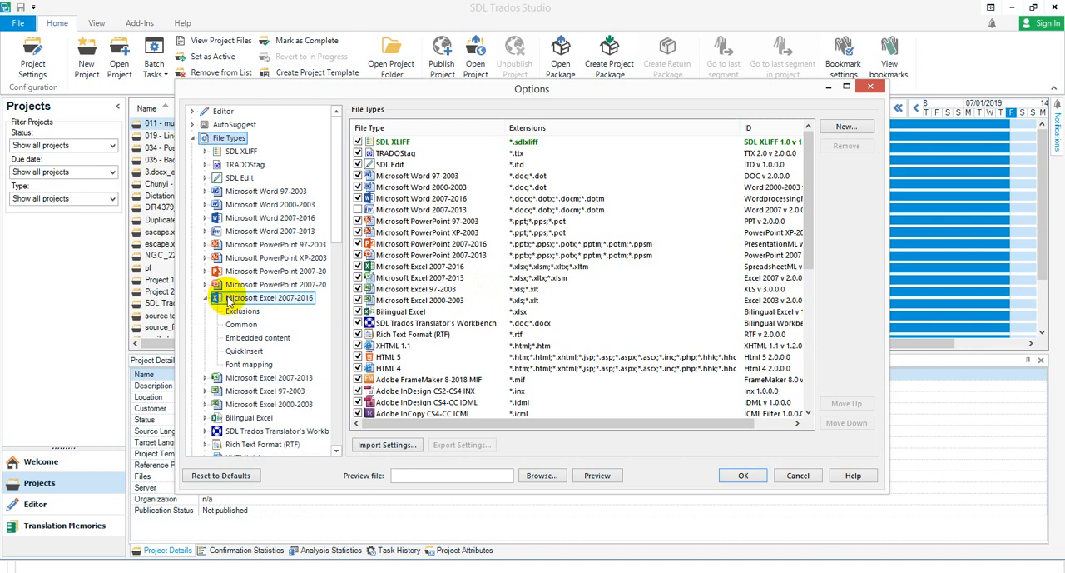
Toggle 'Read content ordered by column' on and off in Excel 2007-2016 Common settings, leaving it unchecked
left_click(241, 323)
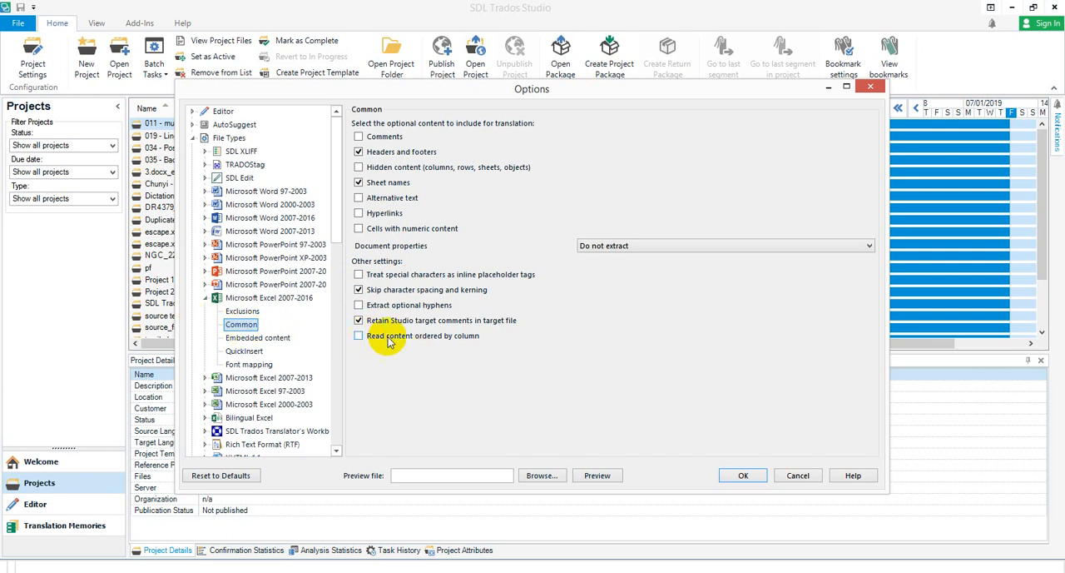
left_click(358, 335)
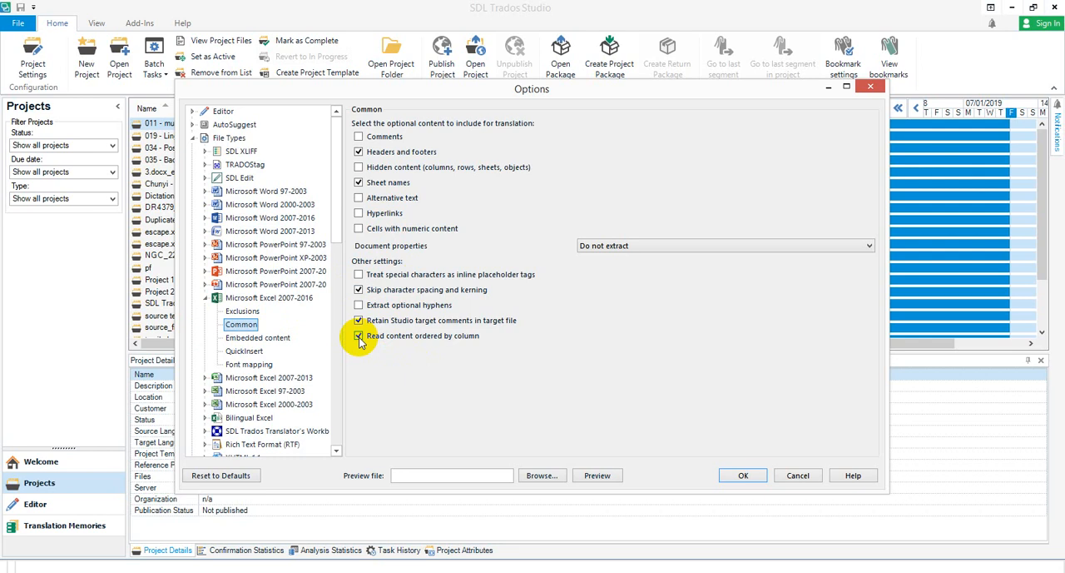
left_click(359, 336)
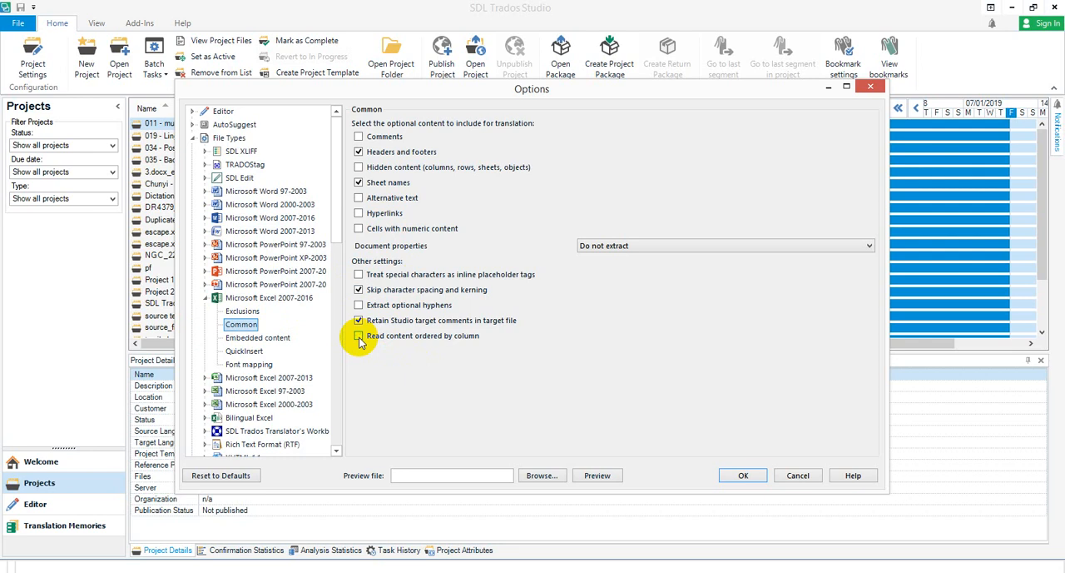
left_click(358, 335)
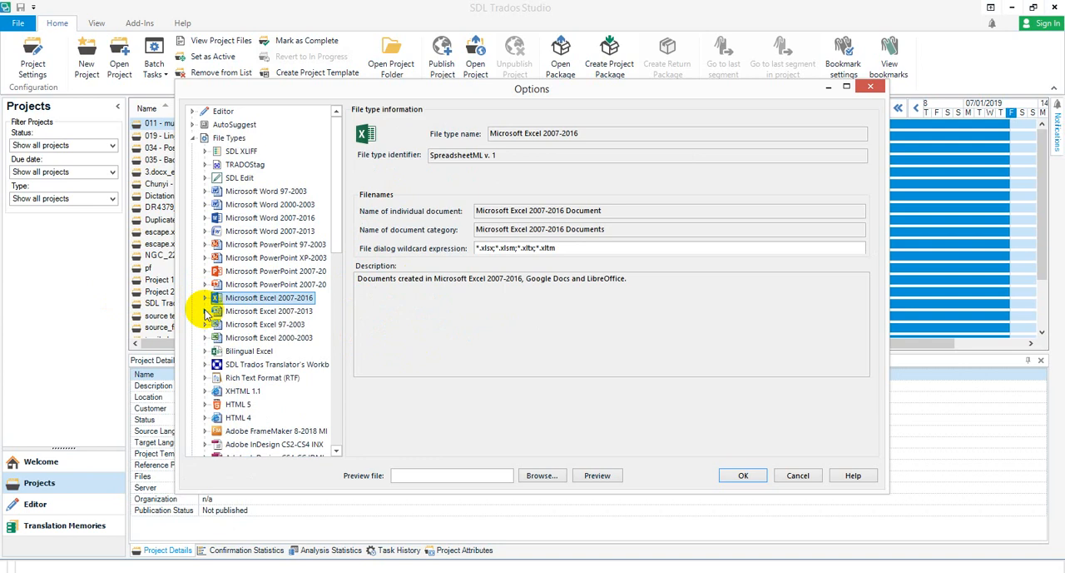
Expand Excel 2007-2013 and list the 'Cells and shapes on worksheets' ordering choices
left_click(205, 310)
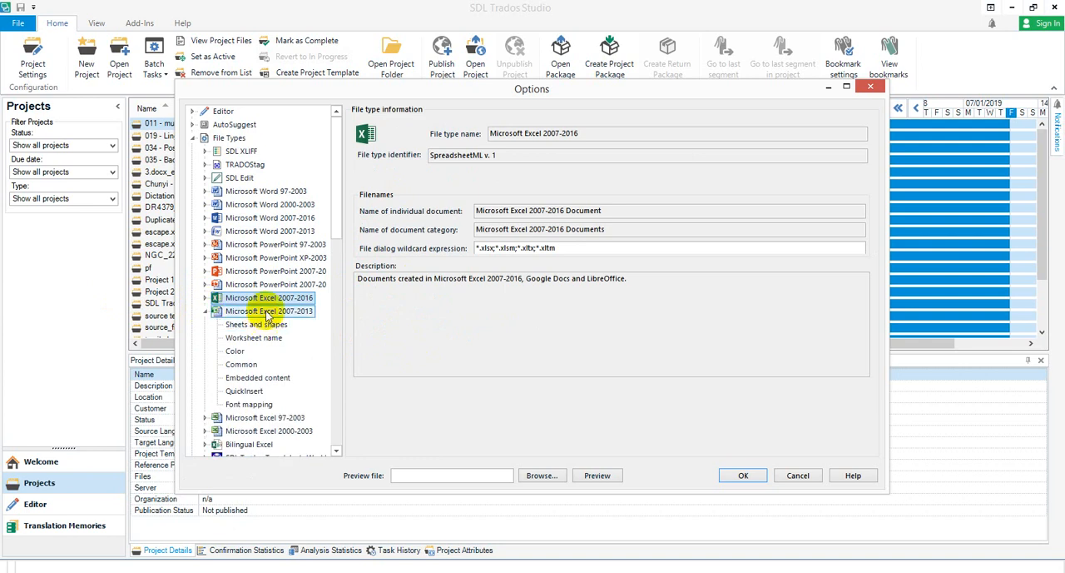
left_click(256, 324)
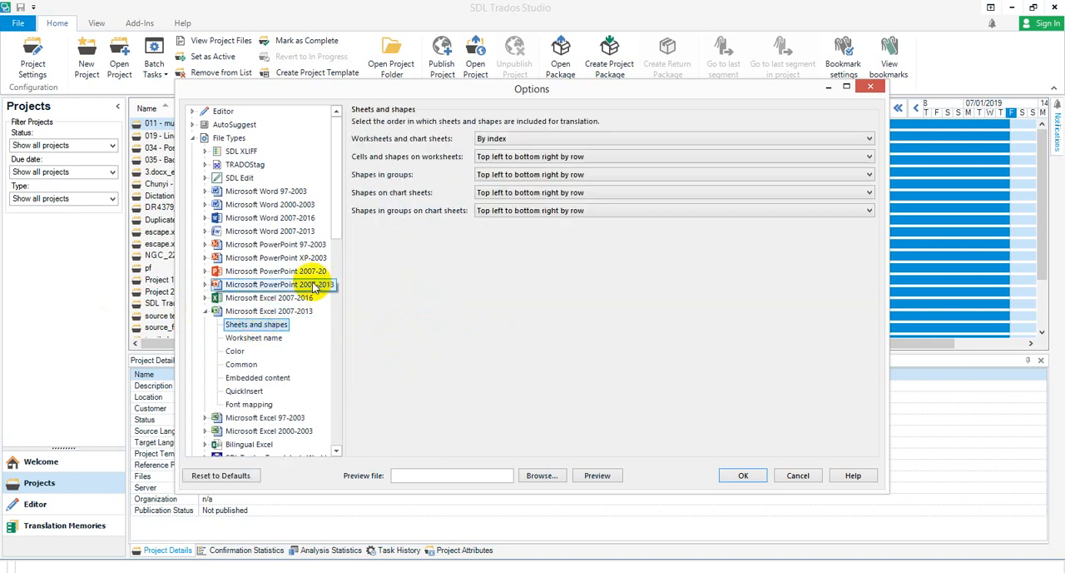
mouse_move(250, 363)
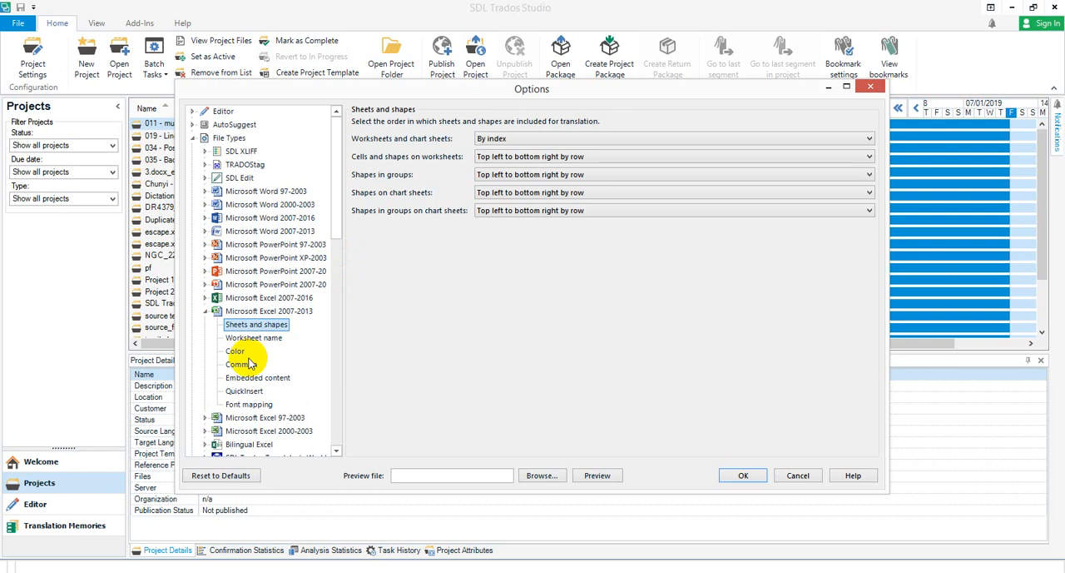
left_click(242, 364)
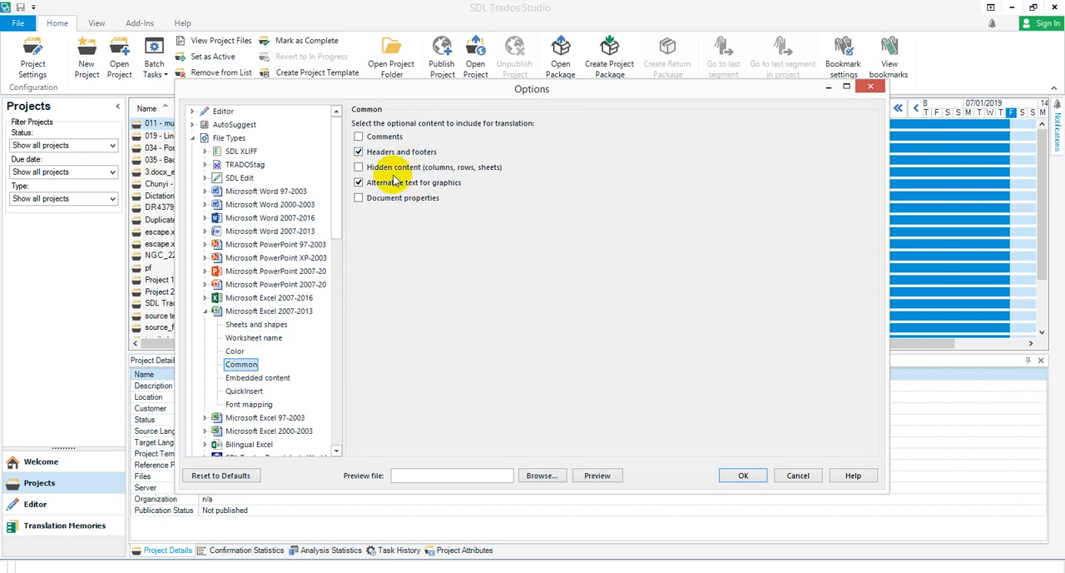
left_click(256, 323)
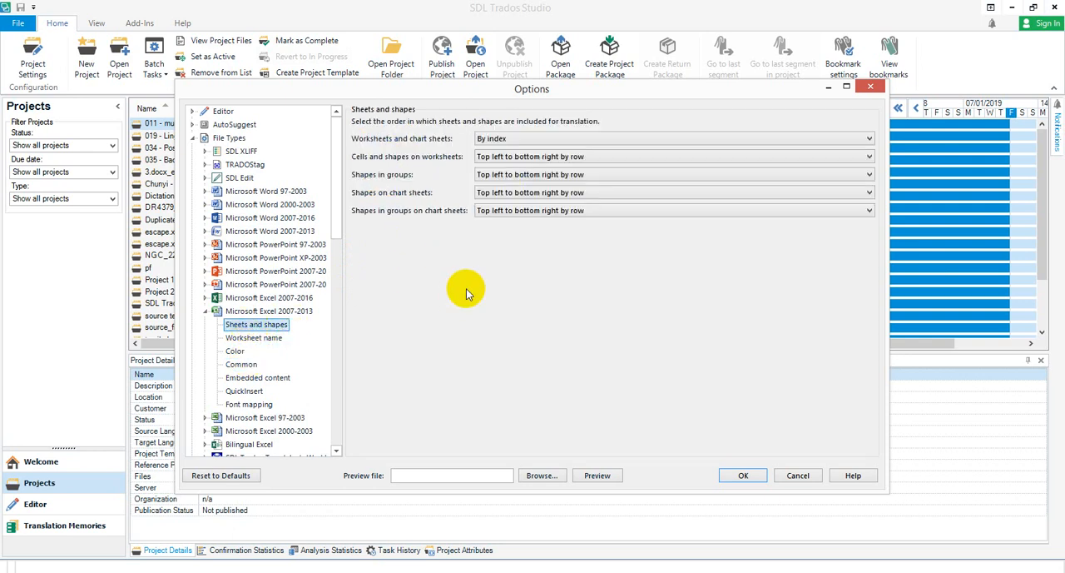
left_click(869, 156)
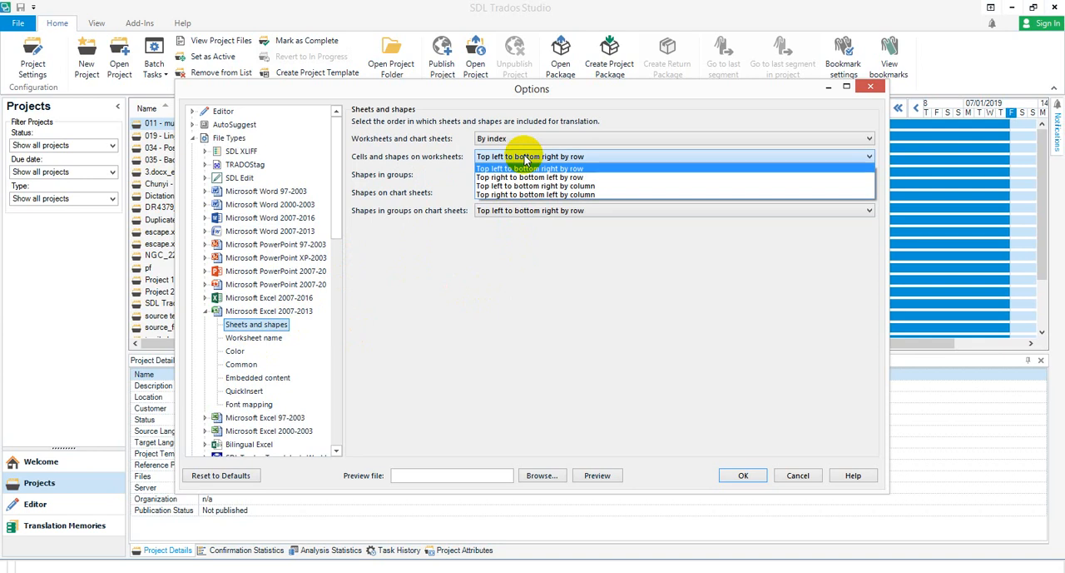
mouse_move(506, 173)
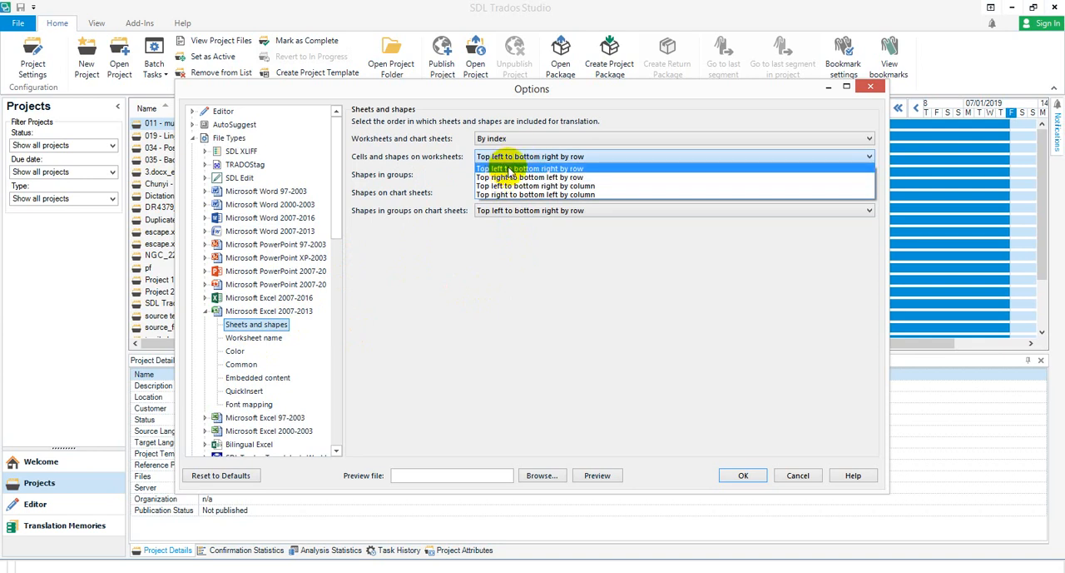
mouse_move(537, 177)
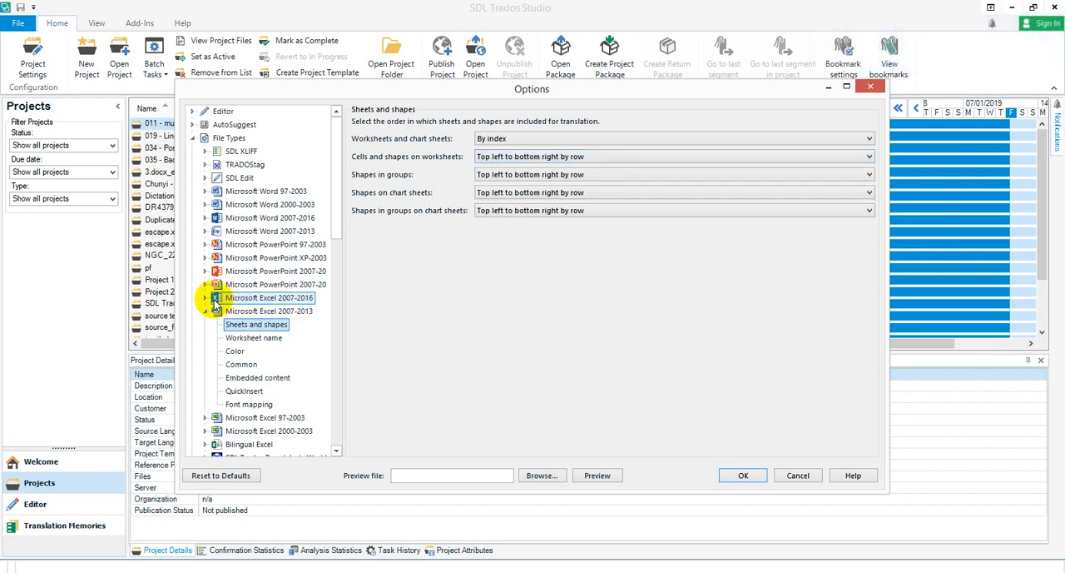
left_click(206, 297)
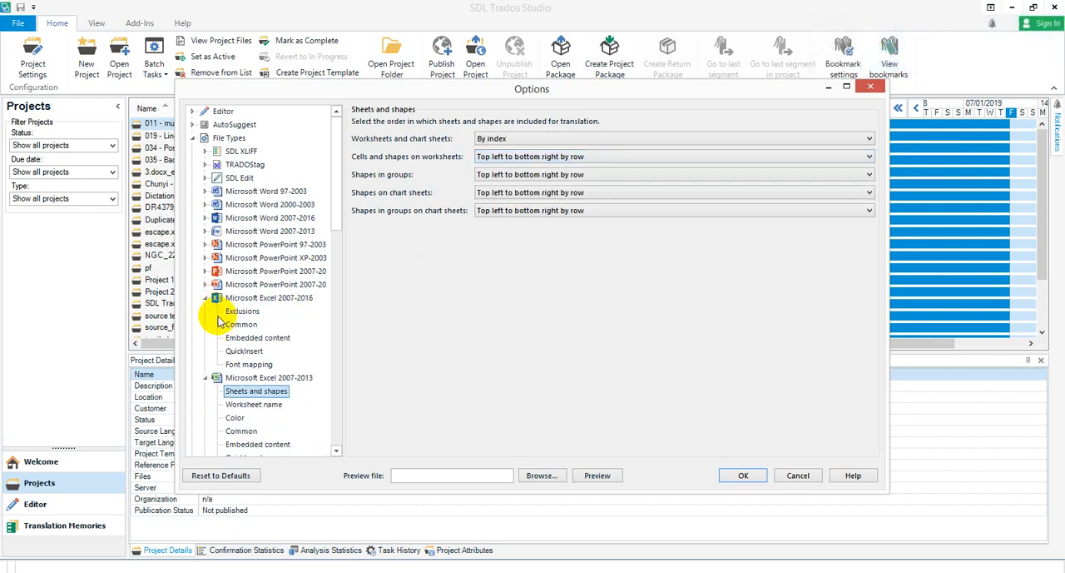
left_click(242, 324)
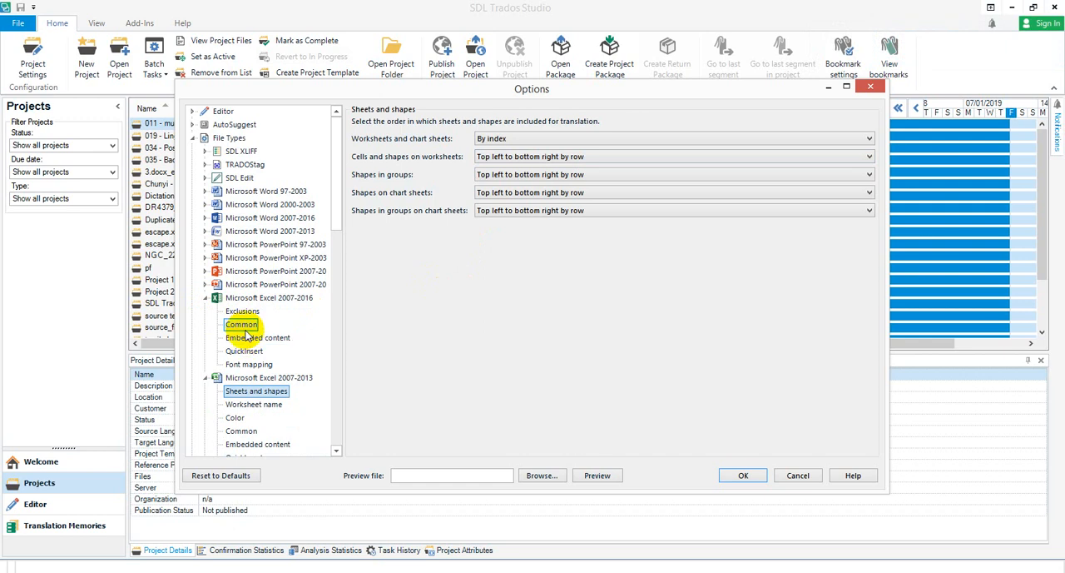
left_click(241, 324)
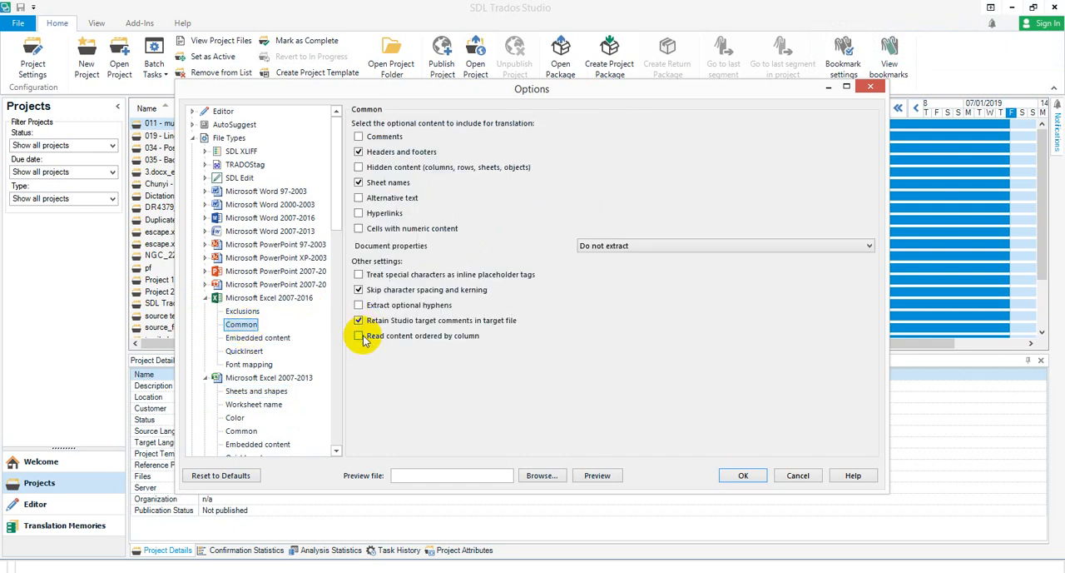
mouse_move(466, 341)
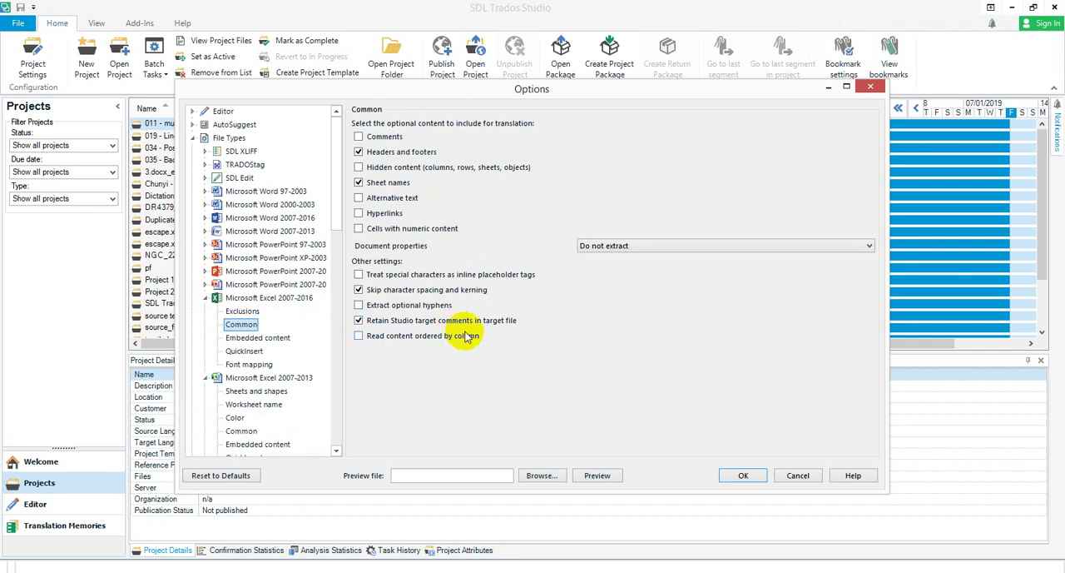
left_click(205, 297)
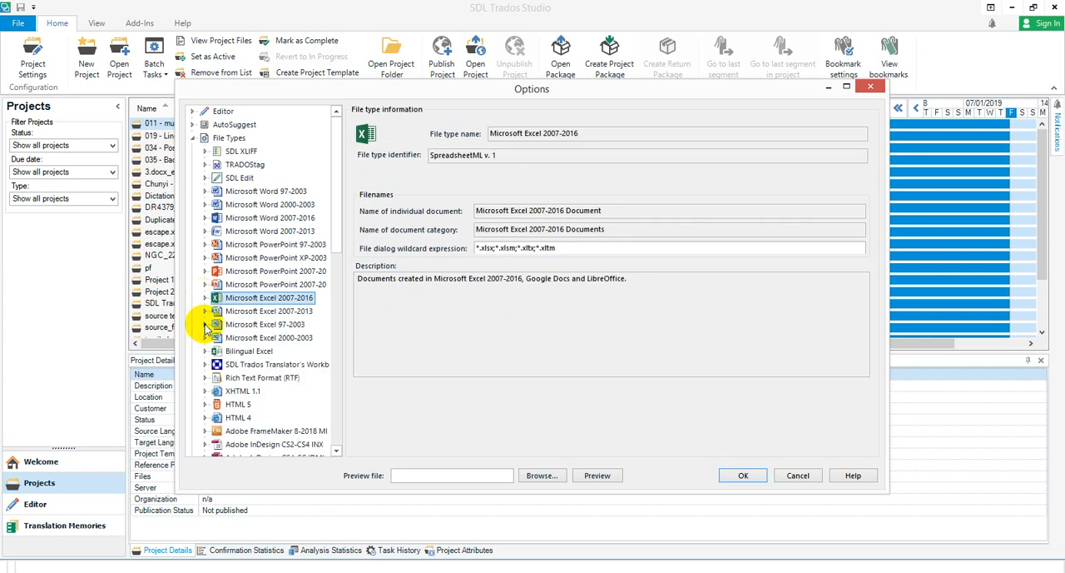
left_click(205, 324)
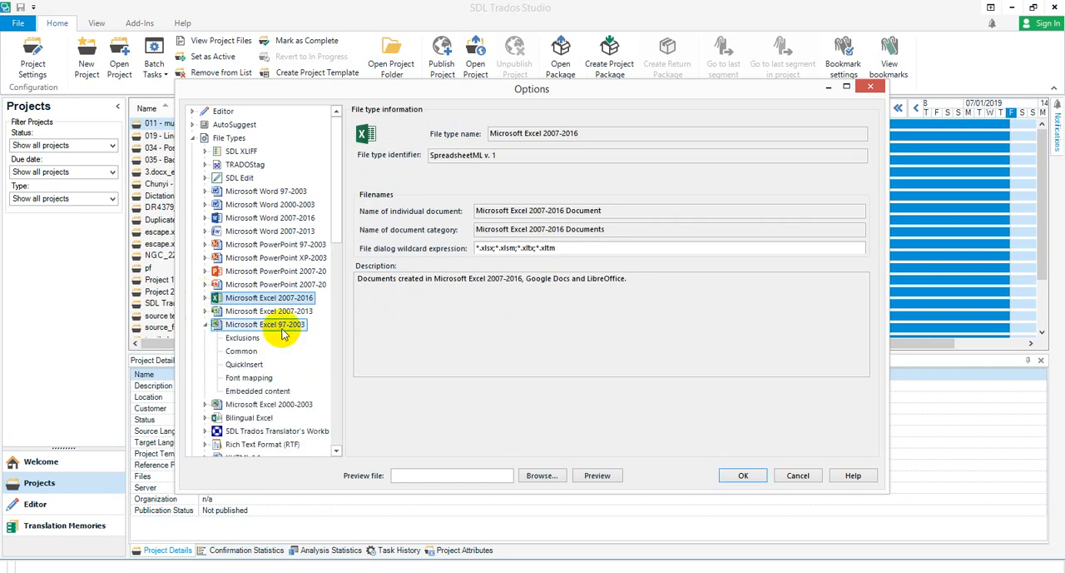
mouse_move(287, 331)
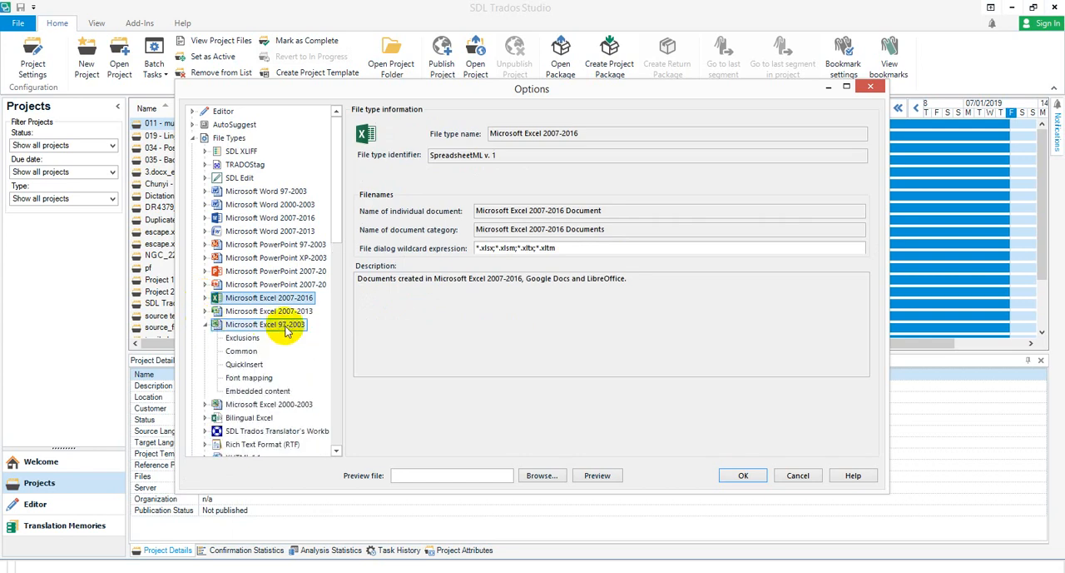
left_click(241, 350)
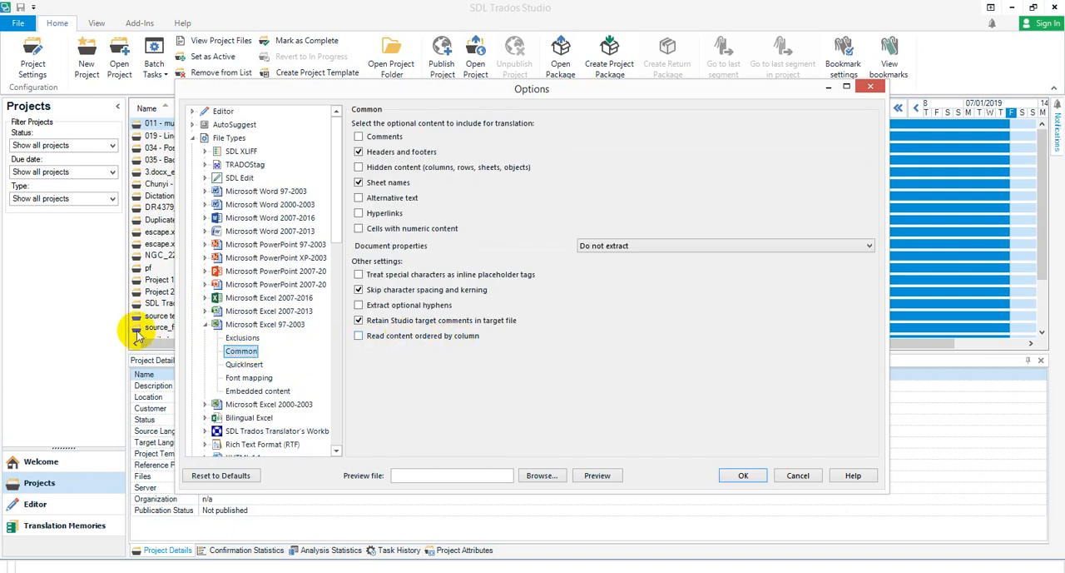
left_click(266, 324)
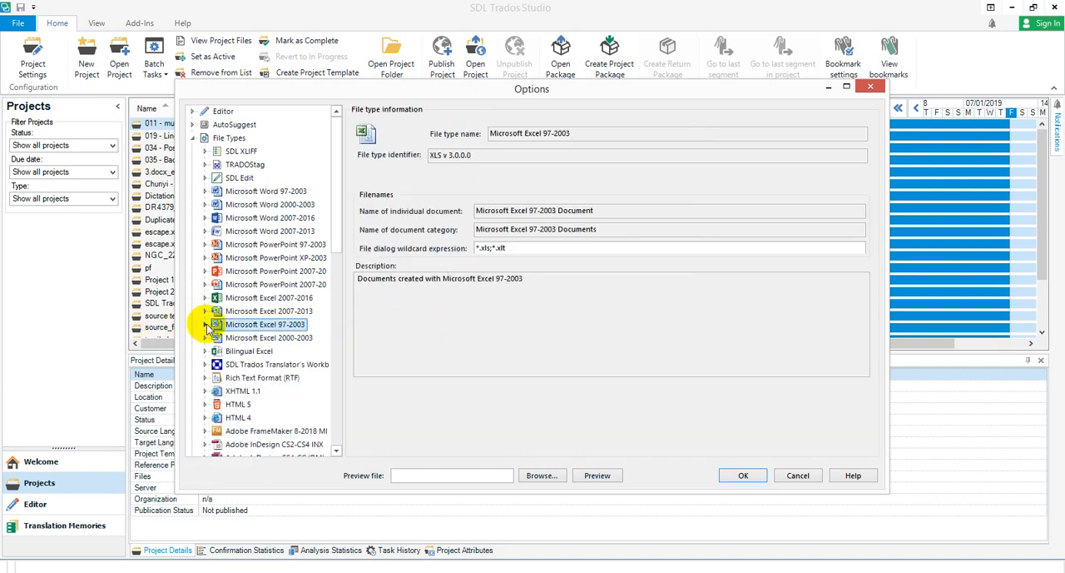
left_click(205, 337)
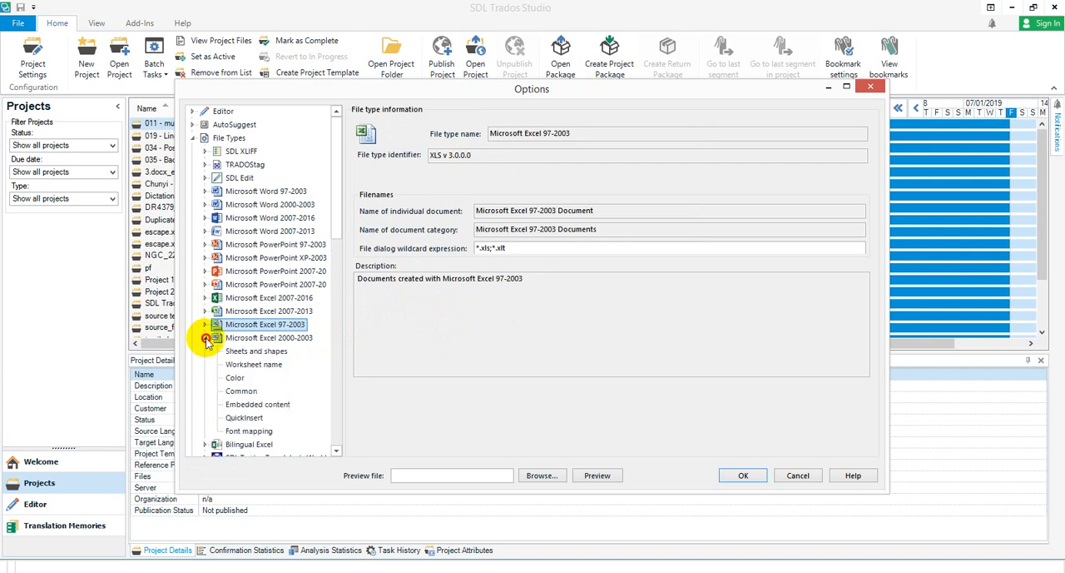
left_click(256, 350)
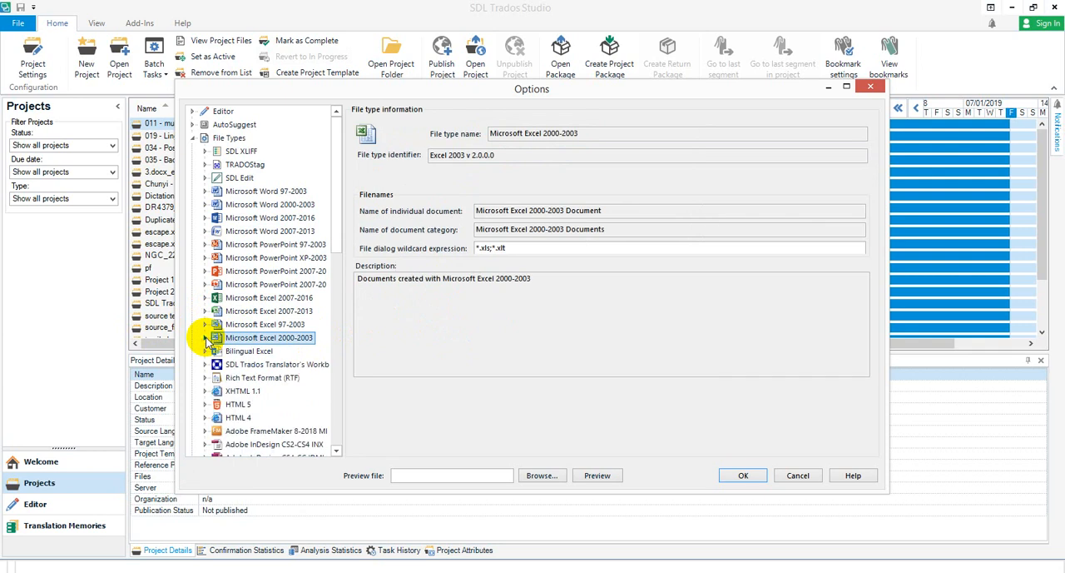
mouse_move(266, 310)
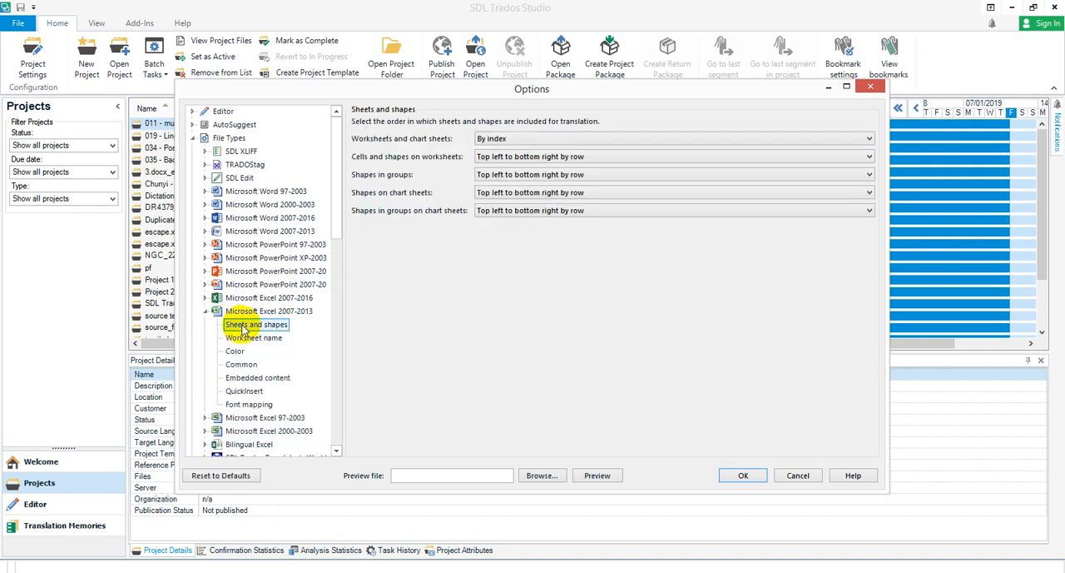
Expand and select the Microsoft Excel 2007-2016 file type in the Options tree
left_click(268, 311)
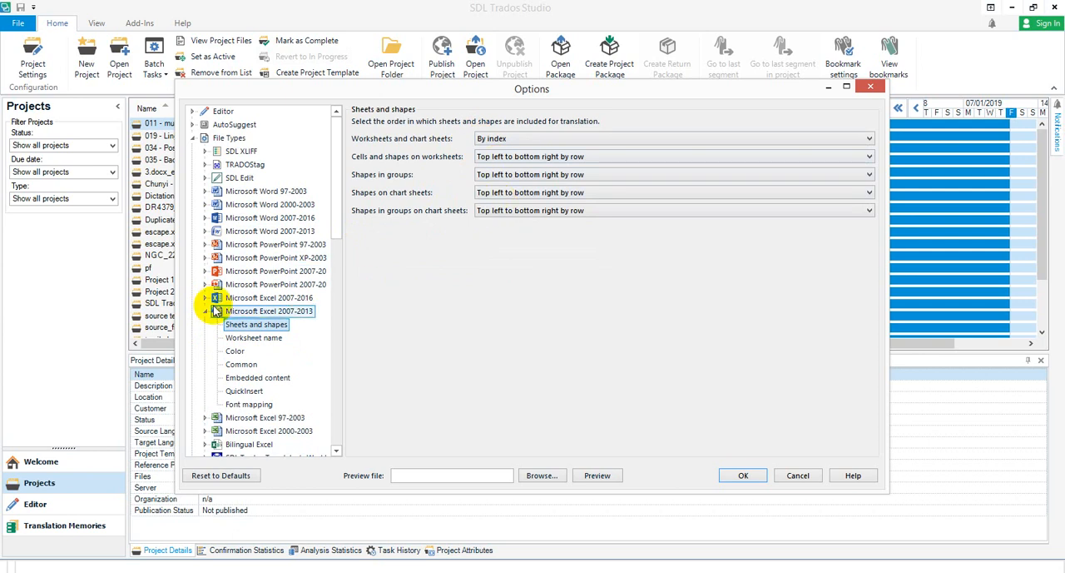
left_click(205, 297)
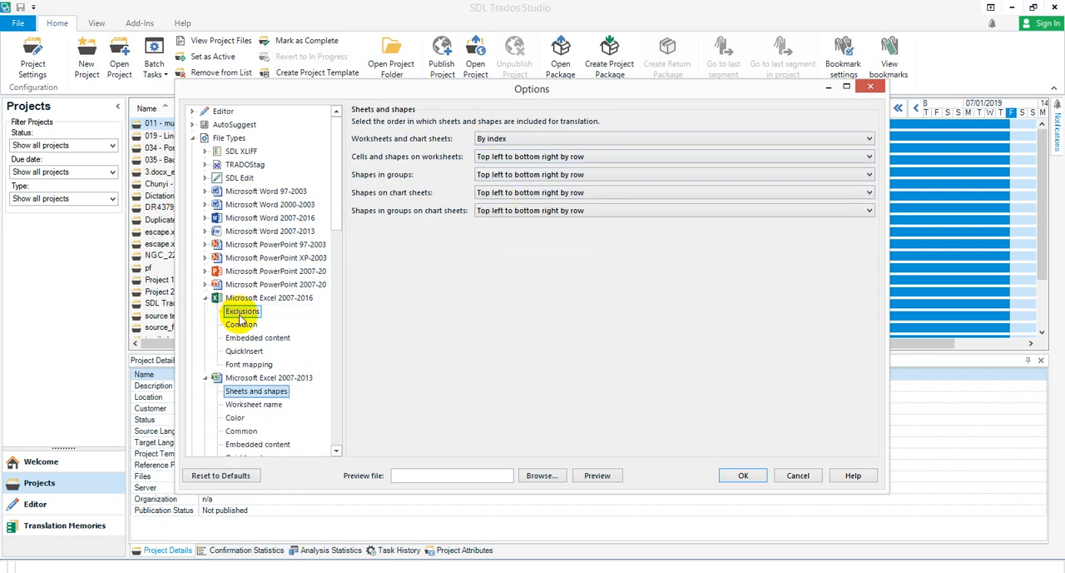
left_click(268, 297)
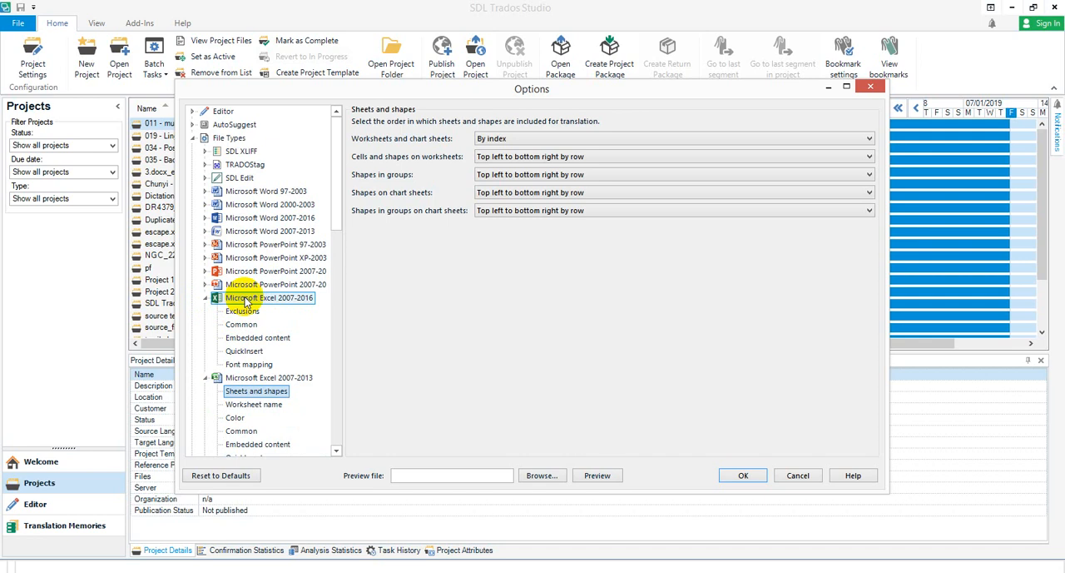
mouse_move(268, 314)
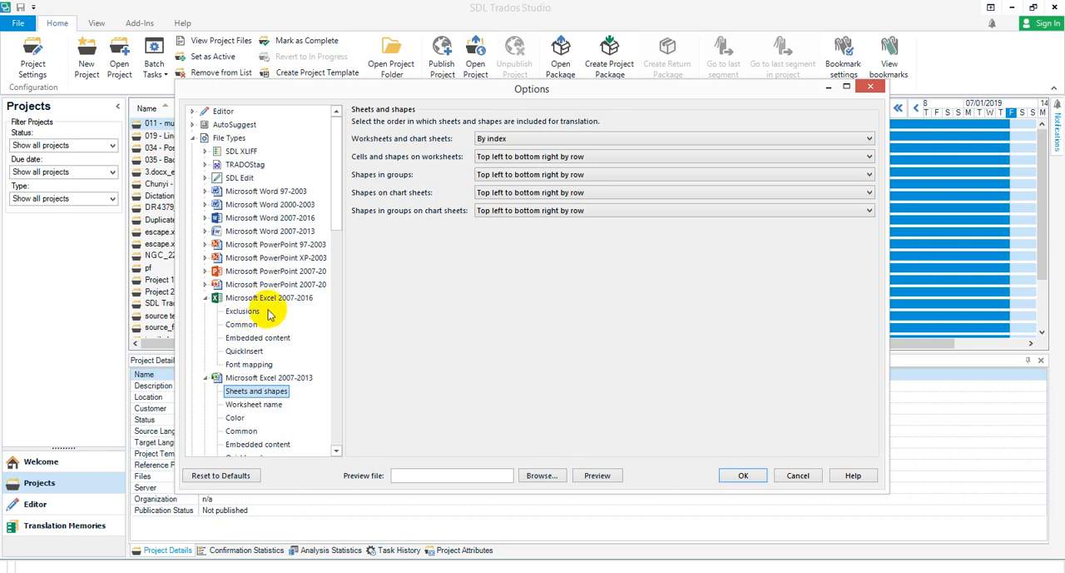
left_click(269, 298)
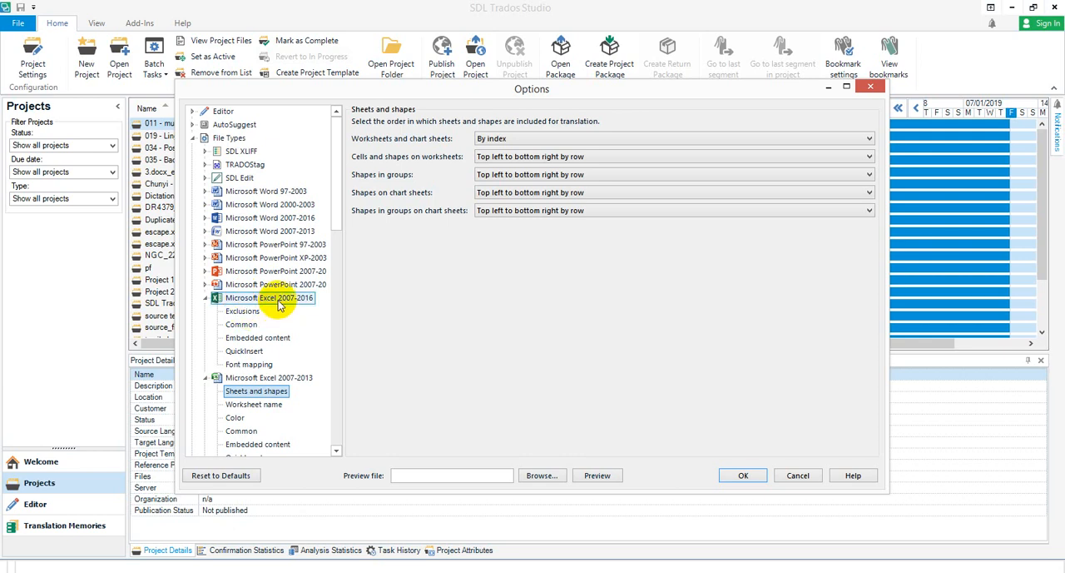
mouse_move(275, 302)
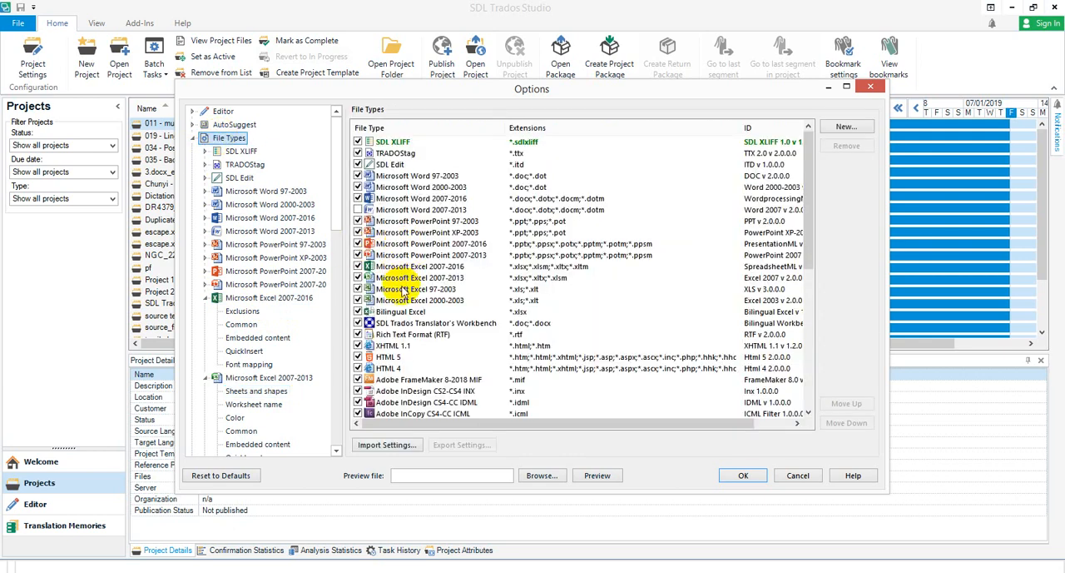
Preview XLSX_order.xlsx, showing cells as one, four, two, five, three, six
left_click(424, 266)
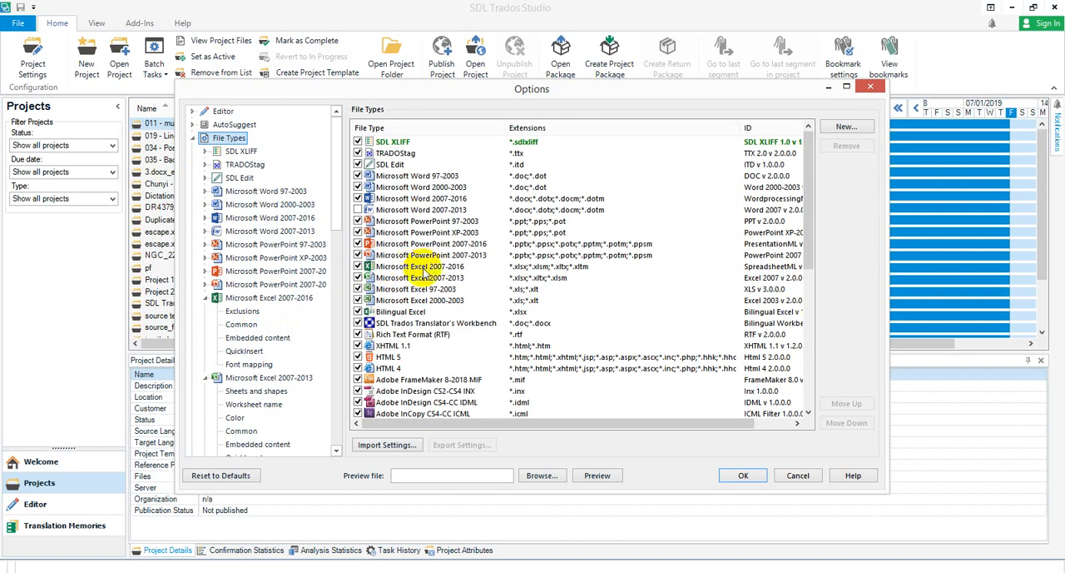
left_click(420, 266)
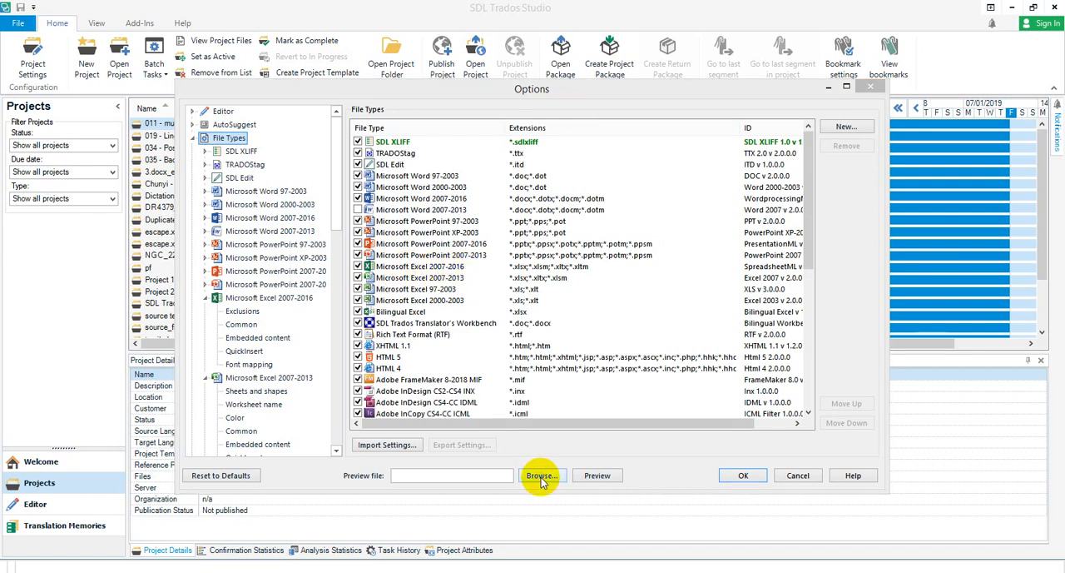
left_click(541, 475)
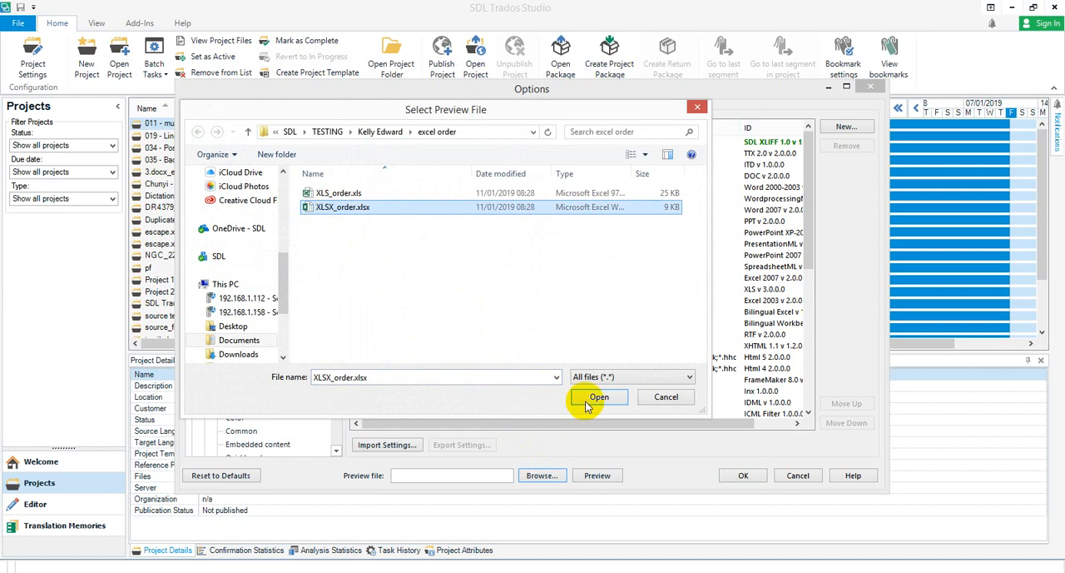
left_click(599, 396)
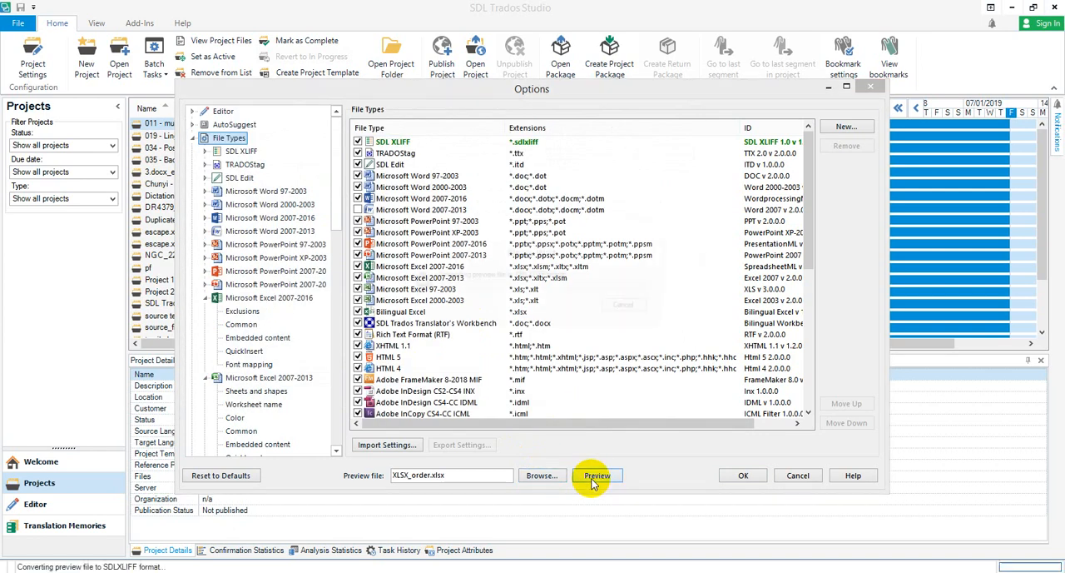
left_click(597, 474)
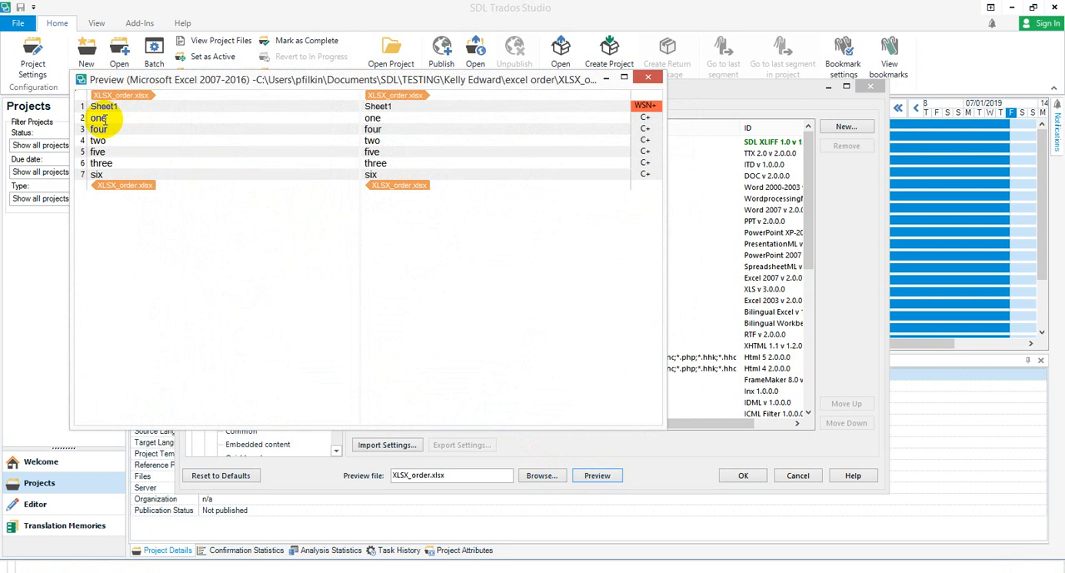
left_click(101, 163)
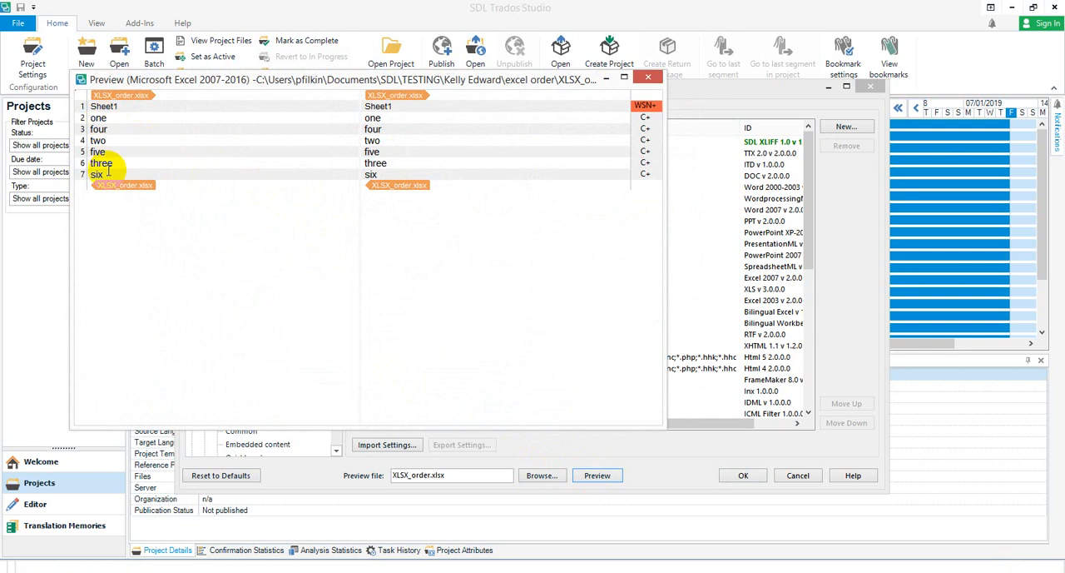
left_click(648, 76)
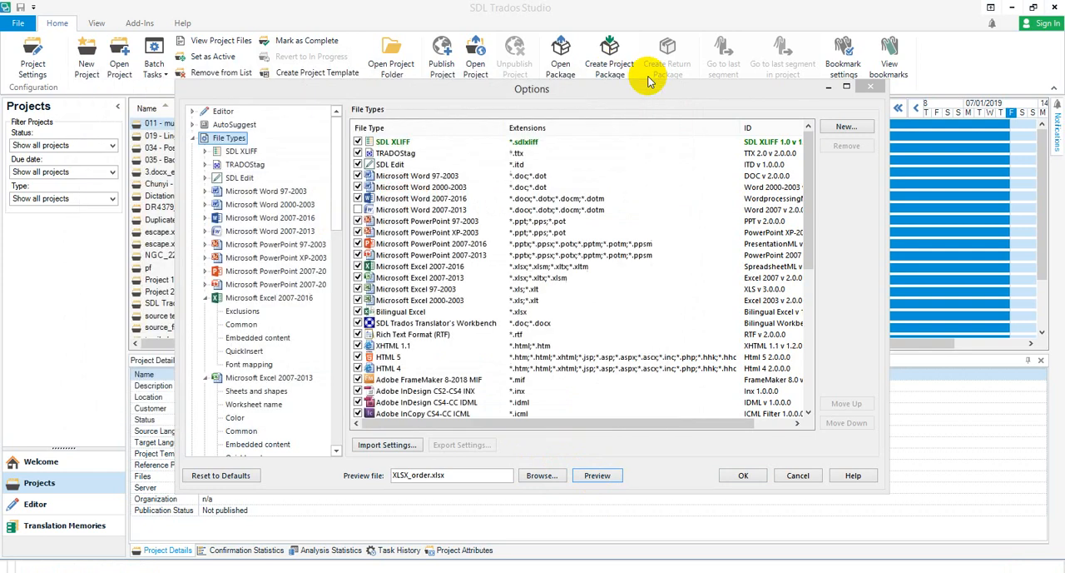
left_click(242, 310)
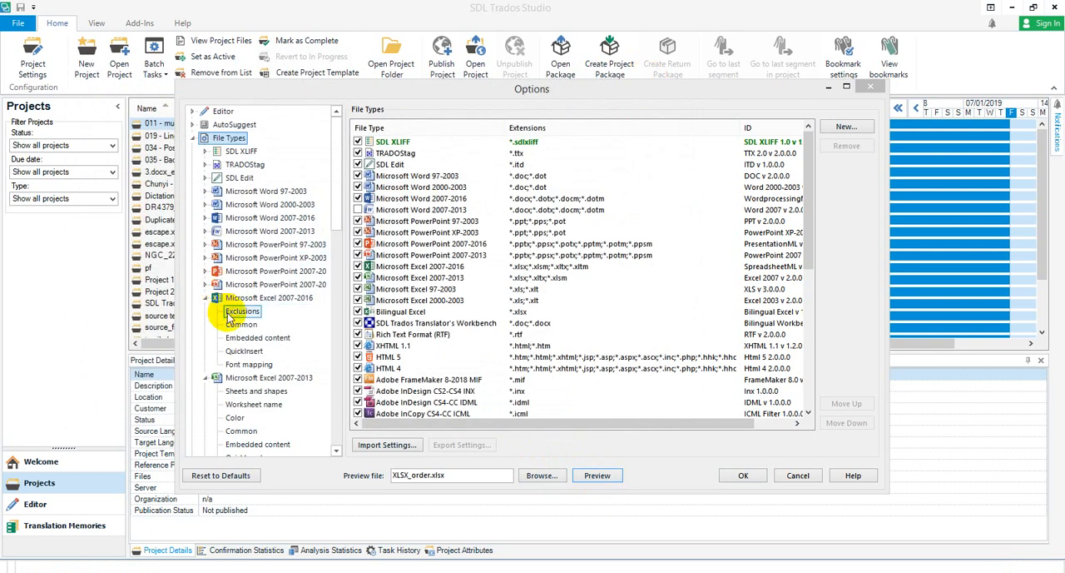
left_click(240, 324)
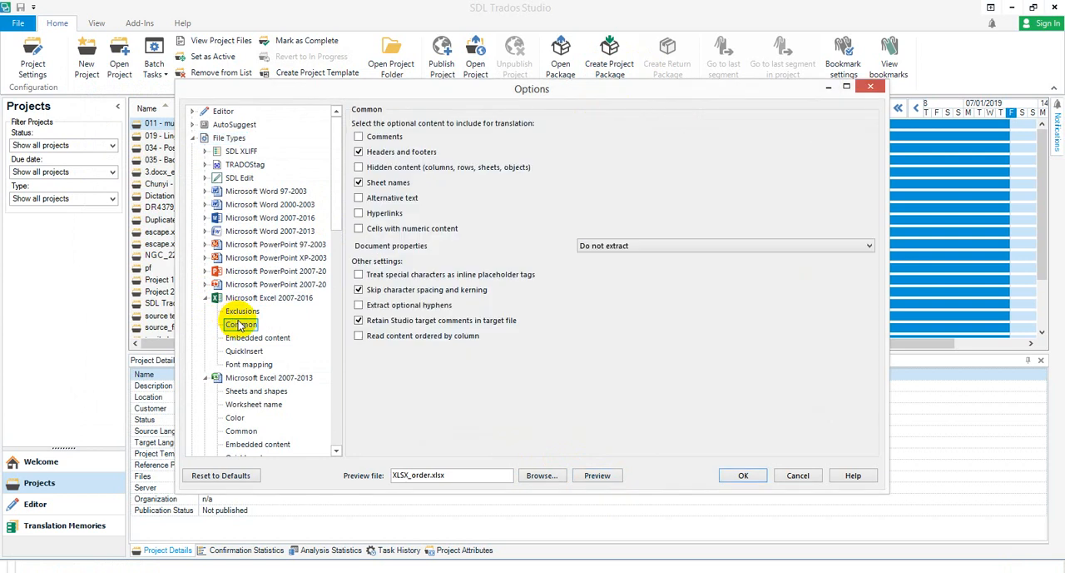
left_click(359, 335)
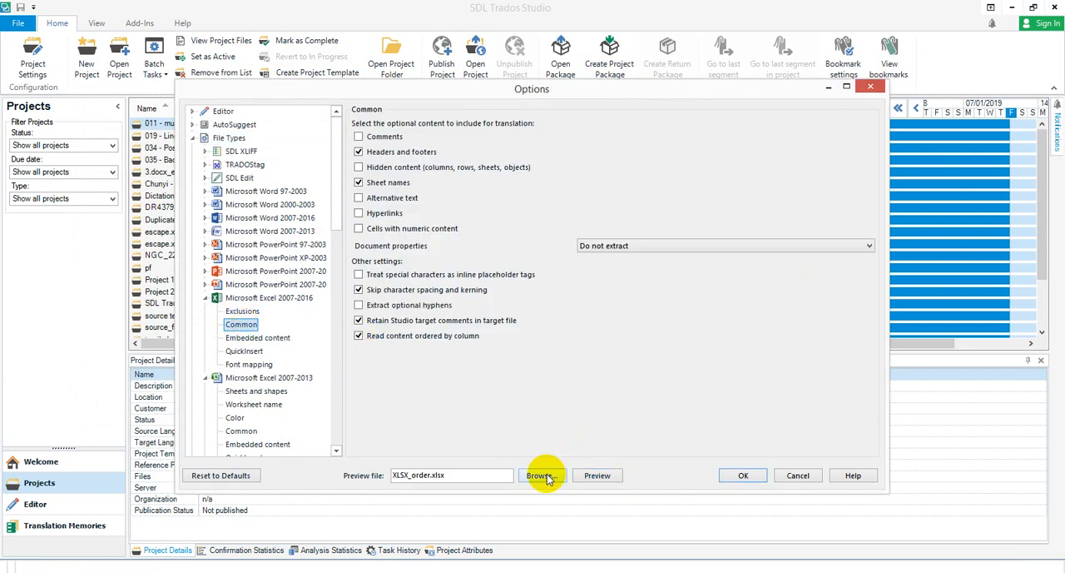
left_click(596, 474)
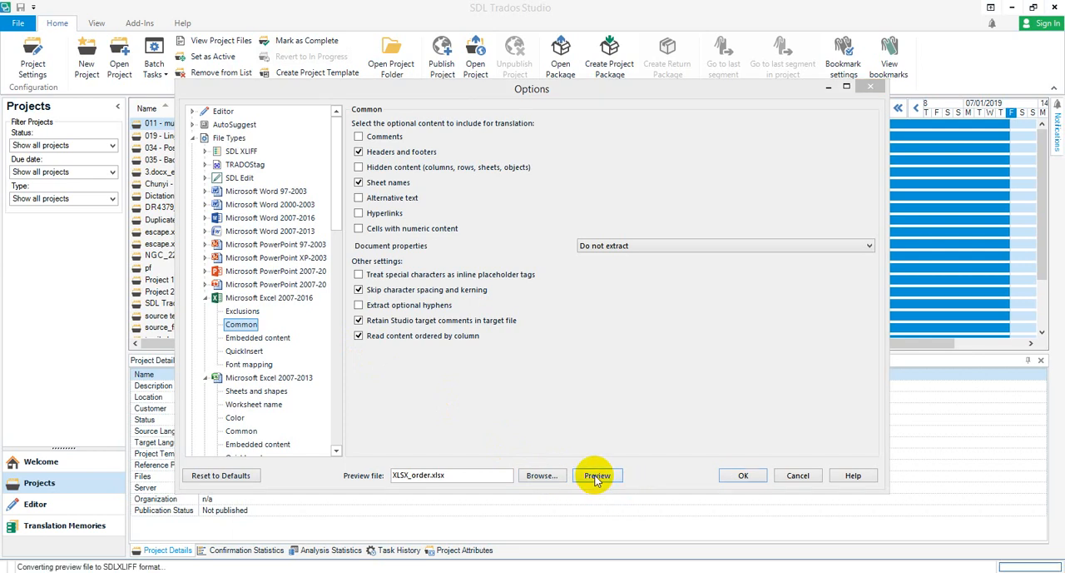
left_click(597, 475)
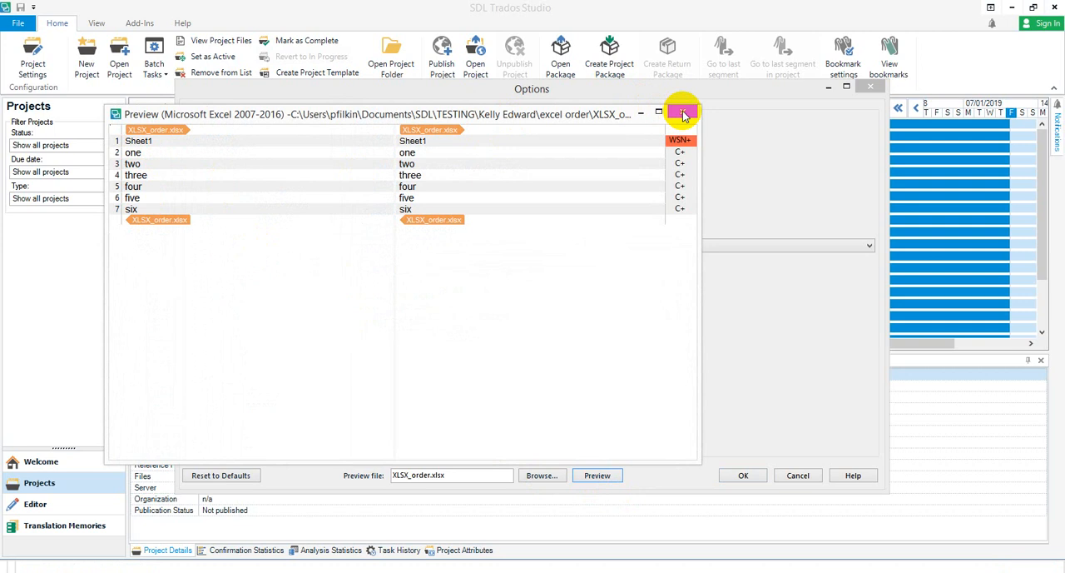
left_click(682, 112)
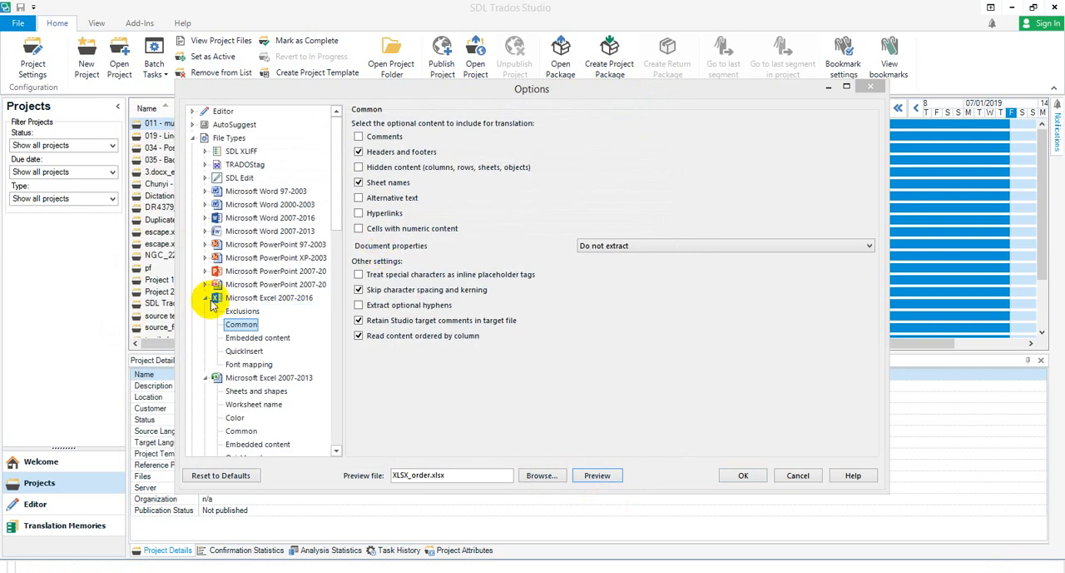
left_click(230, 137)
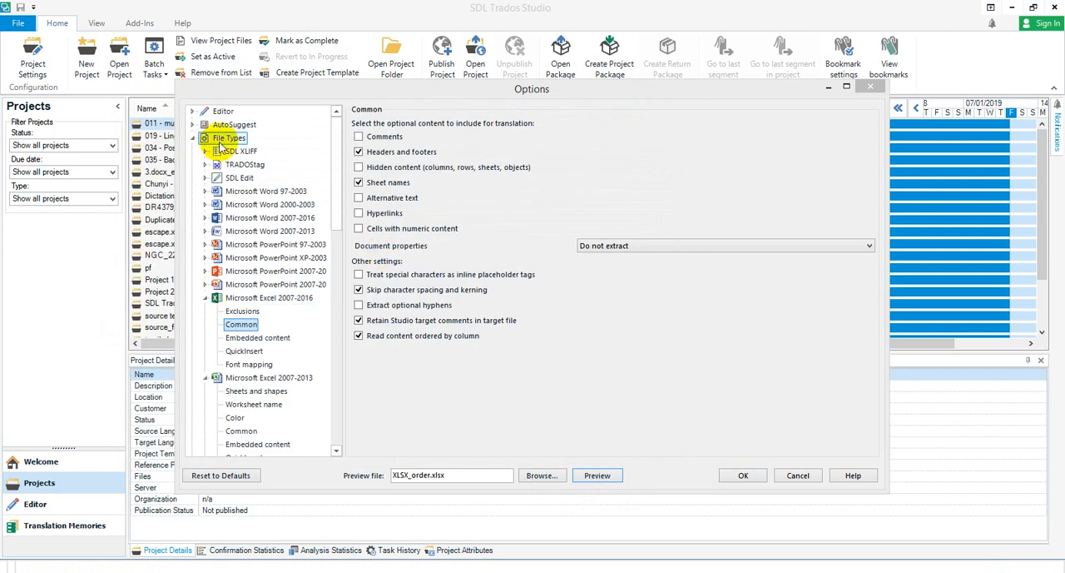
Disable Excel 2007-2016 and show Excel 2007-2013 sheets-and-shapes ordering, with cells by row
left_click(234, 137)
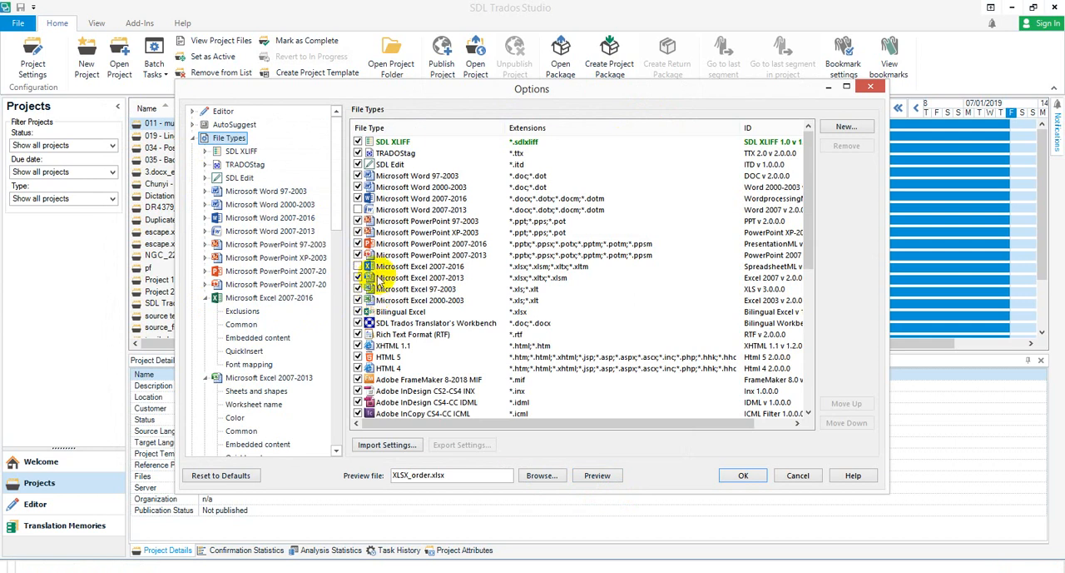
left_click(422, 277)
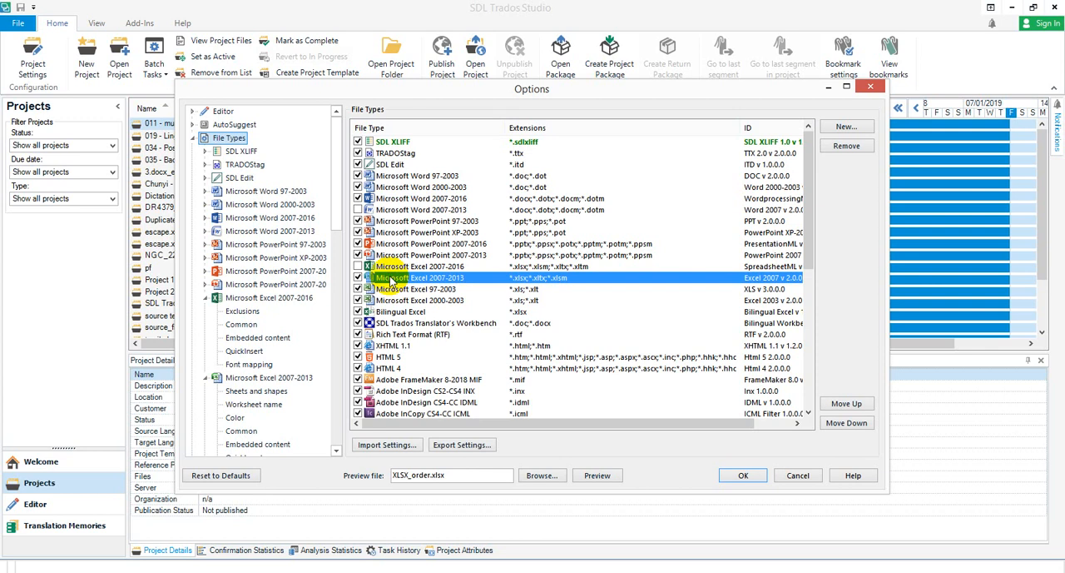
left_click(846, 408)
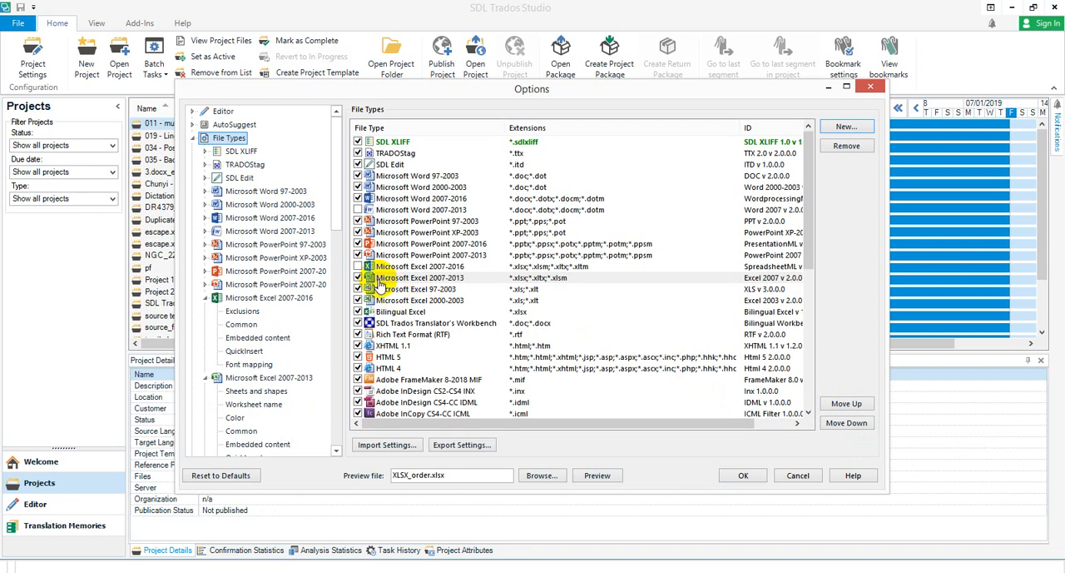
left_click(257, 390)
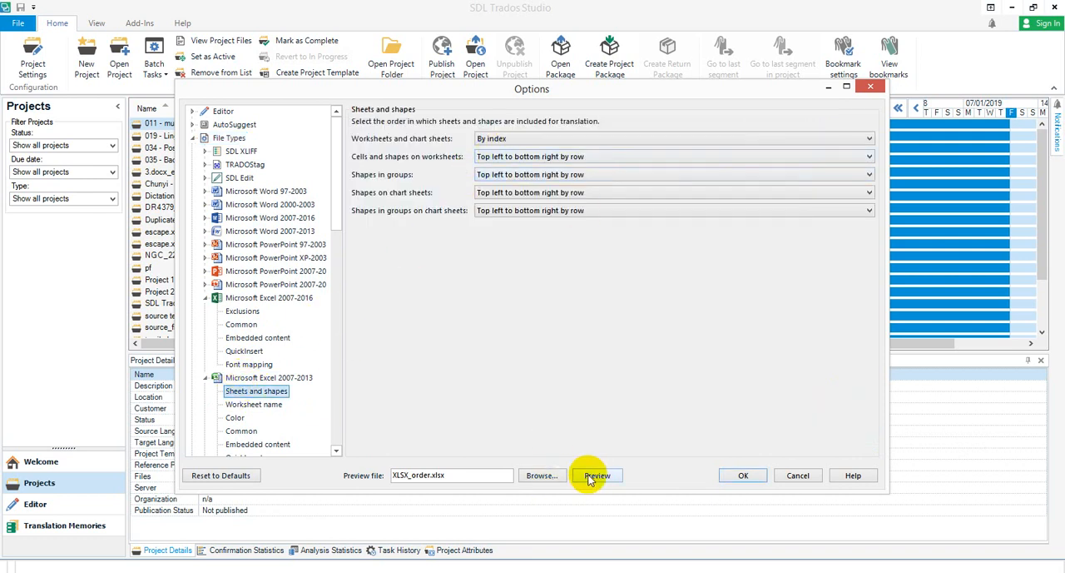
left_click(596, 474)
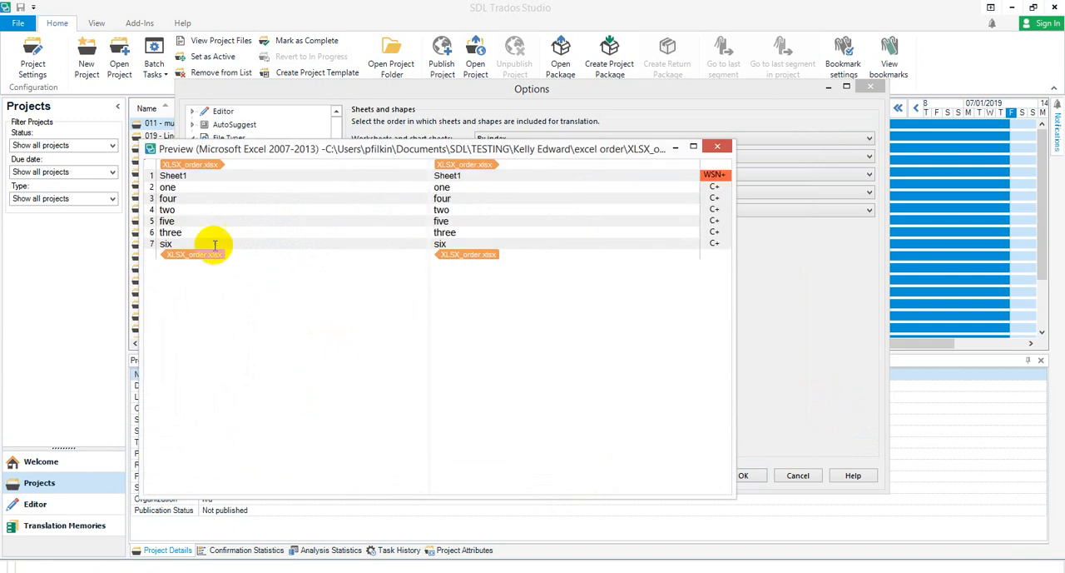
mouse_move(205, 235)
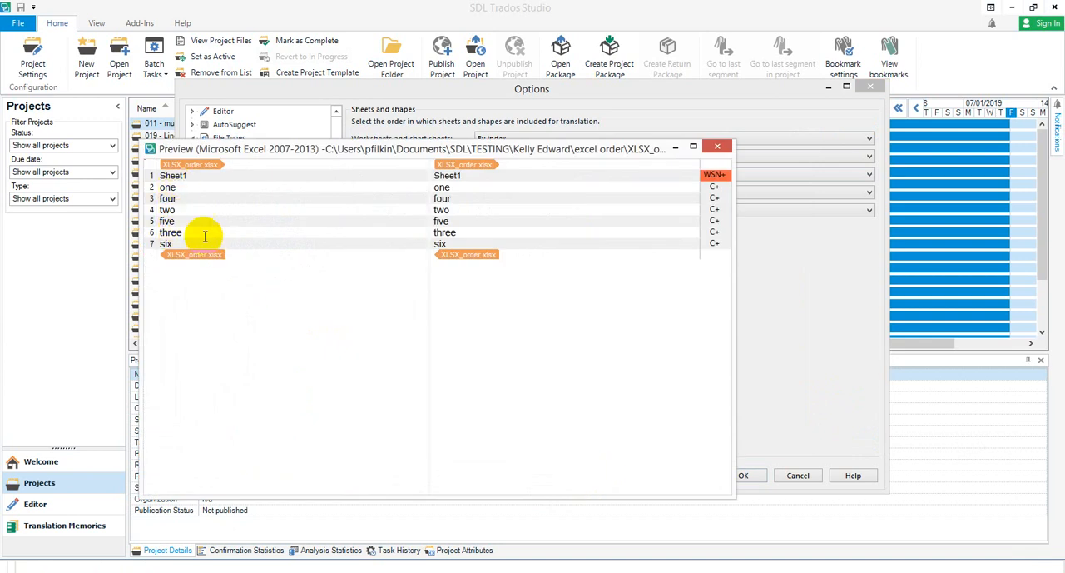
left_click(717, 145)
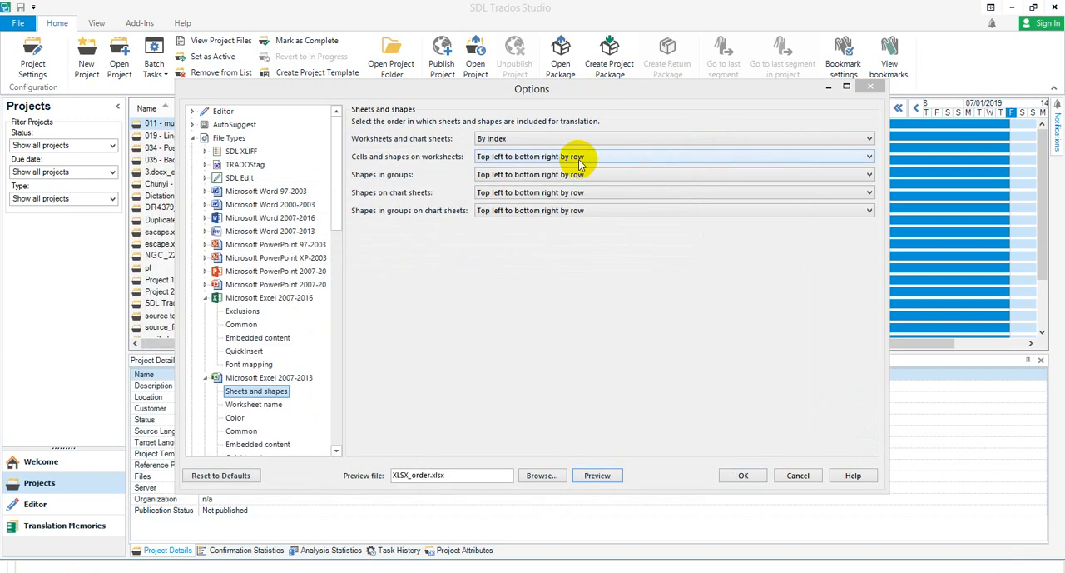
mouse_move(495, 156)
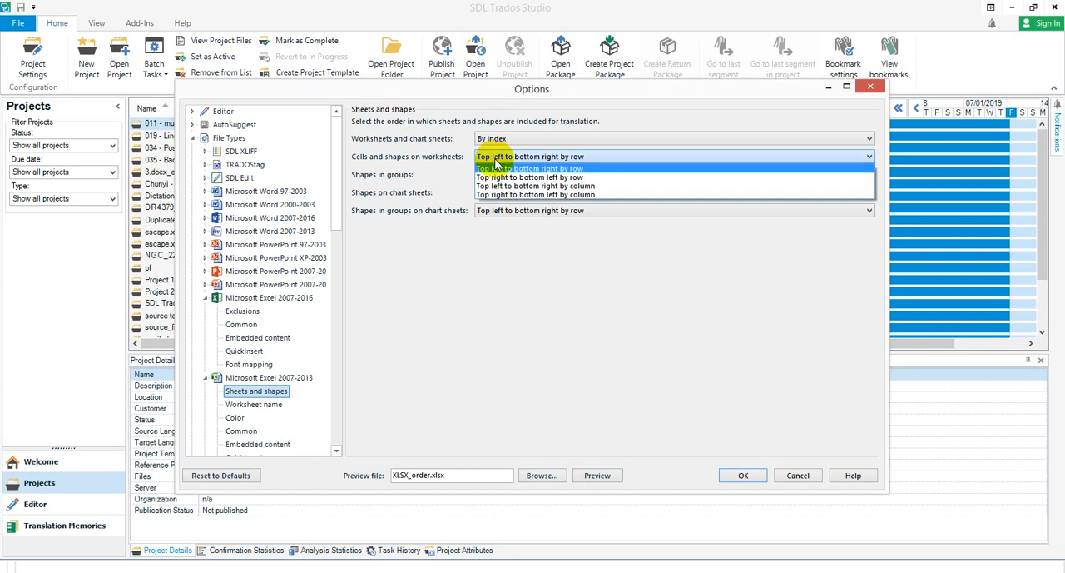
mouse_move(499, 186)
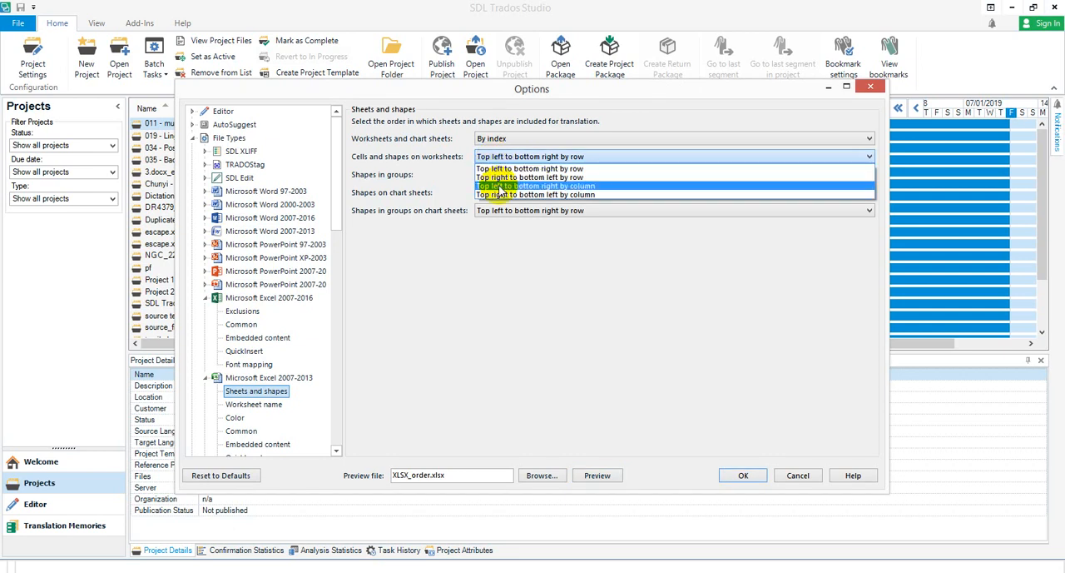
left_click(533, 185)
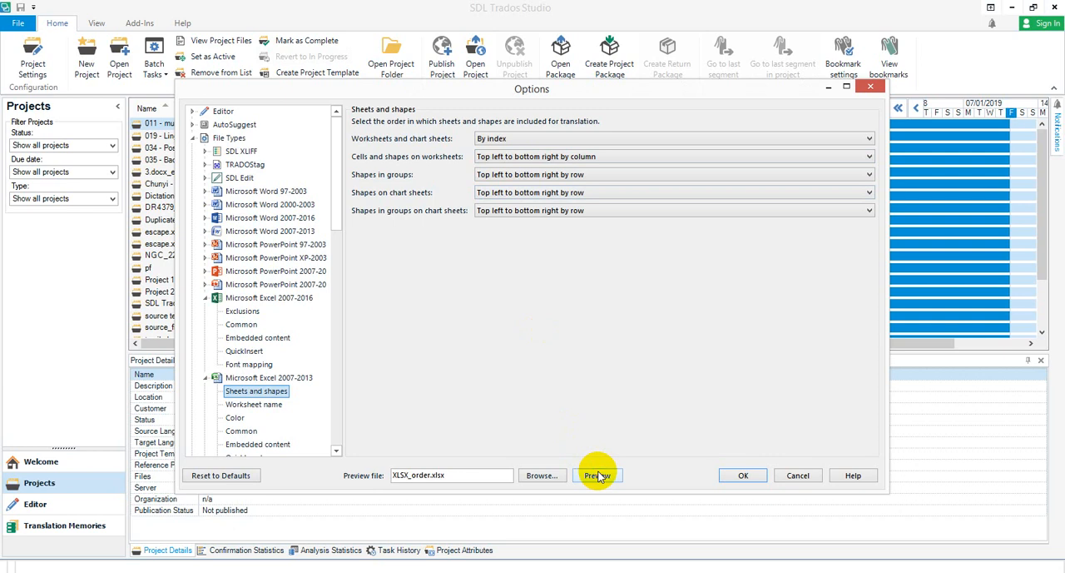
left_click(598, 474)
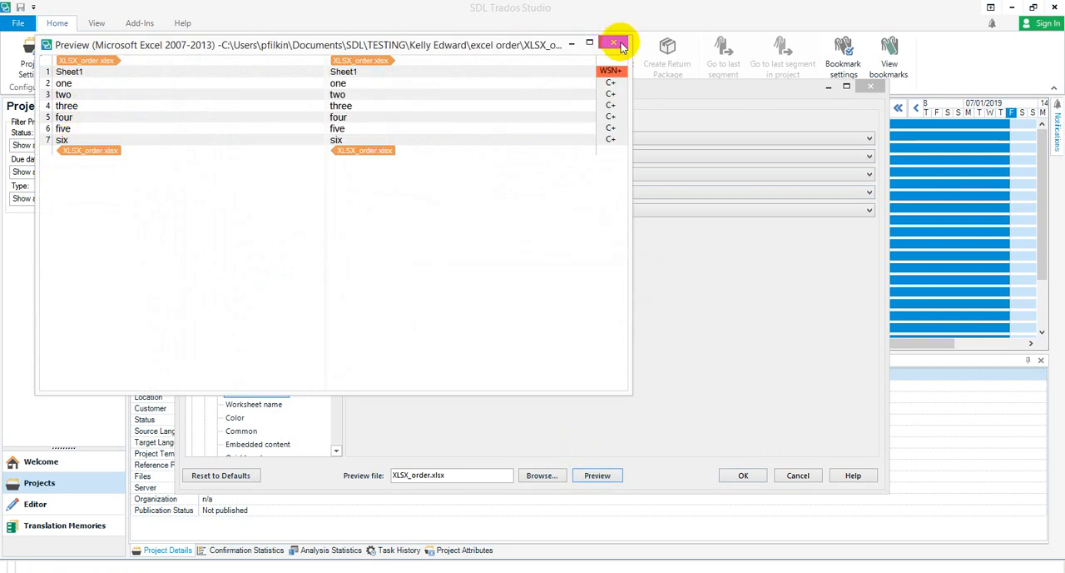
left_click(612, 43)
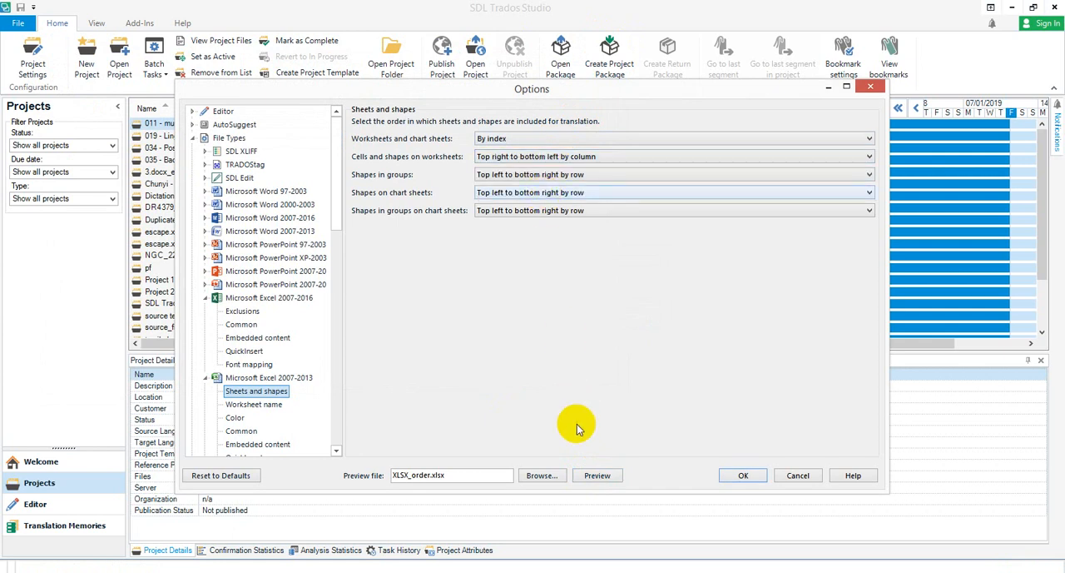
left_click(596, 475)
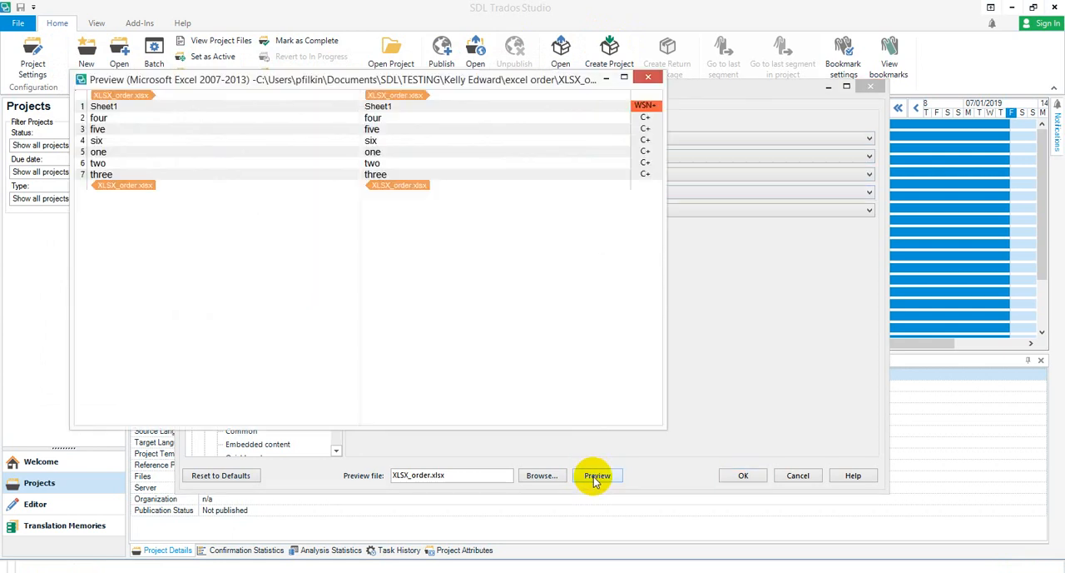
mouse_move(126, 159)
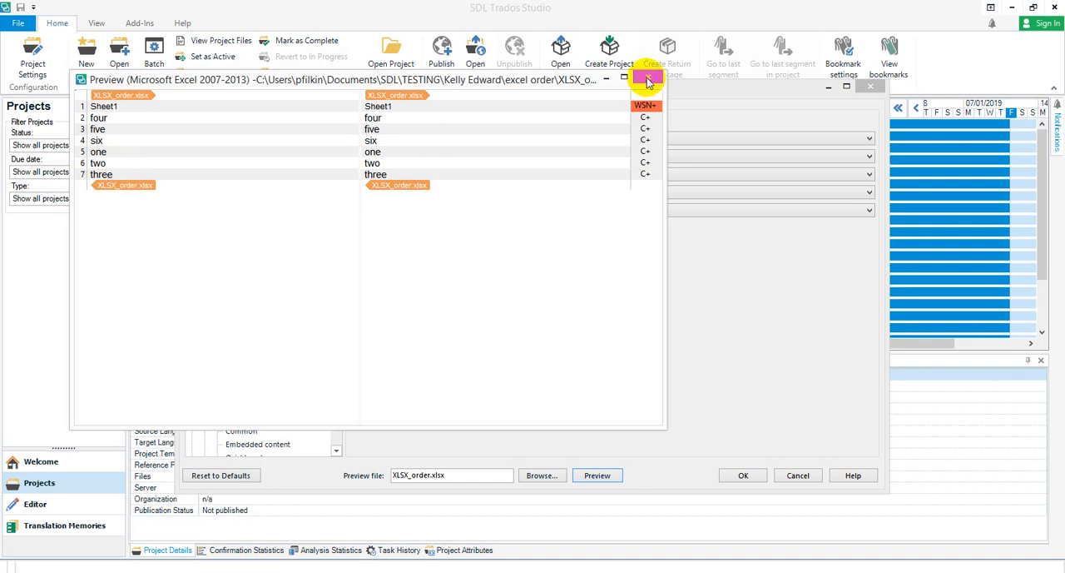
left_click(648, 78)
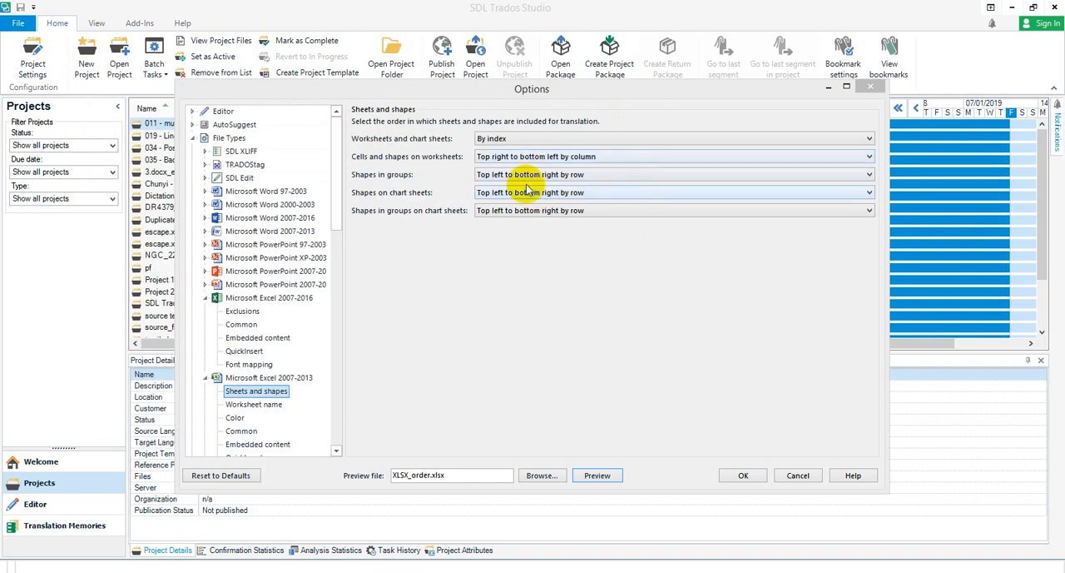
left_click(869, 156)
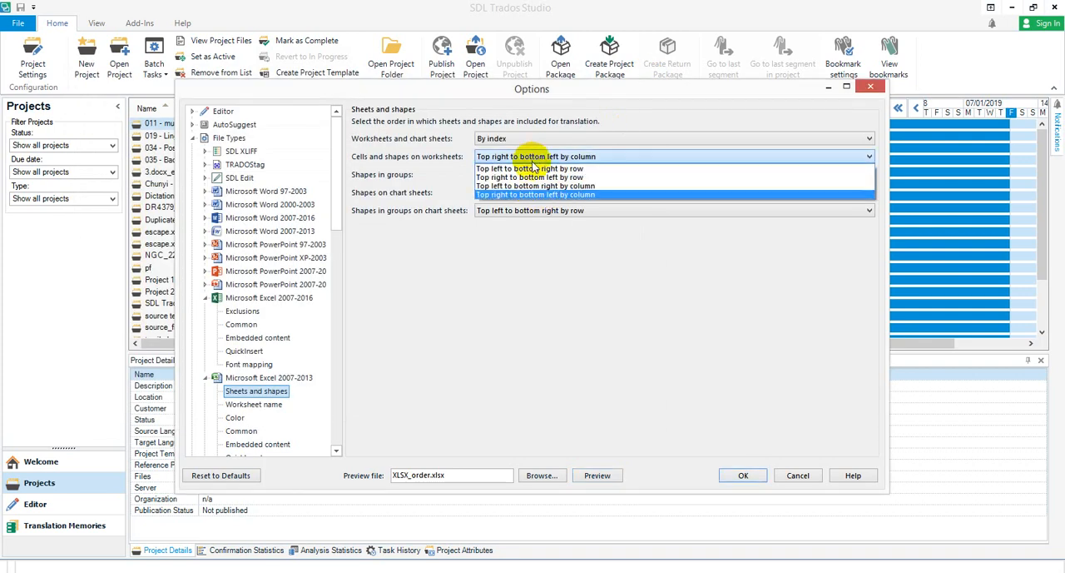
left_click(530, 157)
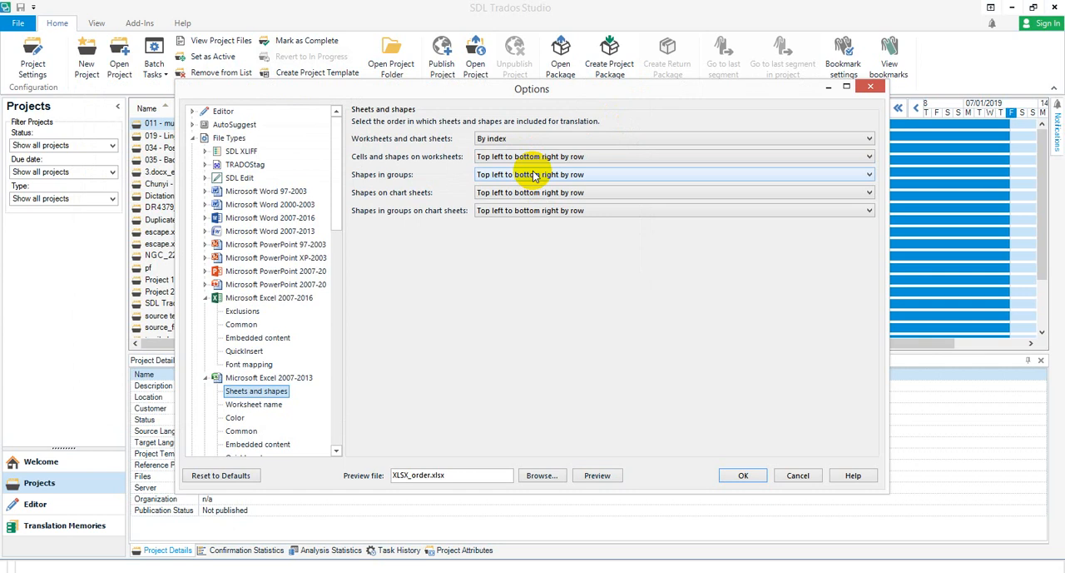
mouse_move(547, 289)
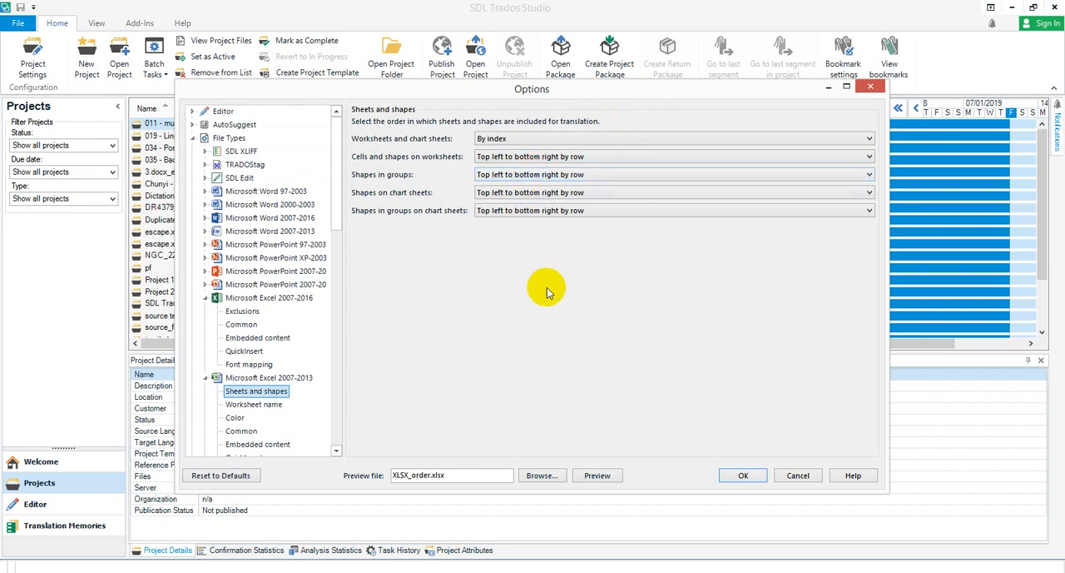
mouse_move(531, 231)
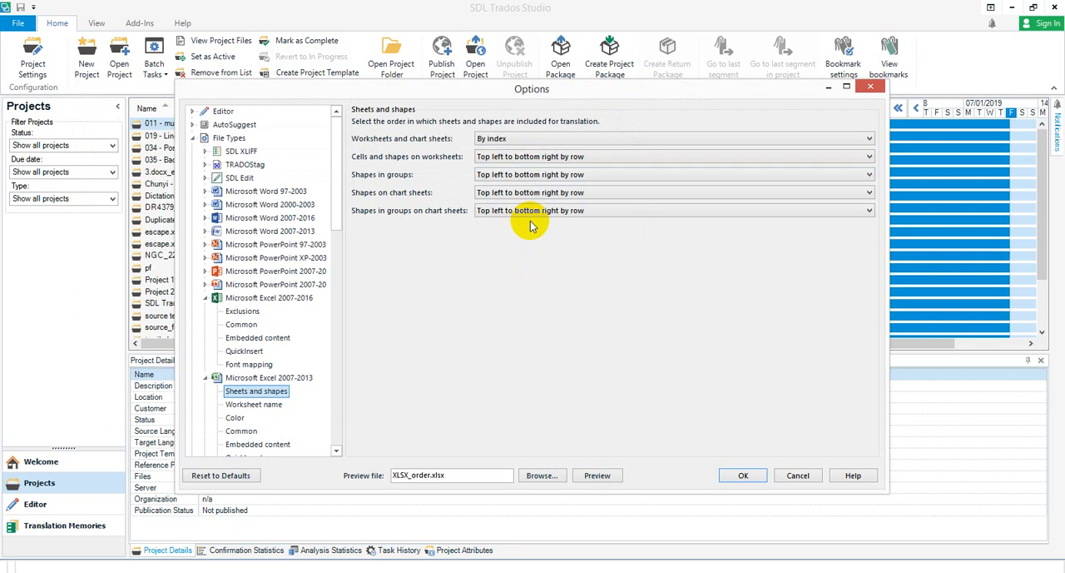
mouse_move(225, 462)
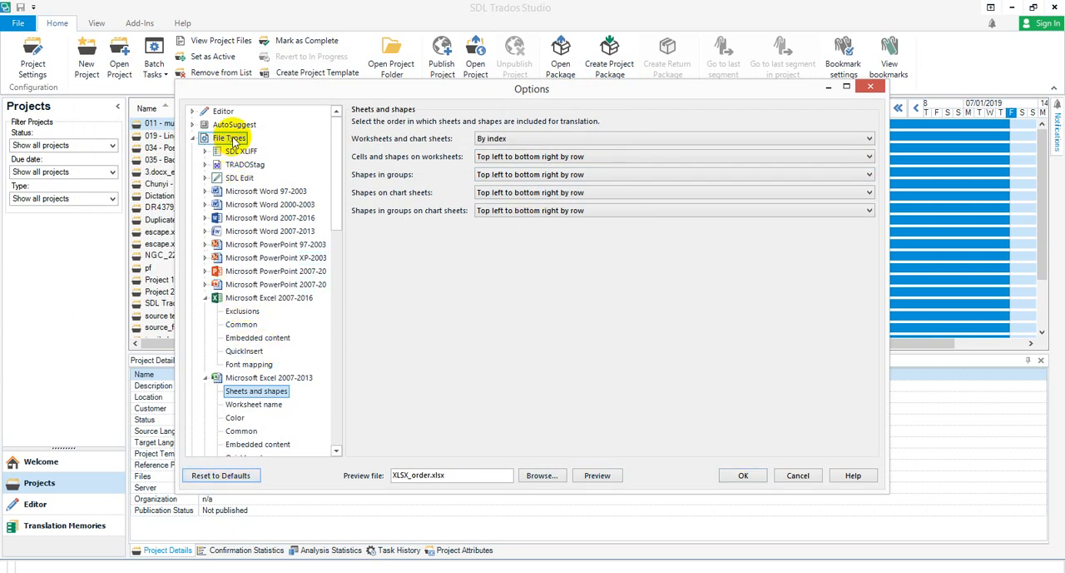
Reset file types to defaults again, re-enabling Excel 2007-2016, and close the options
left_click(221, 475)
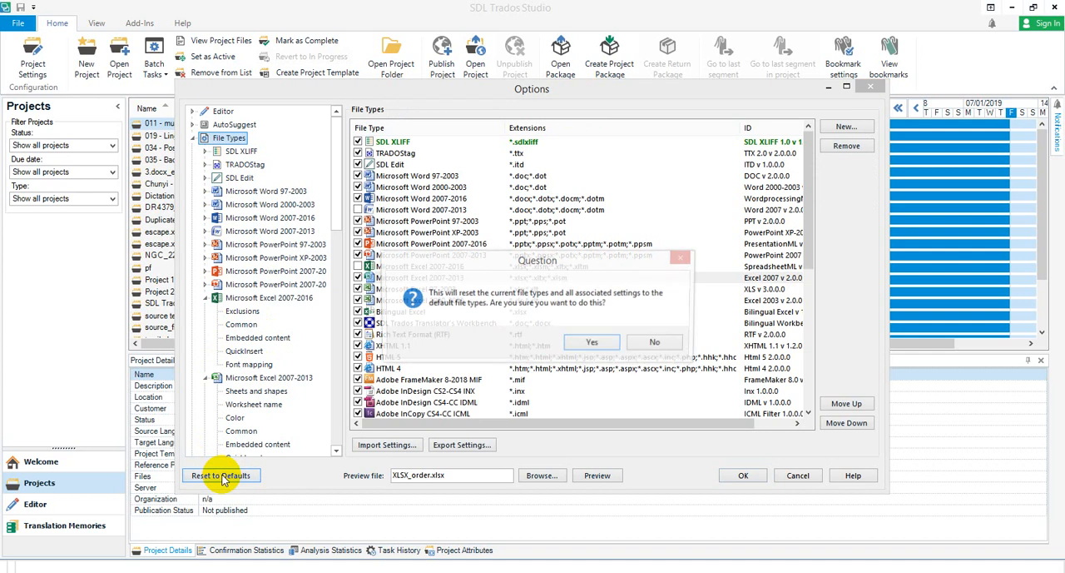
left_click(591, 341)
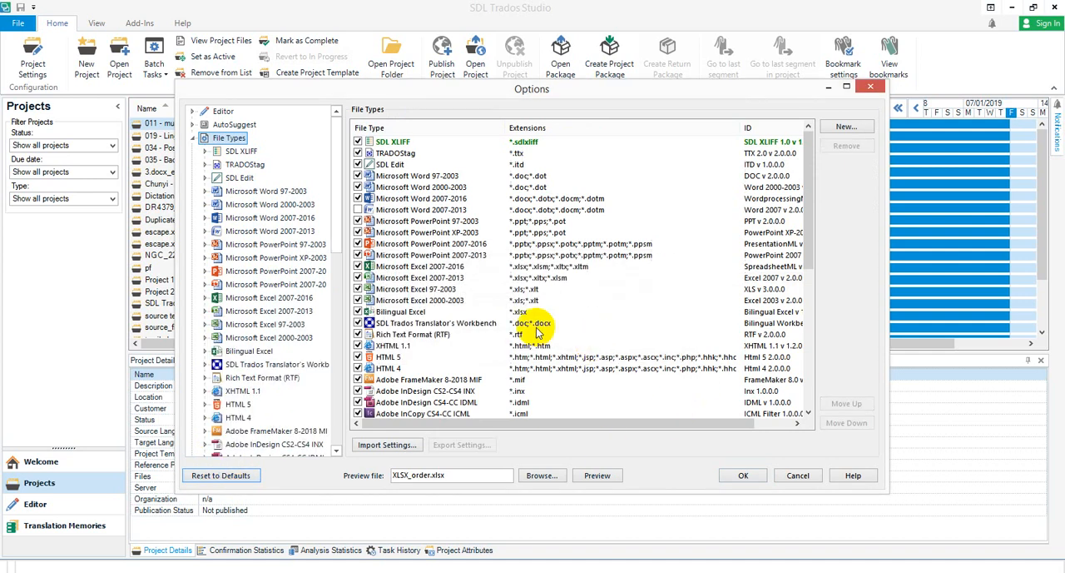
left_click(797, 474)
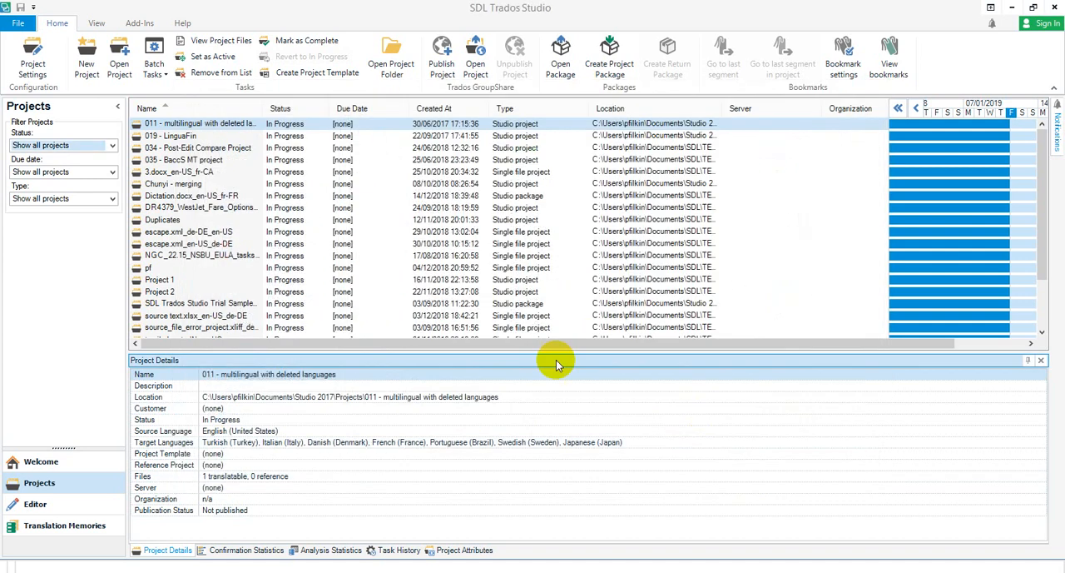
mouse_move(470, 323)
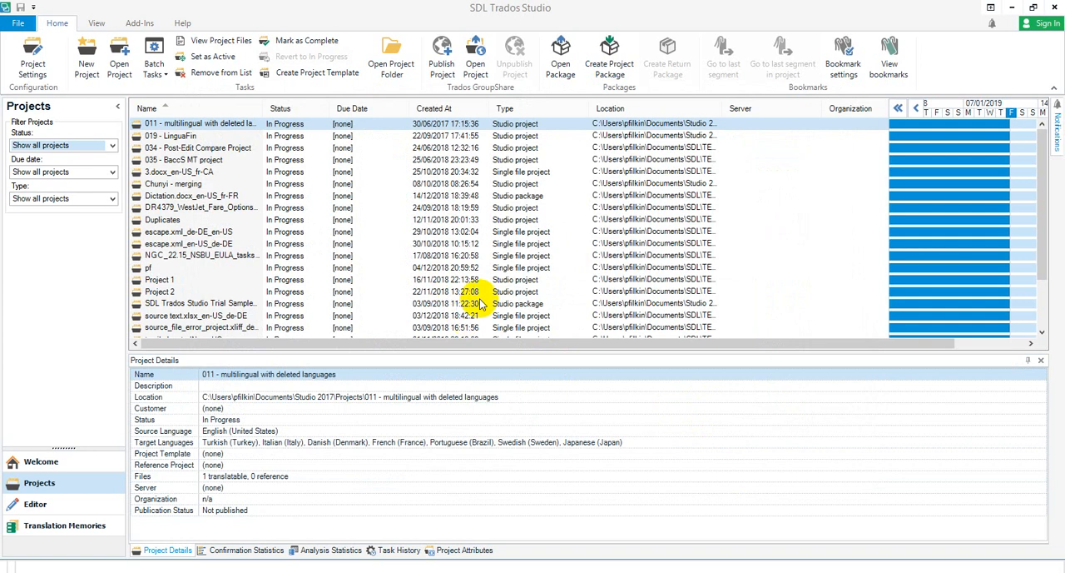
mouse_move(450, 300)
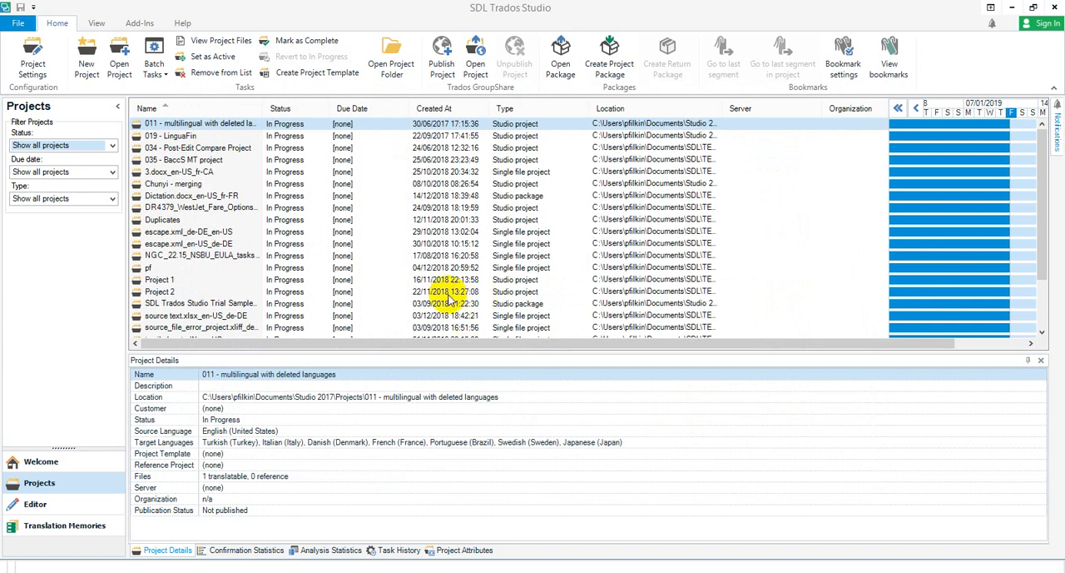
mouse_move(466, 306)
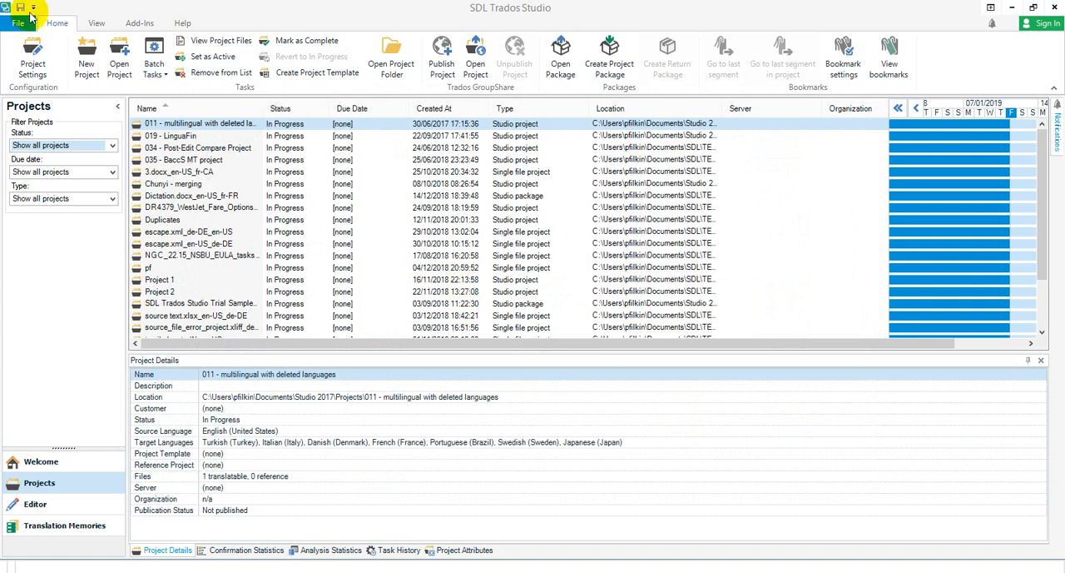
Open XLSX_order.xlsx as a single English-to-German document and show its advanced settings
left_click(17, 22)
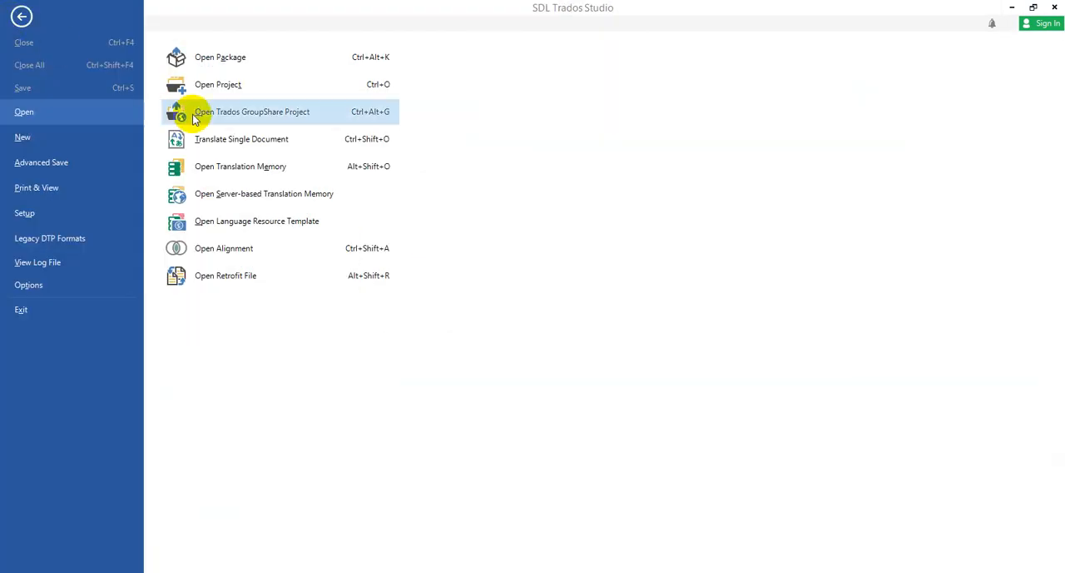
left_click(241, 139)
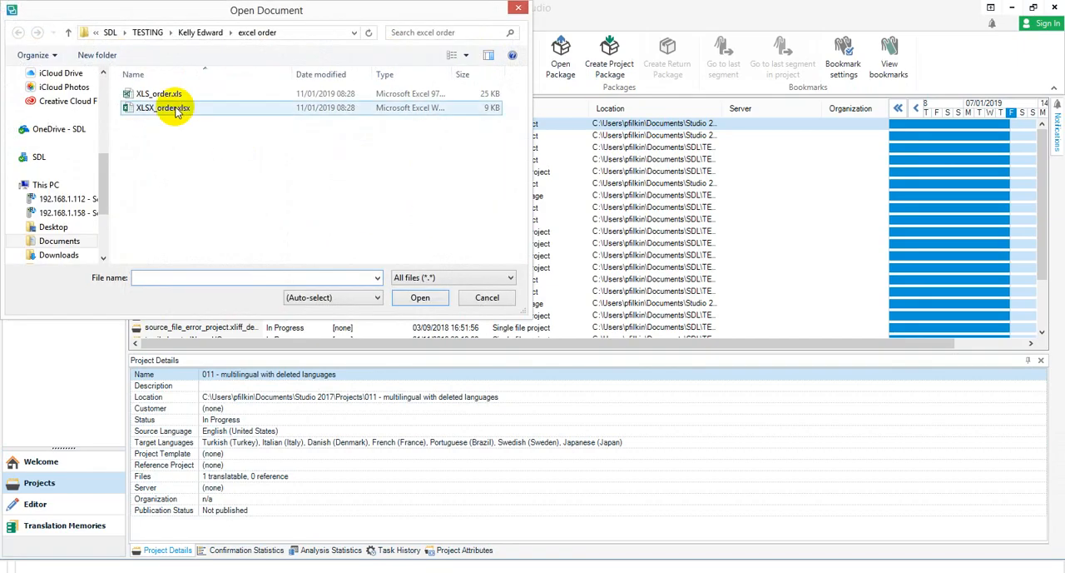
left_click(486, 297)
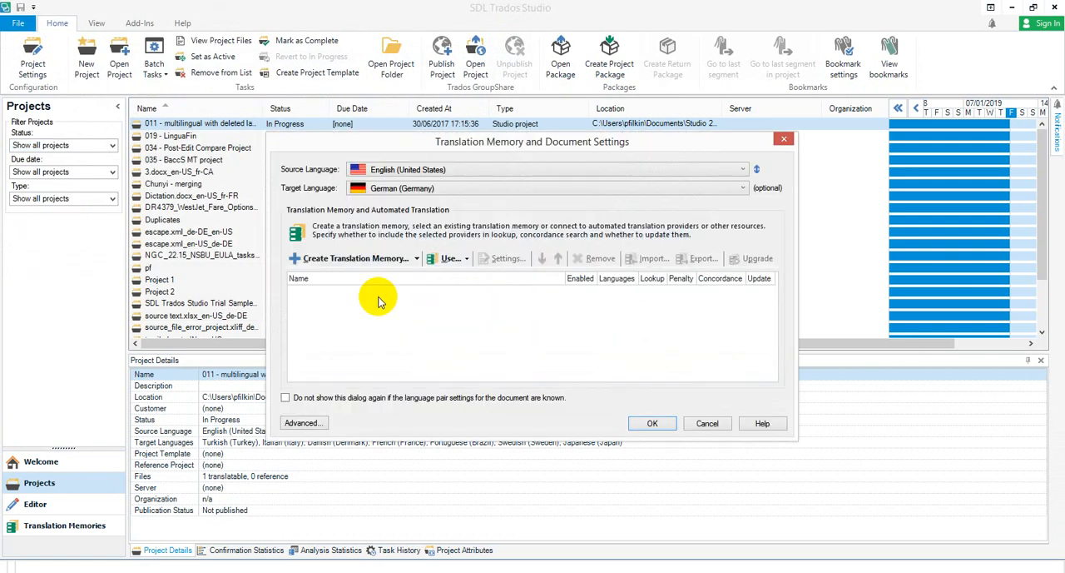
left_click(300, 423)
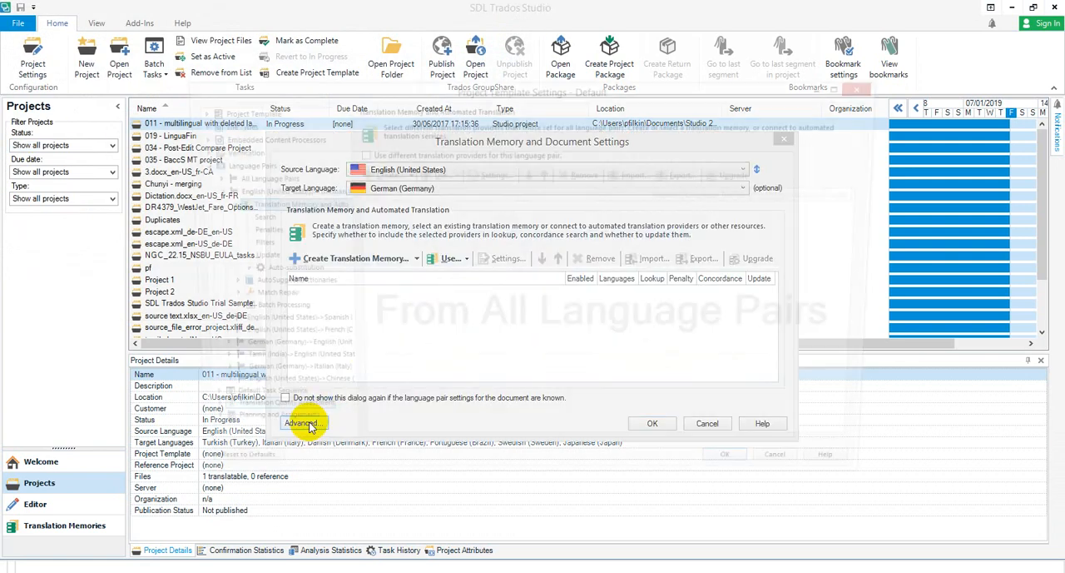
Enable 'Read content ordered by column' for Excel 2007-2016 and open XLSX_order.xlsx in Editor
left_click(303, 423)
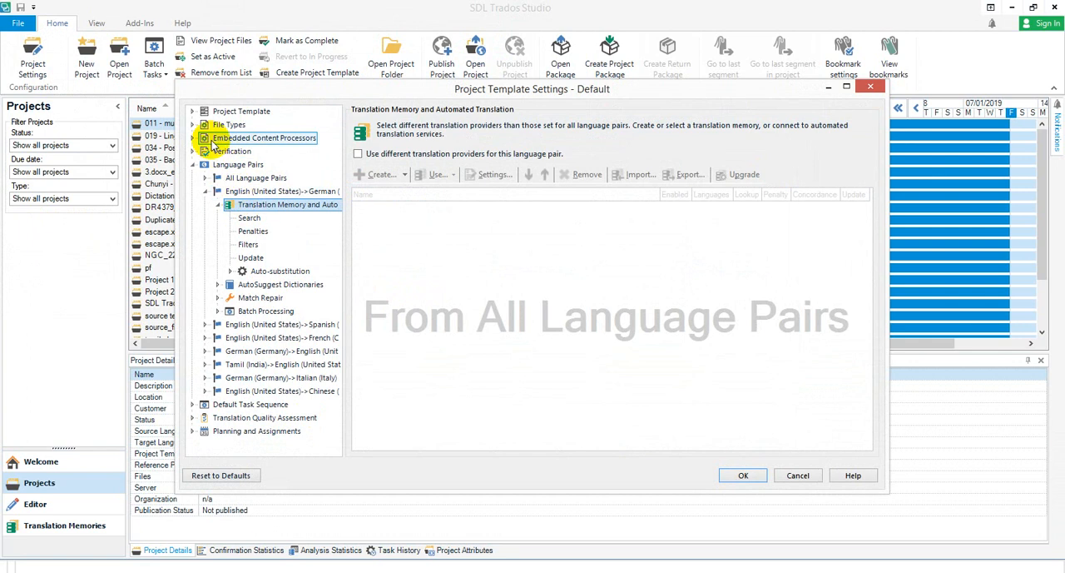
left_click(205, 124)
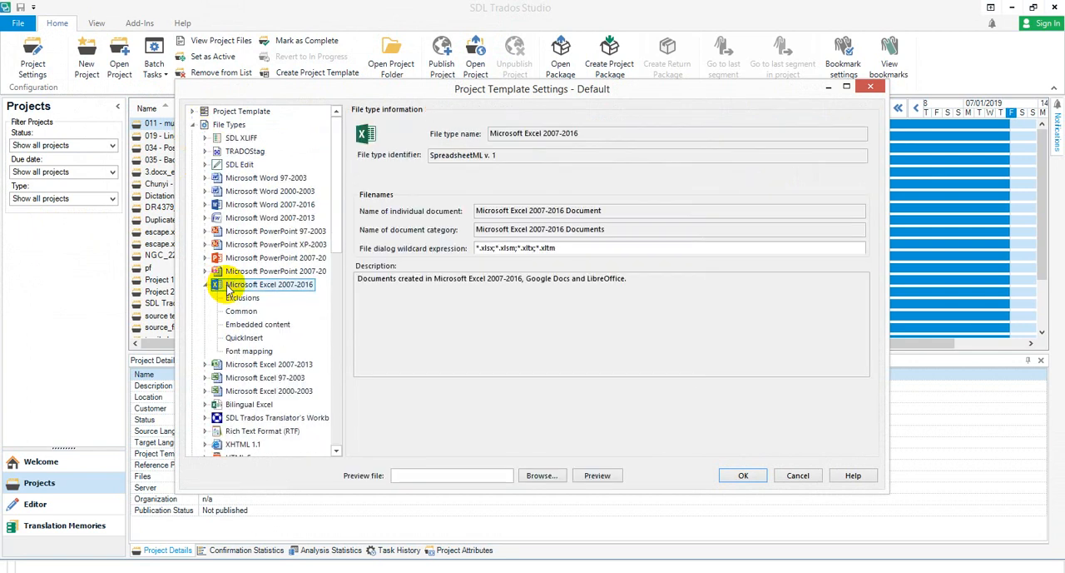
left_click(242, 310)
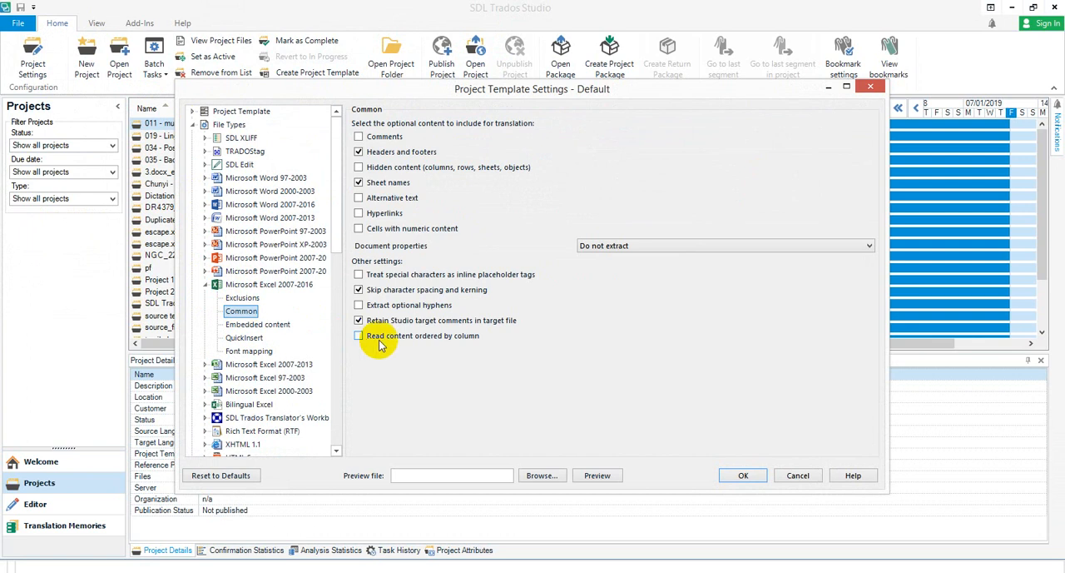
left_click(359, 336)
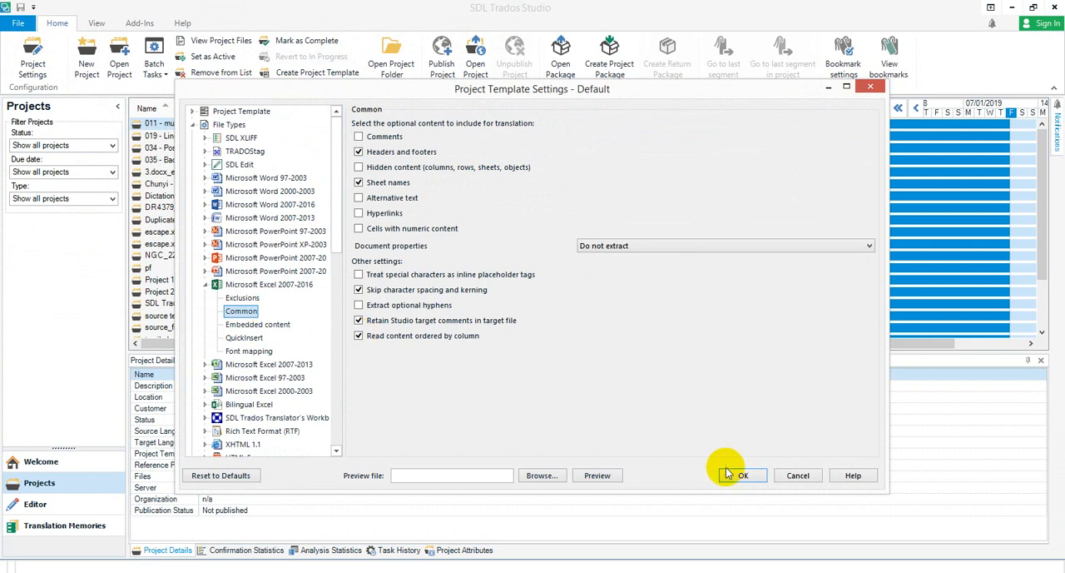
left_click(744, 475)
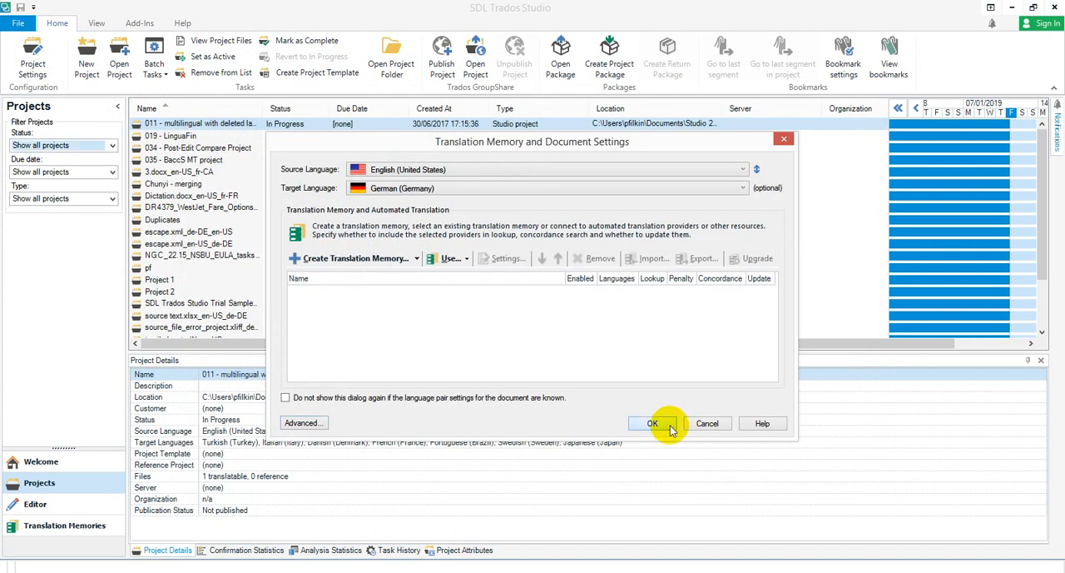
left_click(653, 423)
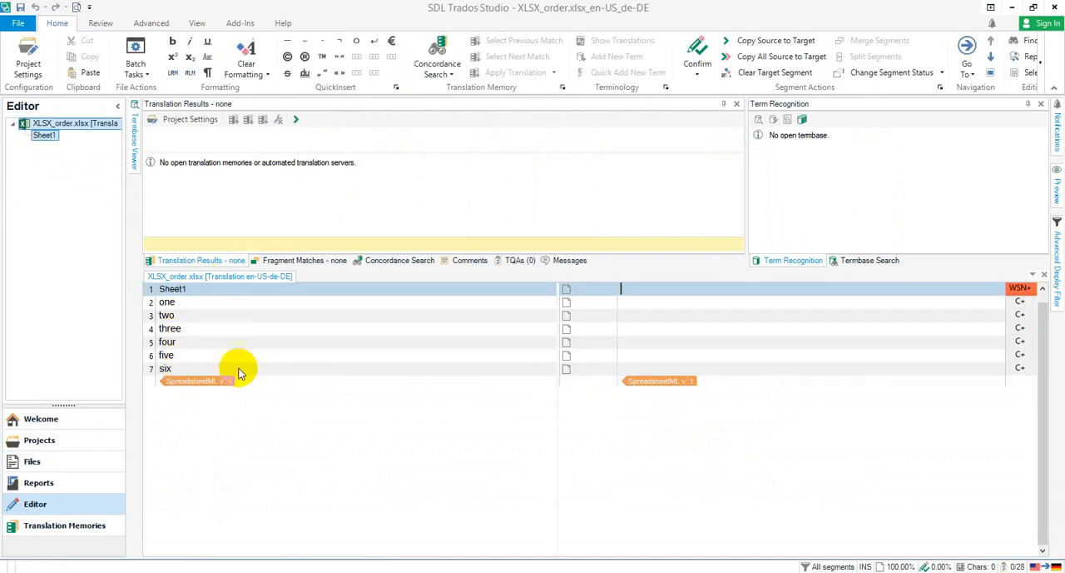
mouse_move(344, 392)
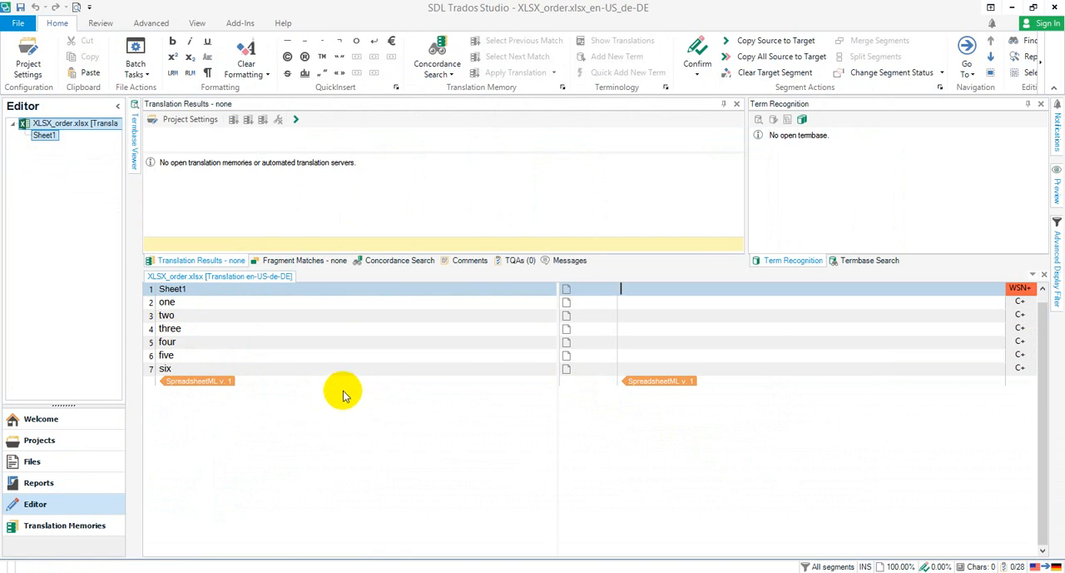
mouse_move(348, 402)
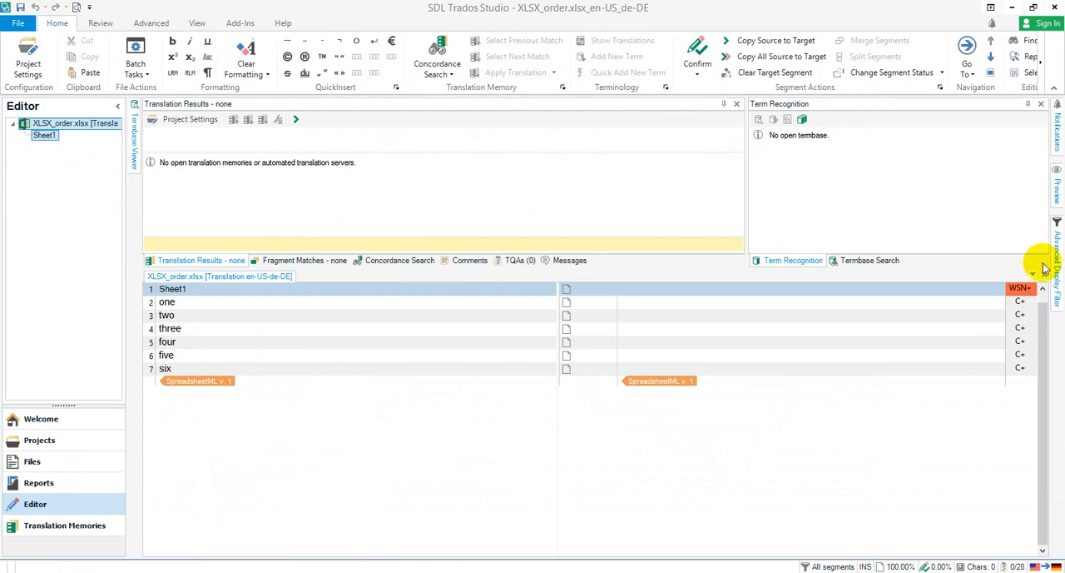
Start a new project based on the Default template
left_click(31, 460)
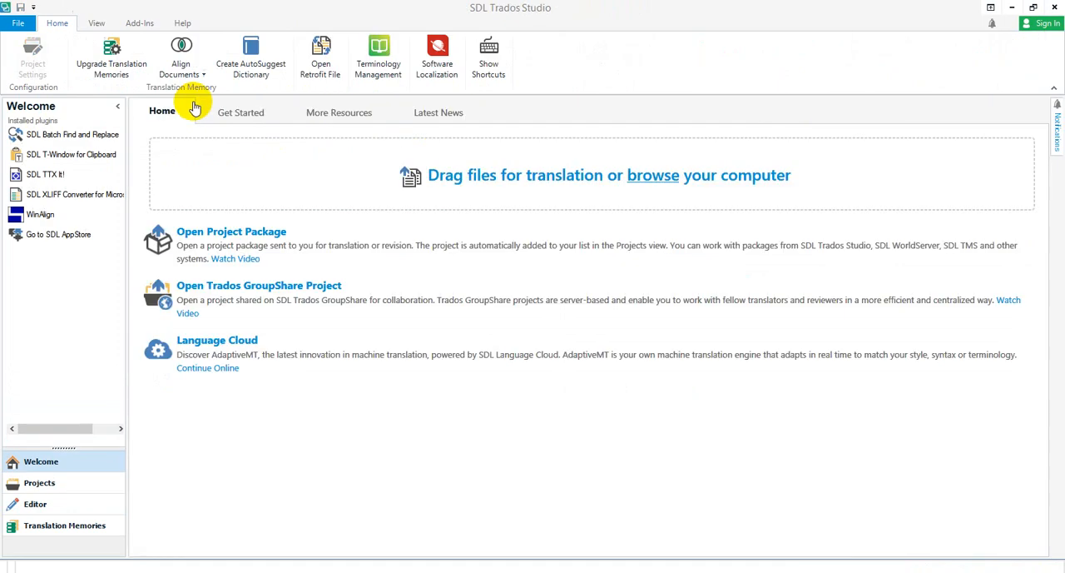
mouse_move(188, 114)
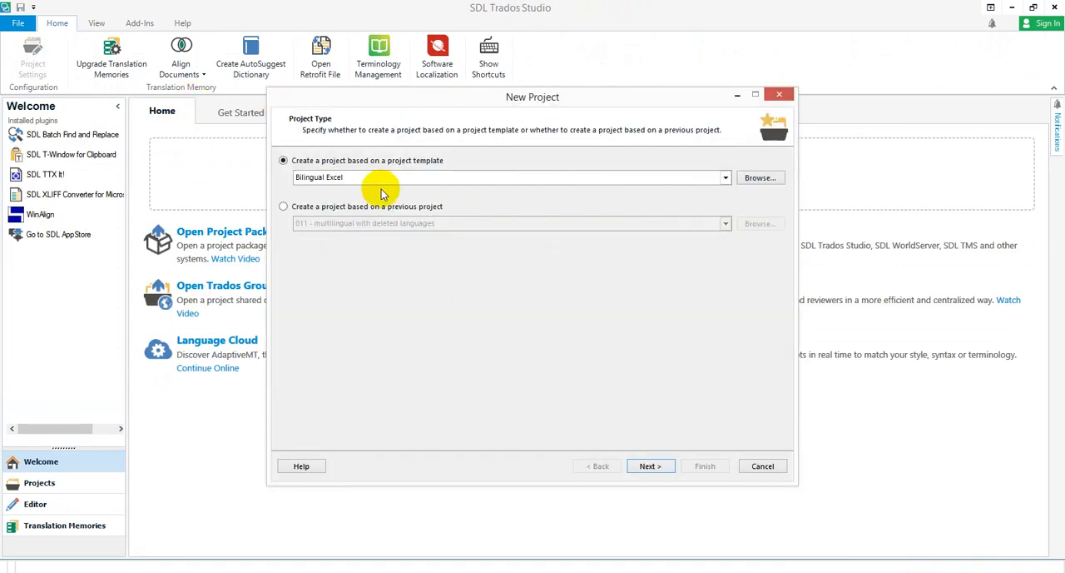
mouse_move(725, 177)
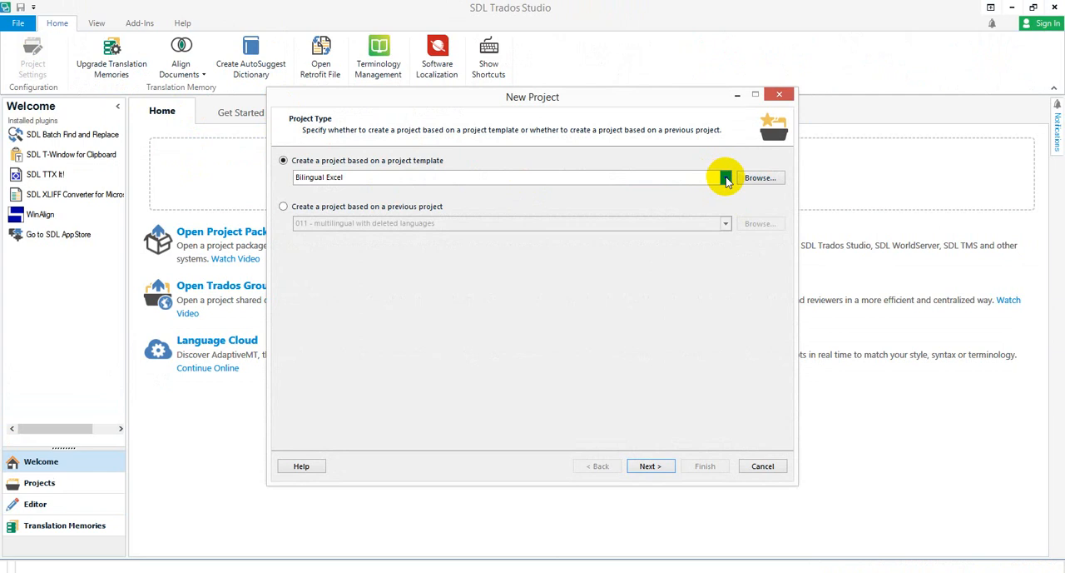
left_click(725, 177)
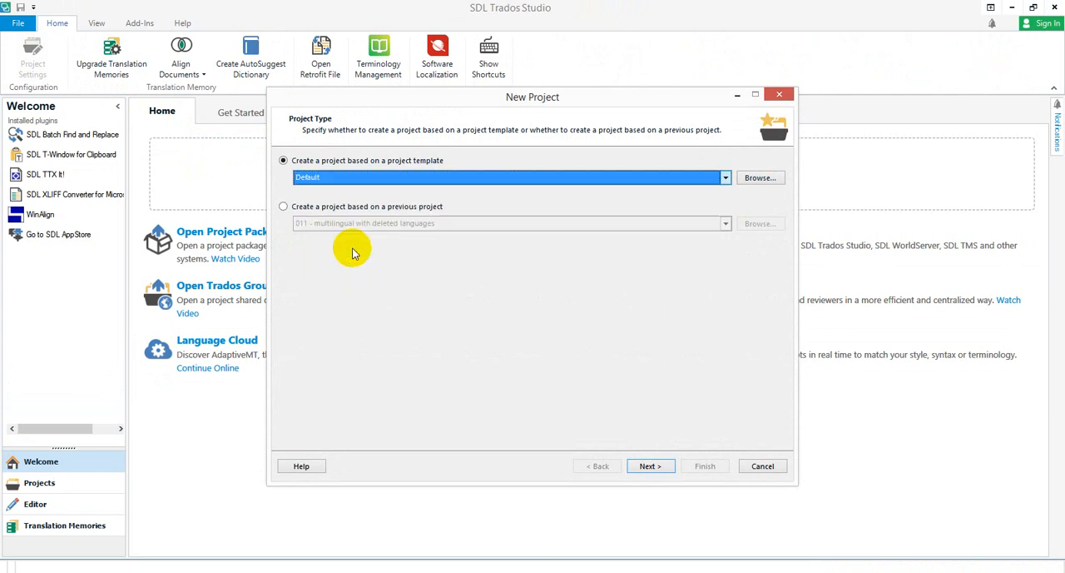
left_click(650, 465)
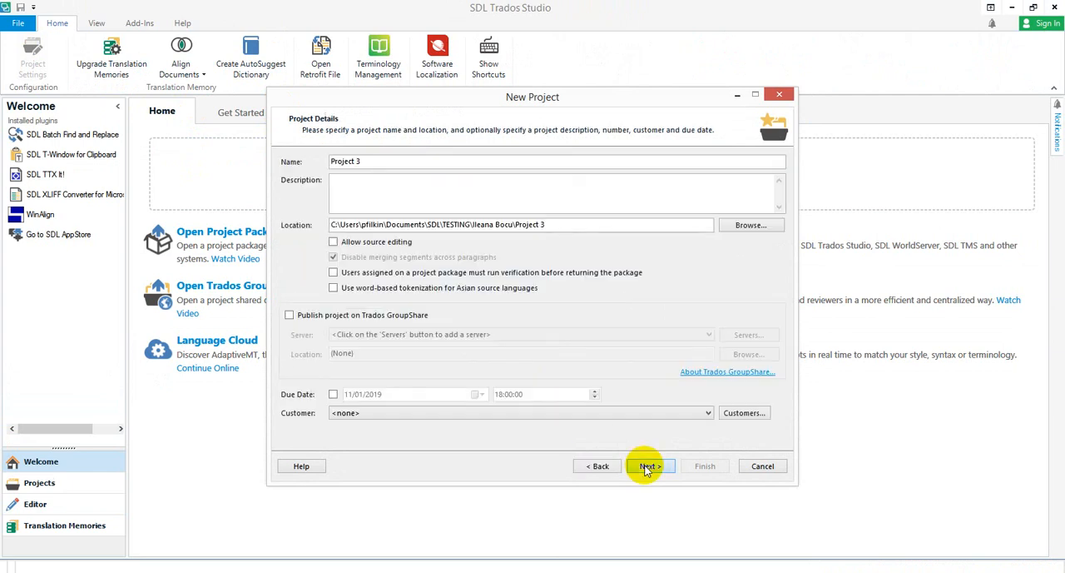
mouse_move(750, 225)
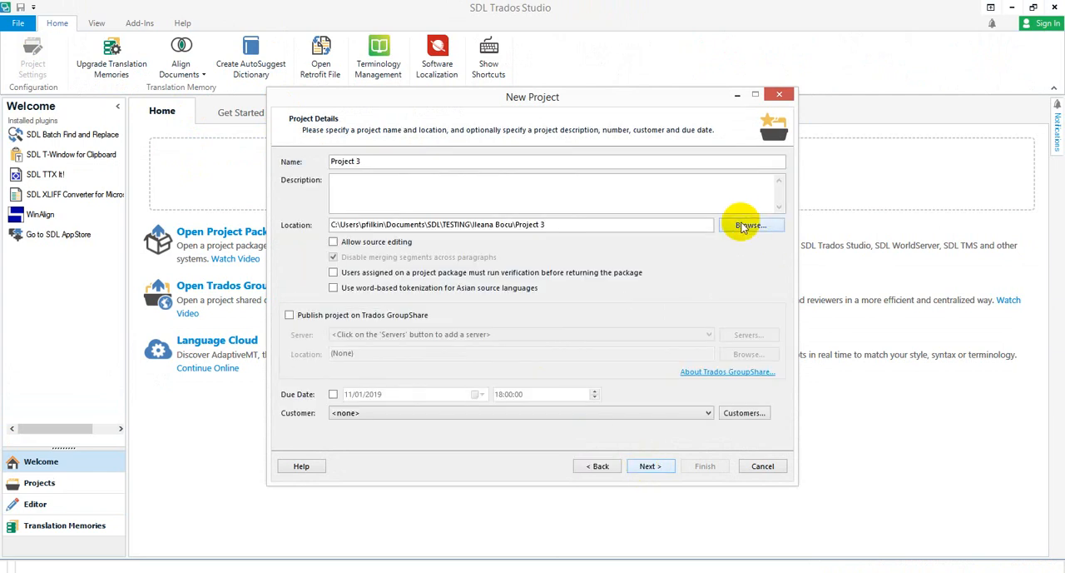
Set the project location to a new 'Project' folder inside excel order
left_click(750, 225)
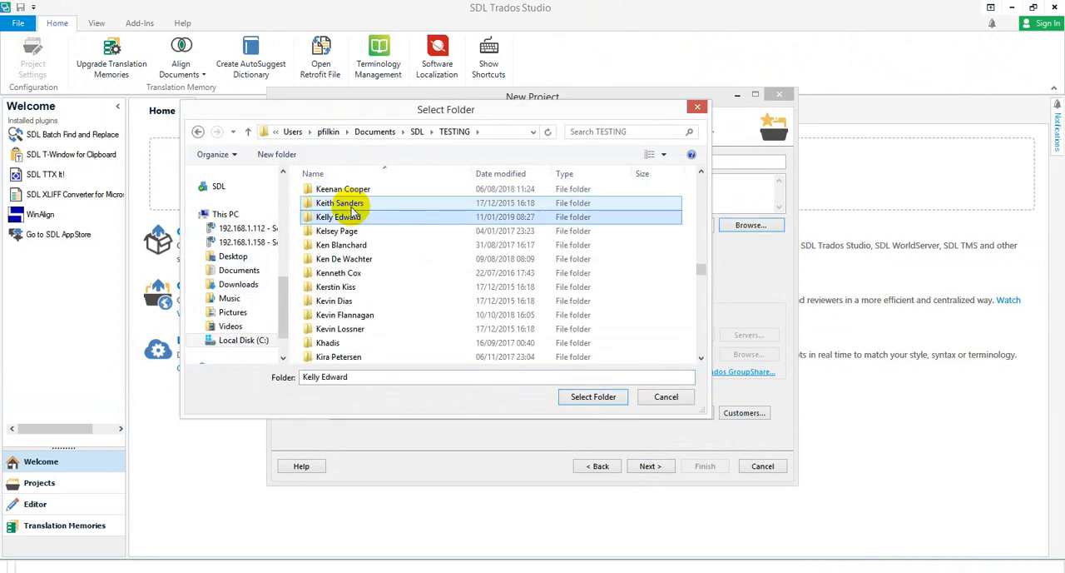
double_click(336, 216)
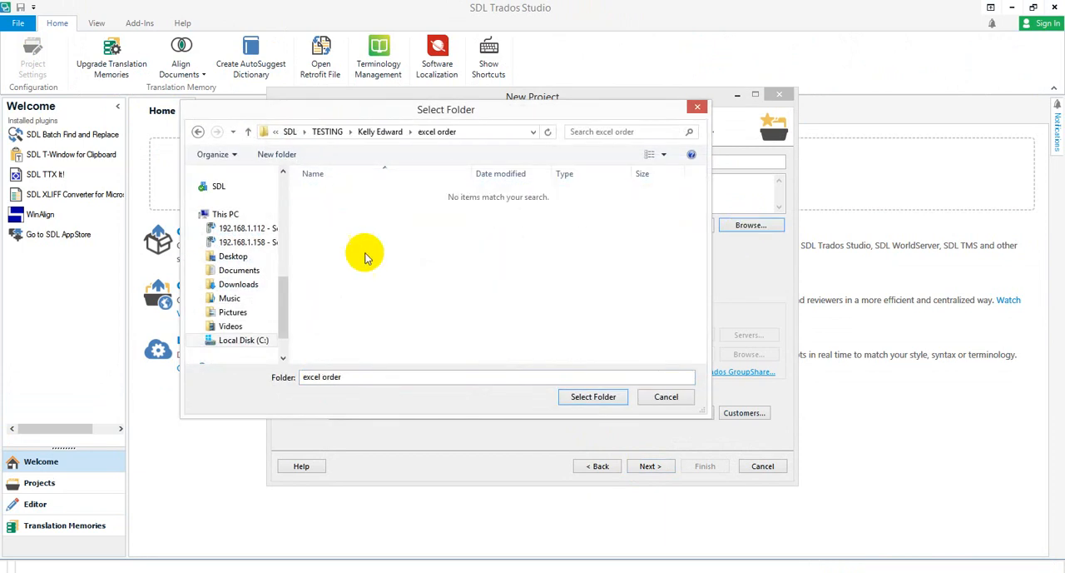
left_click(276, 154)
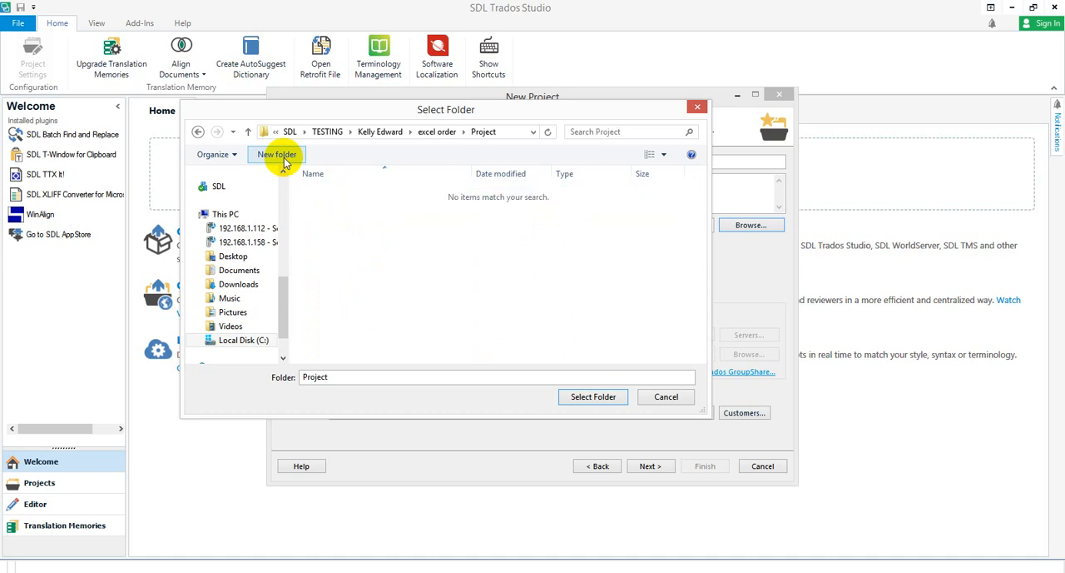
left_click(594, 396)
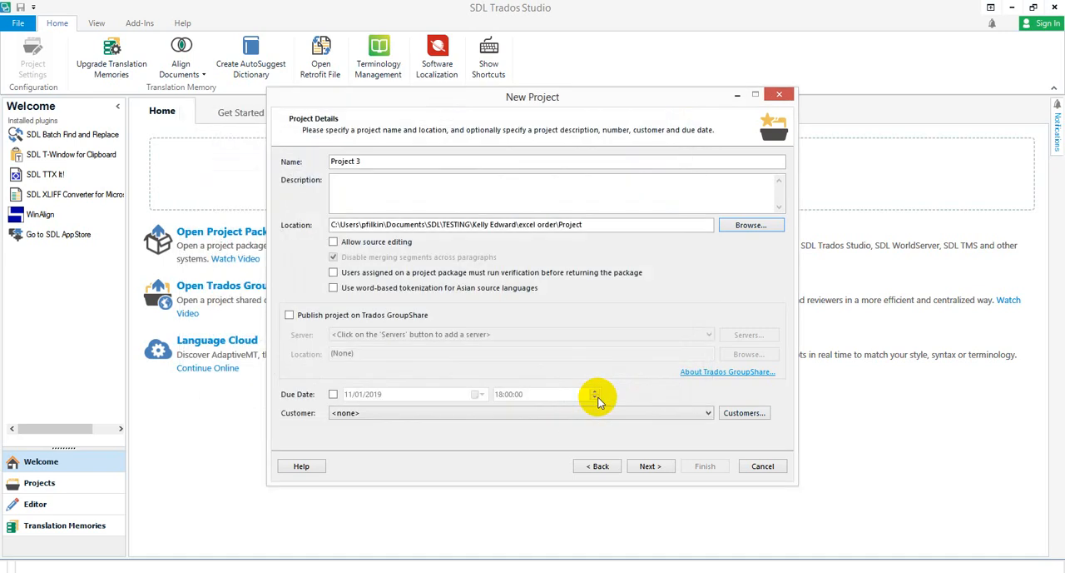
mouse_move(610, 508)
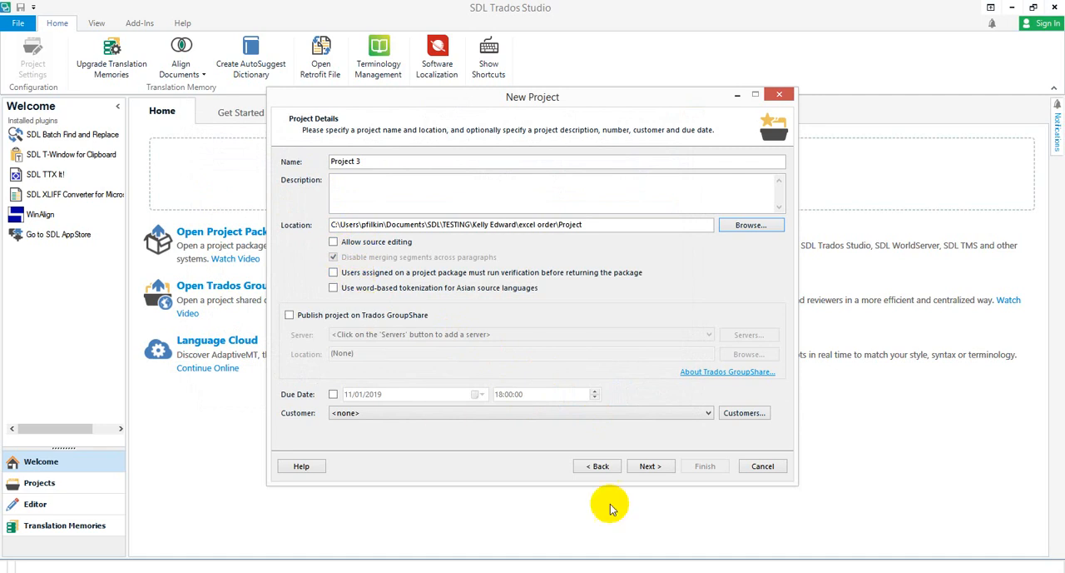
Remove Chinese, French (Canada) and Spanish, leaving German (Germany) as the only target language
left_click(651, 465)
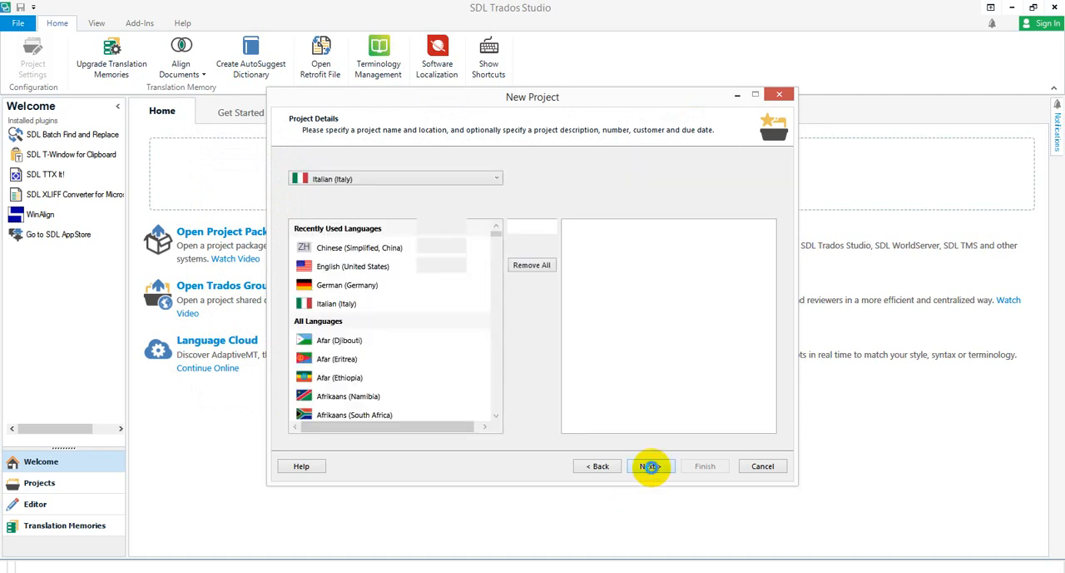
left_click(651, 465)
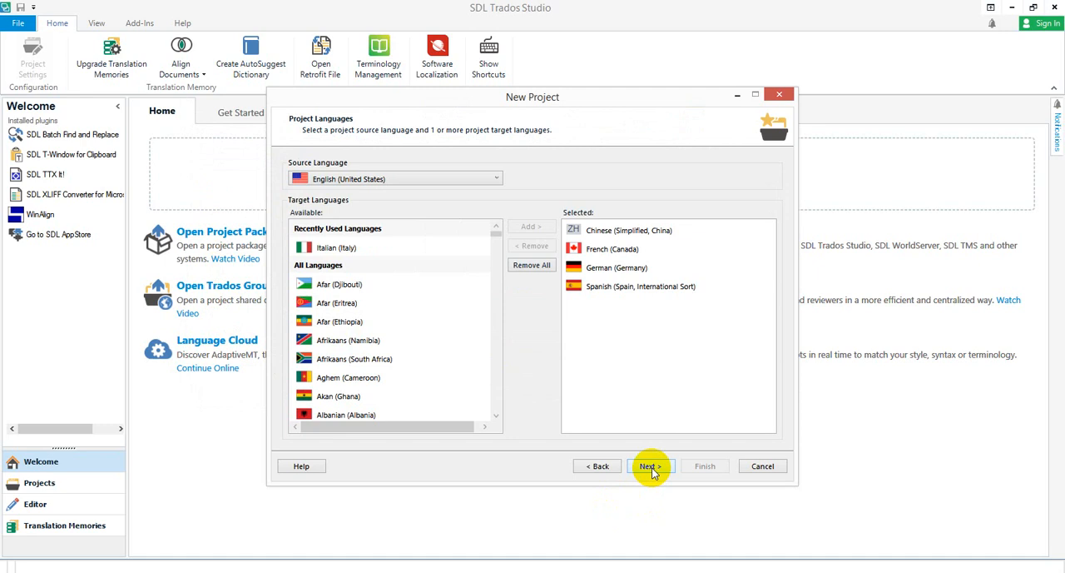
mouse_move(532, 265)
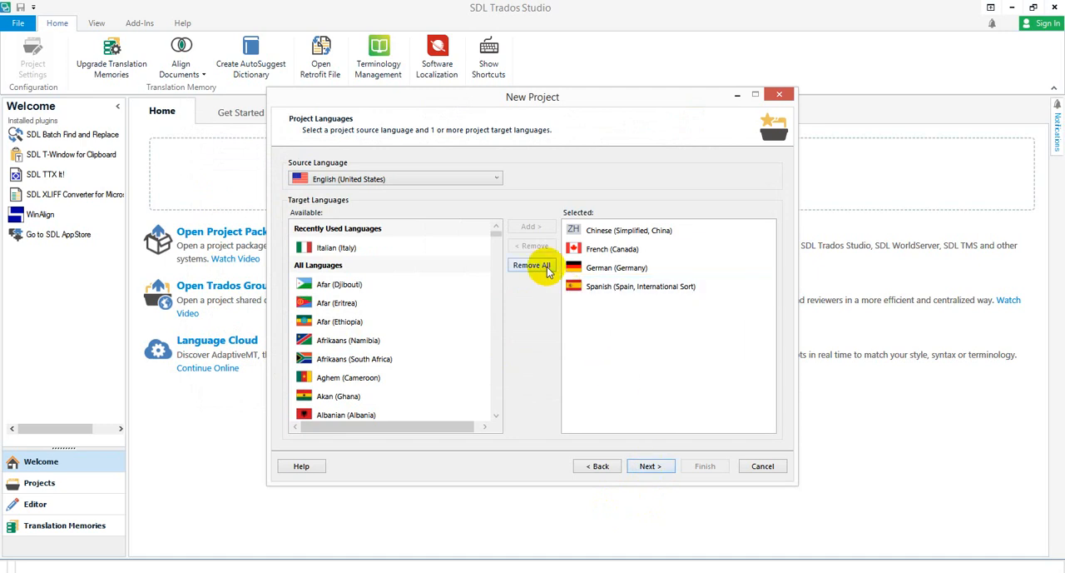
left_click(628, 230)
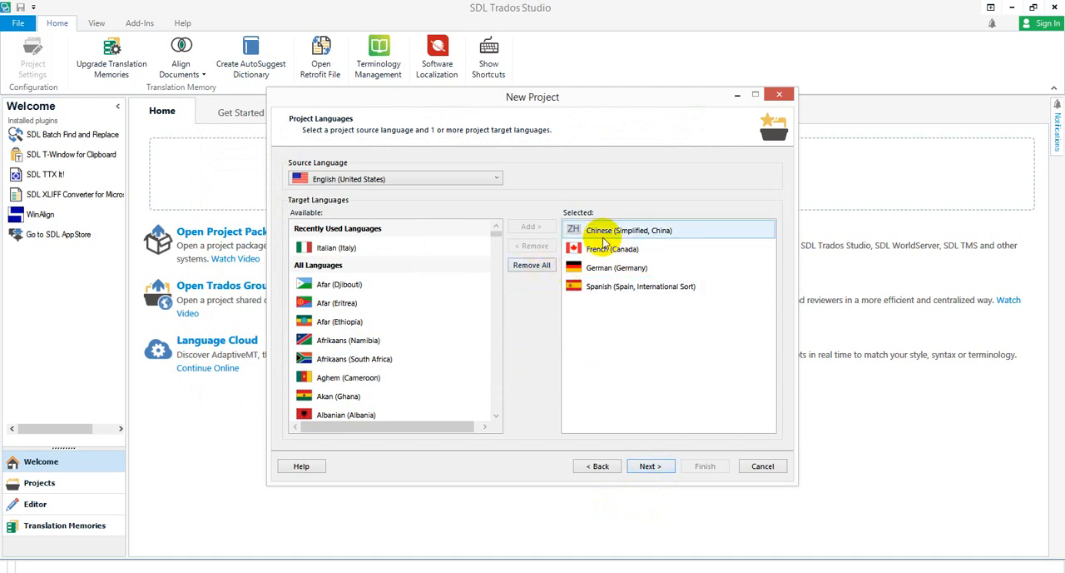
left_click(531, 245)
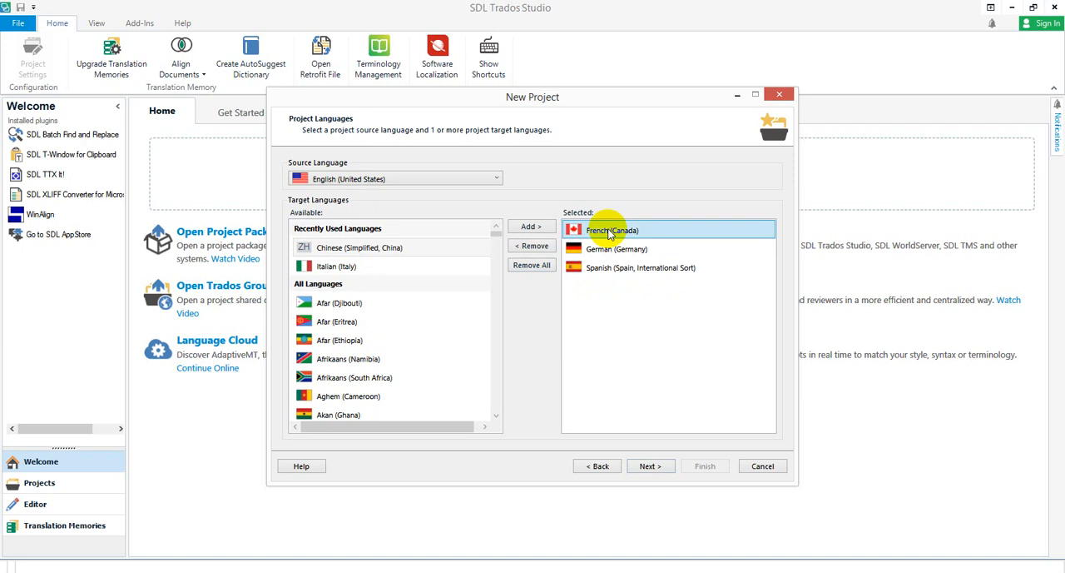
left_click(530, 226)
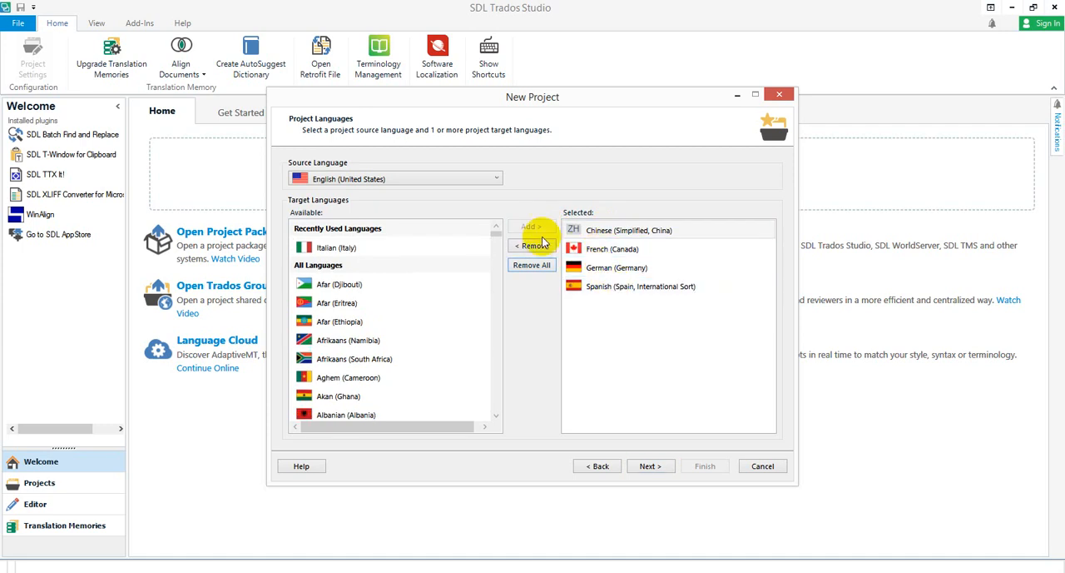
left_click(531, 245)
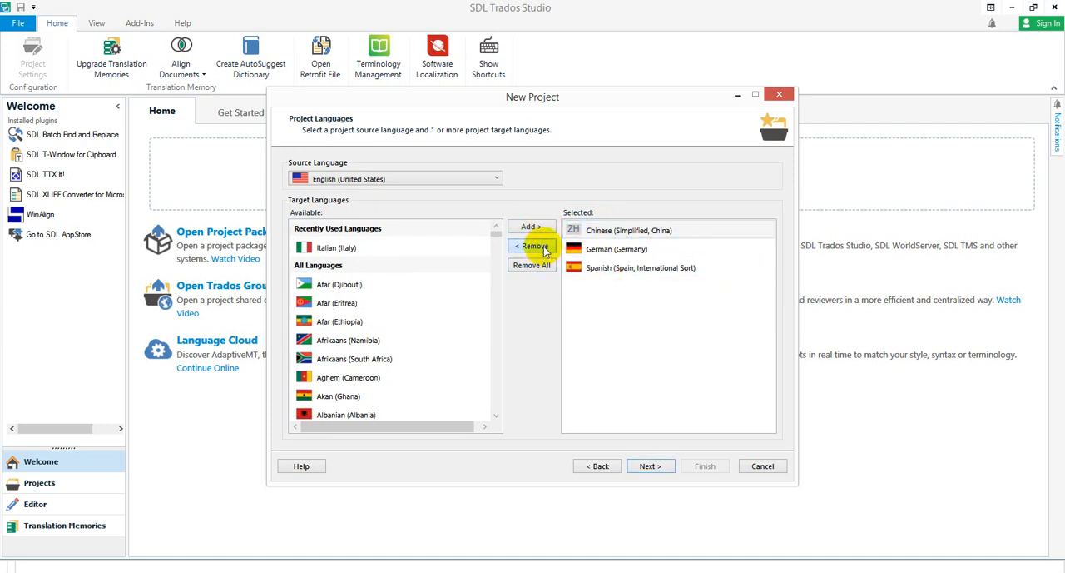
left_click(530, 246)
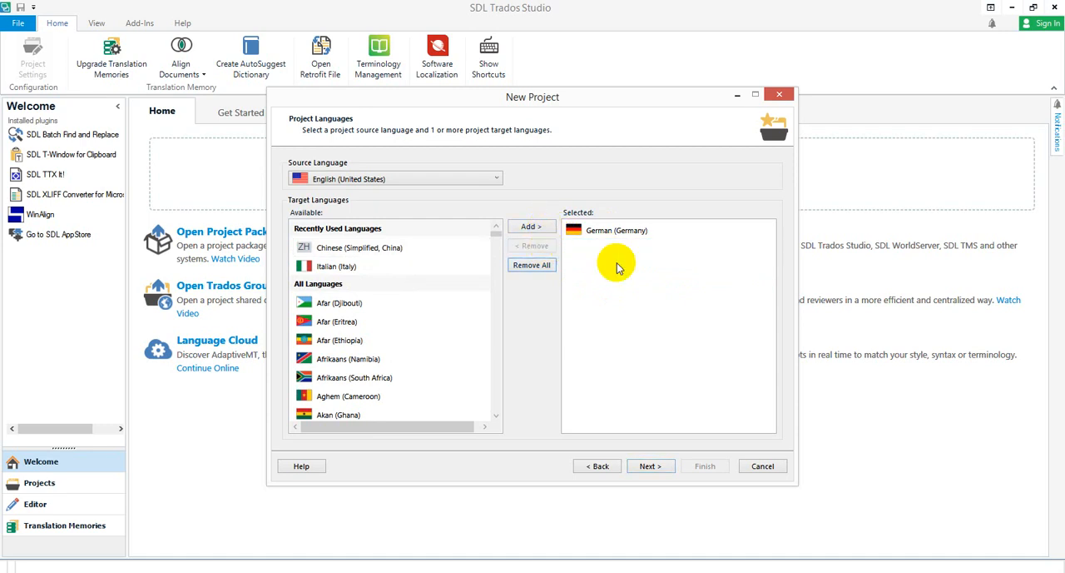
left_click(651, 465)
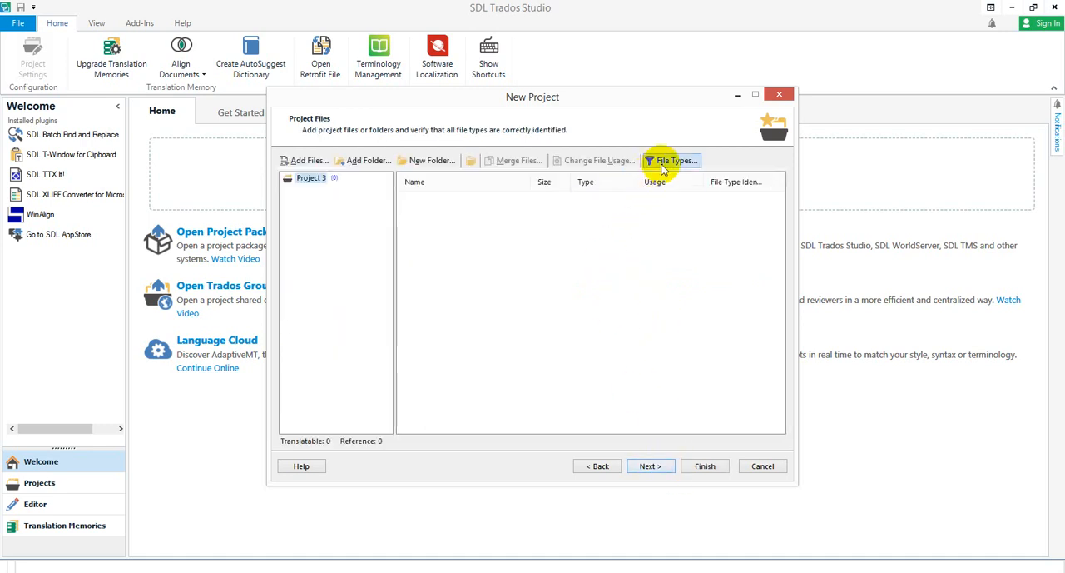
Open the project's File Types settings to the Microsoft Excel 2007-2016 Common options
left_click(676, 160)
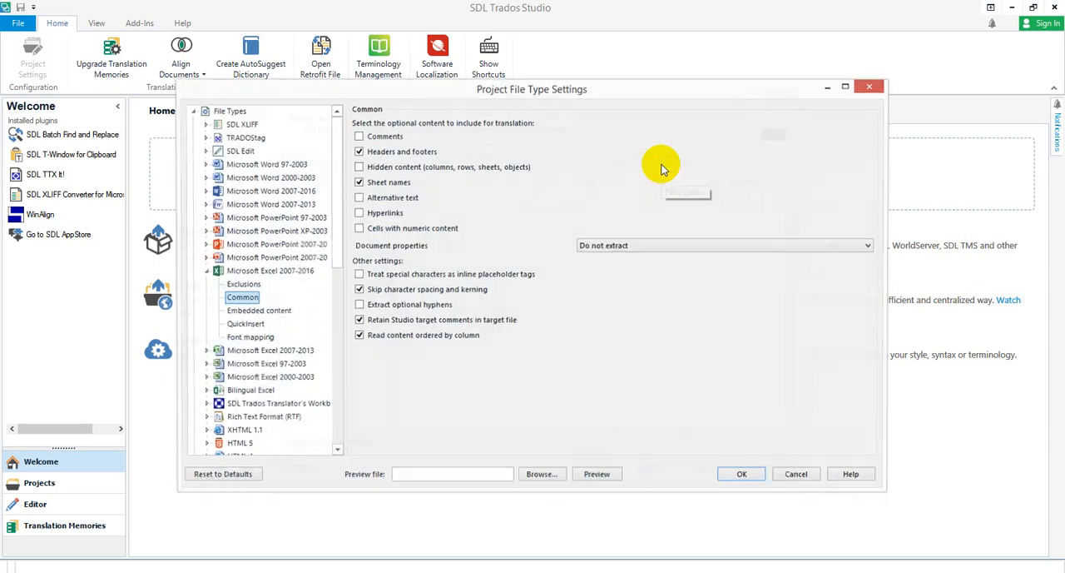
mouse_move(347, 341)
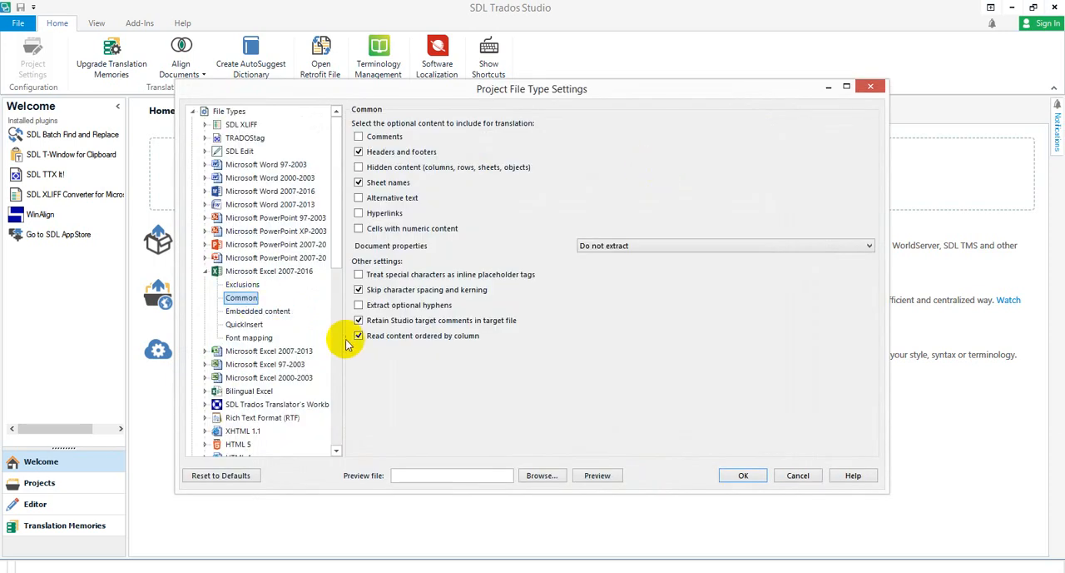
mouse_move(458, 350)
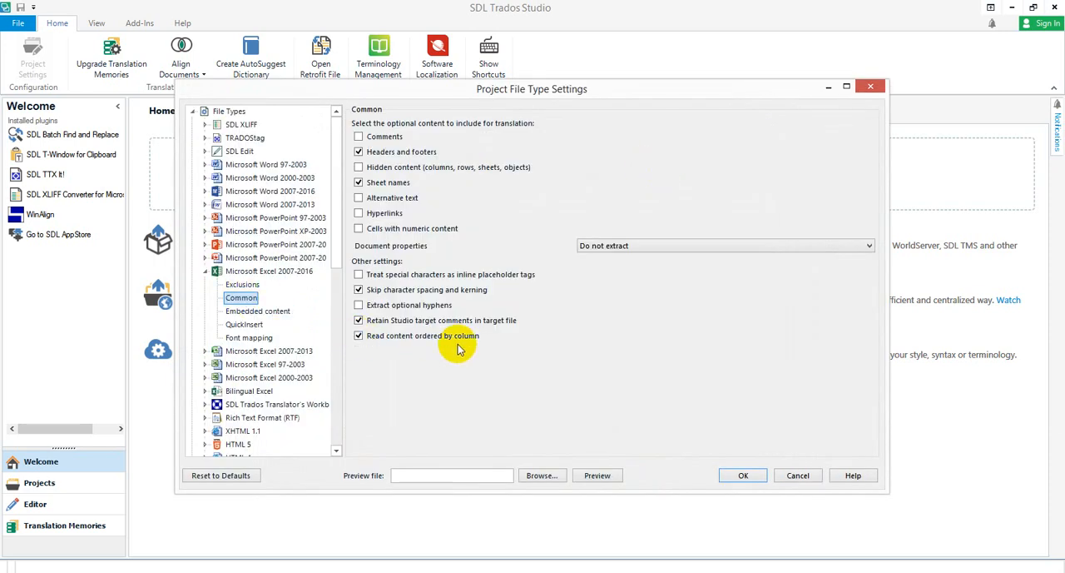
mouse_move(377, 368)
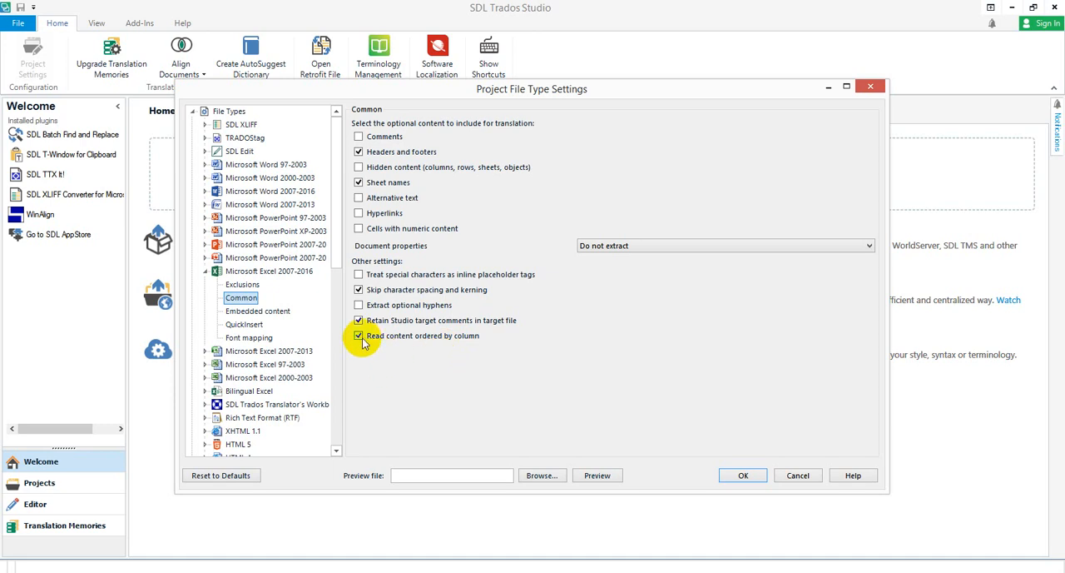
mouse_move(366, 354)
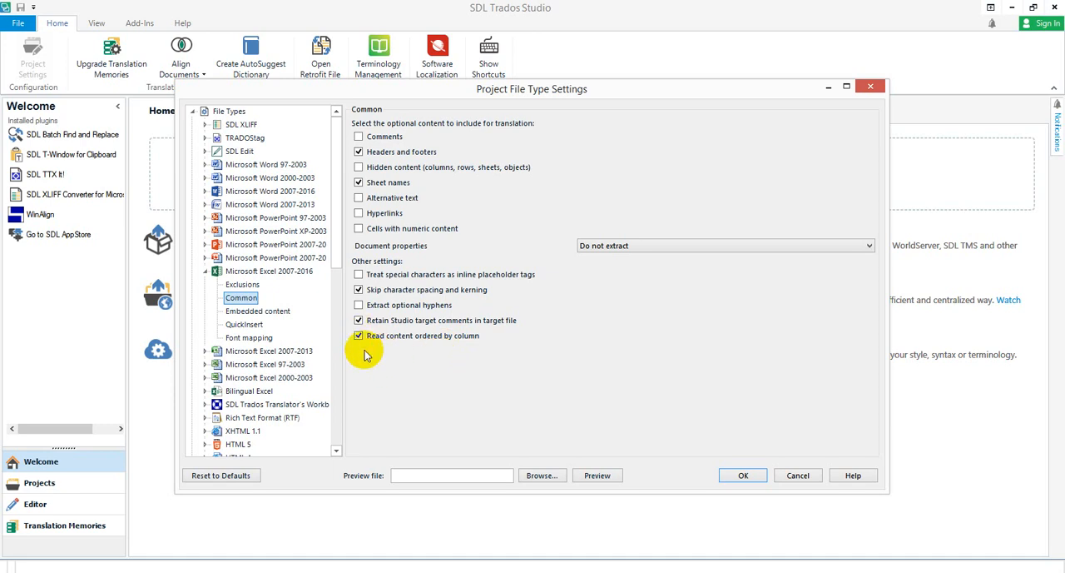
mouse_move(560, 369)
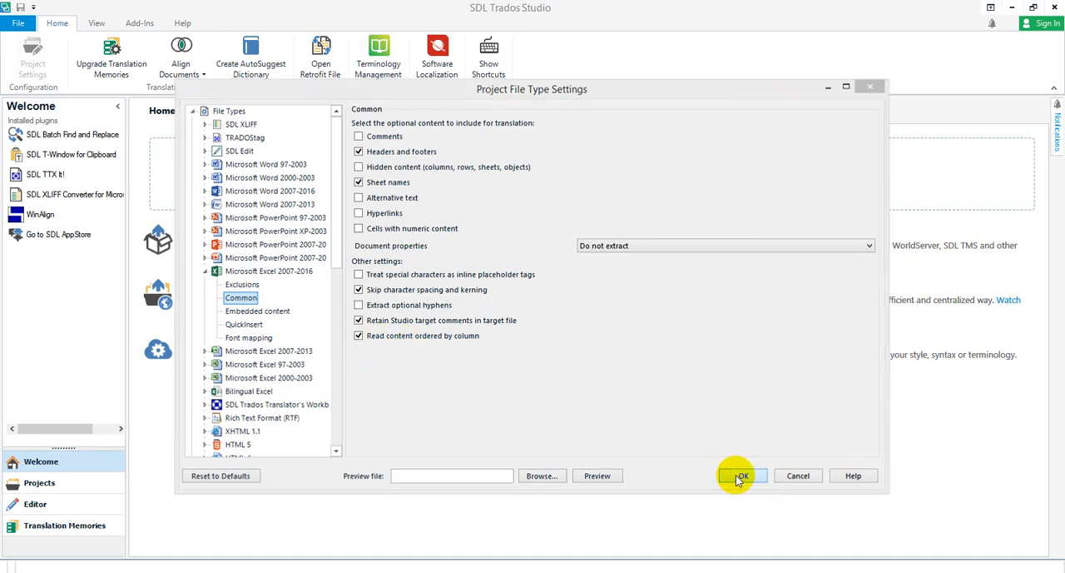
Accept the column-order Excel settings, add XLSX_order.xlsx, and finish preparing Project 3
left_click(741, 475)
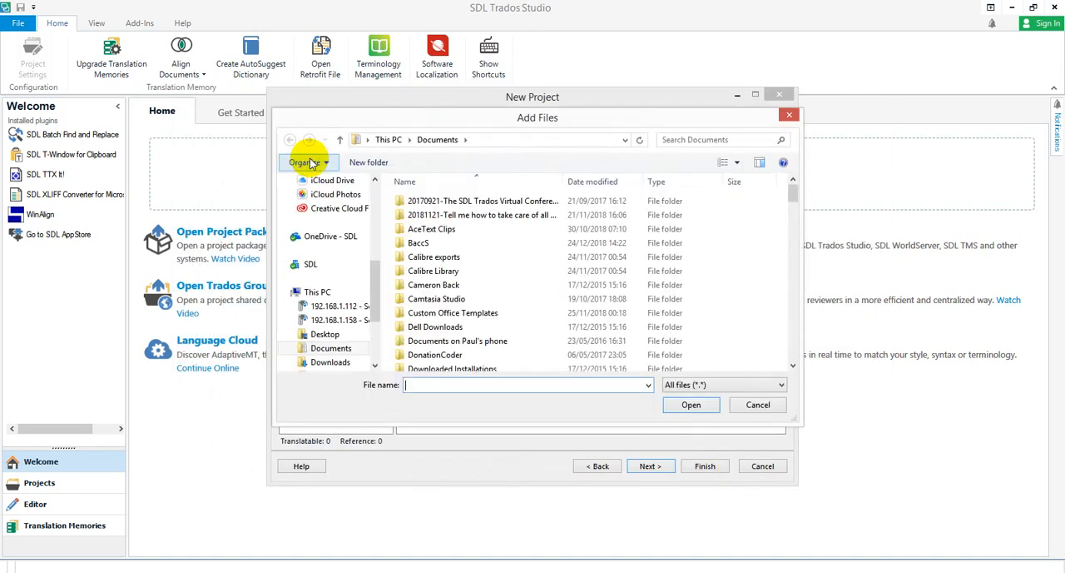
type("https://youtu.be/S0rgyg5fmhs")
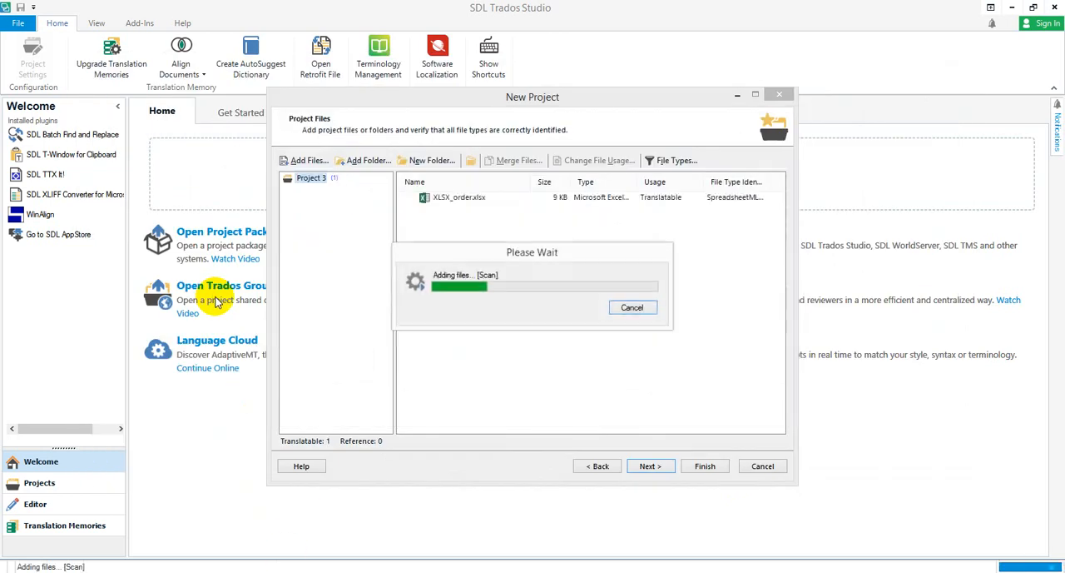
left_click(704, 465)
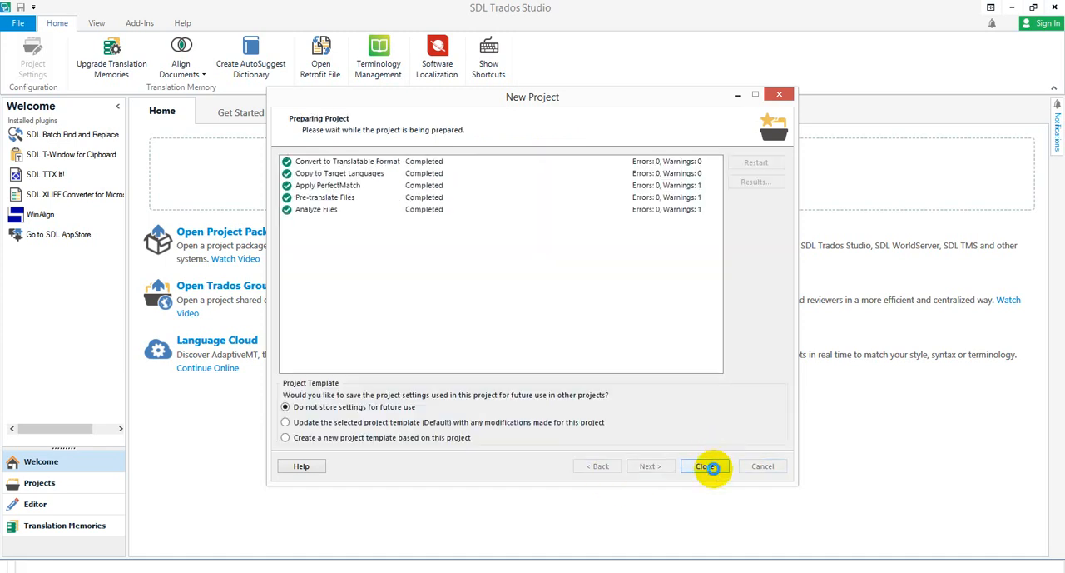
left_click(704, 465)
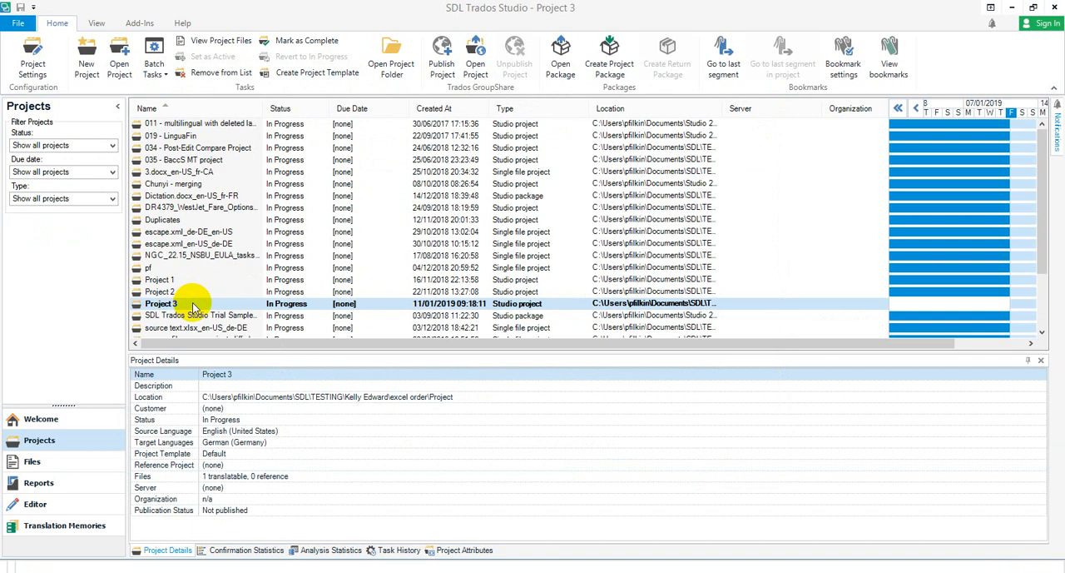
Open Project 3 and load XLSX_order.xlsx.sdlxliff in the Editor
double_click(160, 303)
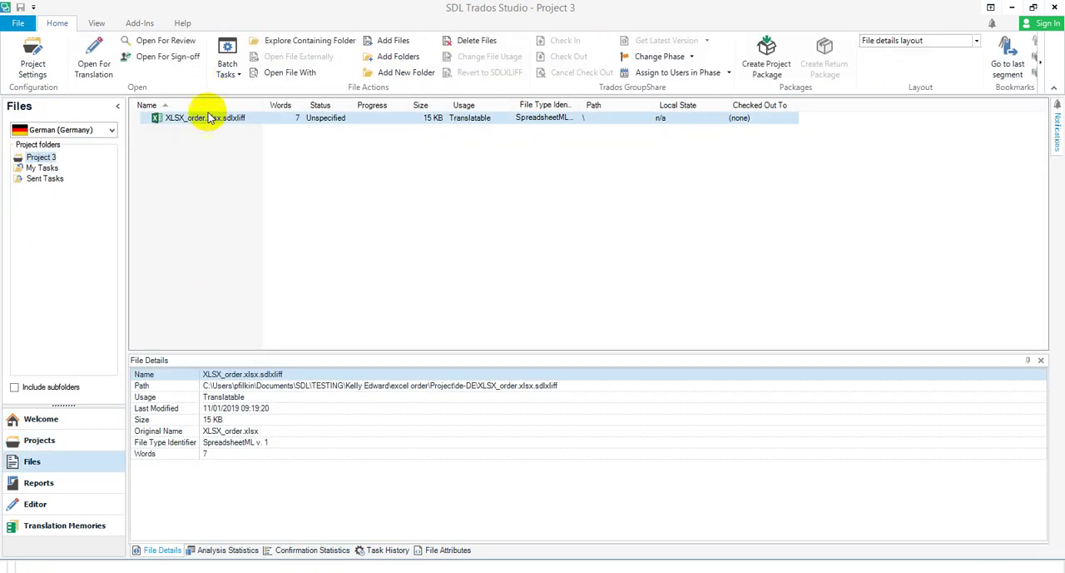
double_click(203, 117)
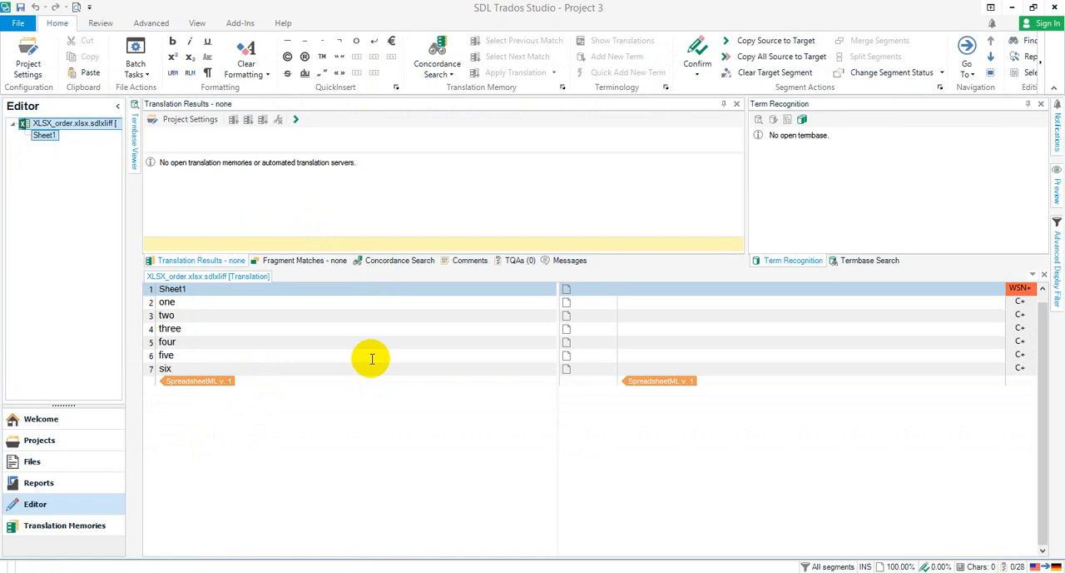
mouse_move(314, 254)
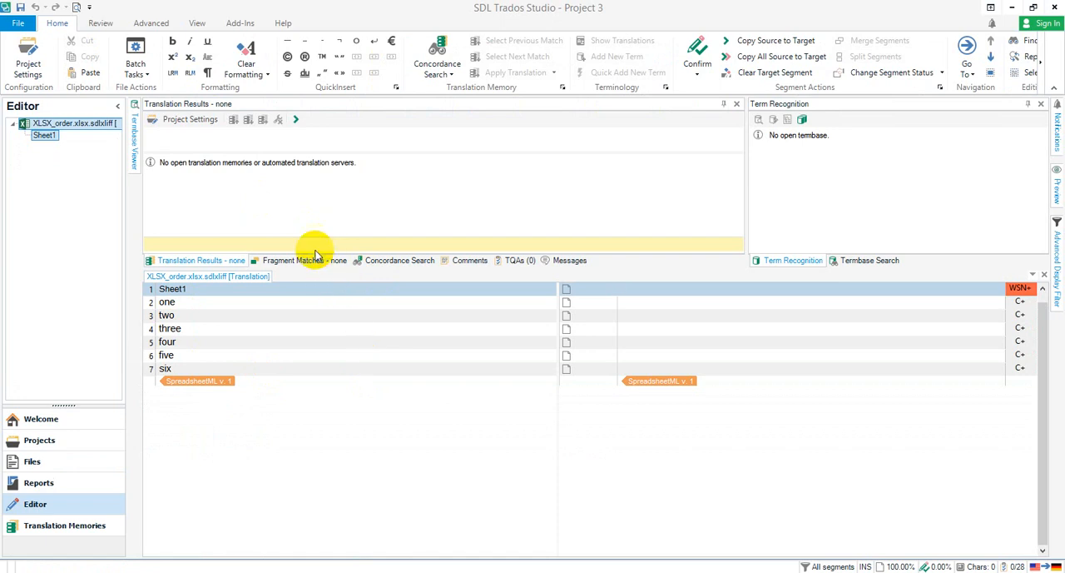
mouse_move(298, 336)
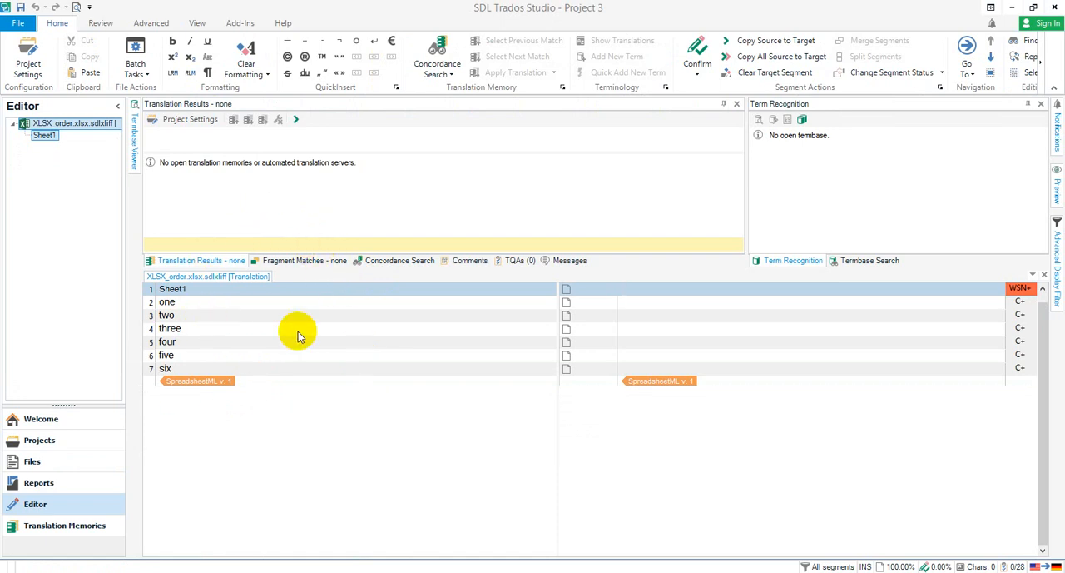
mouse_move(315, 333)
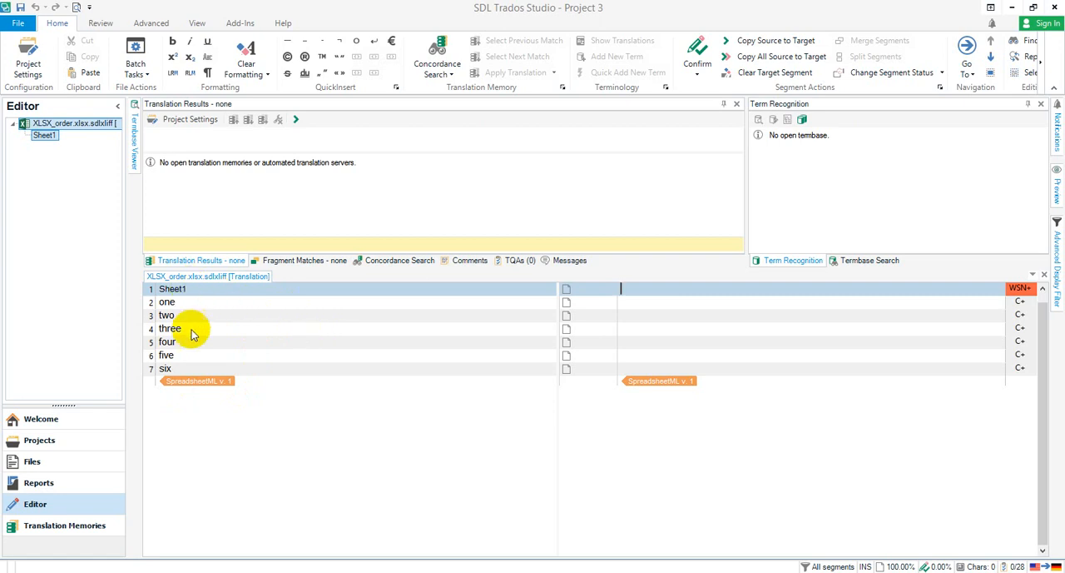
mouse_move(218, 329)
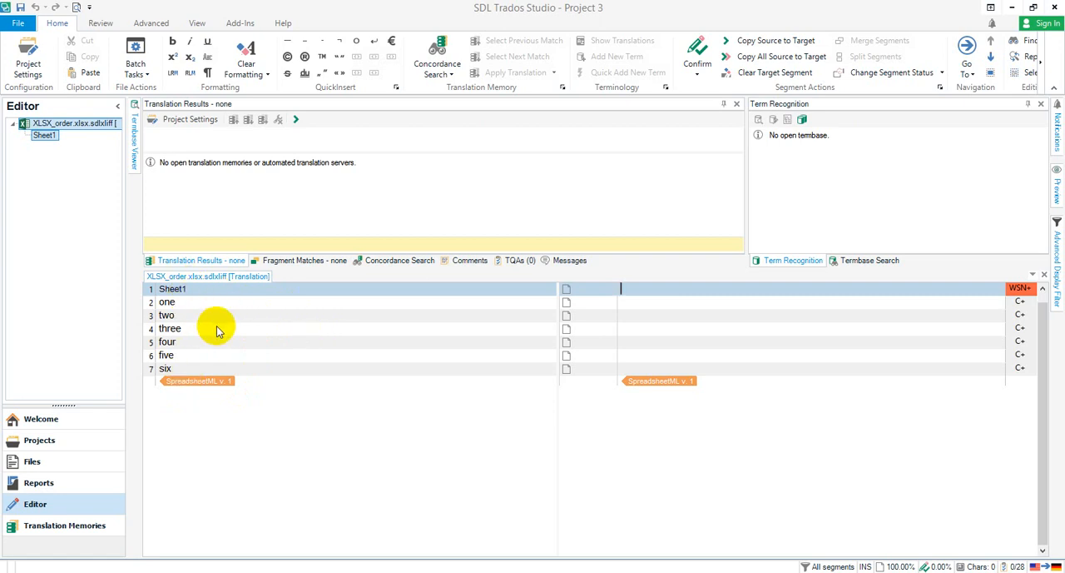
mouse_move(220, 301)
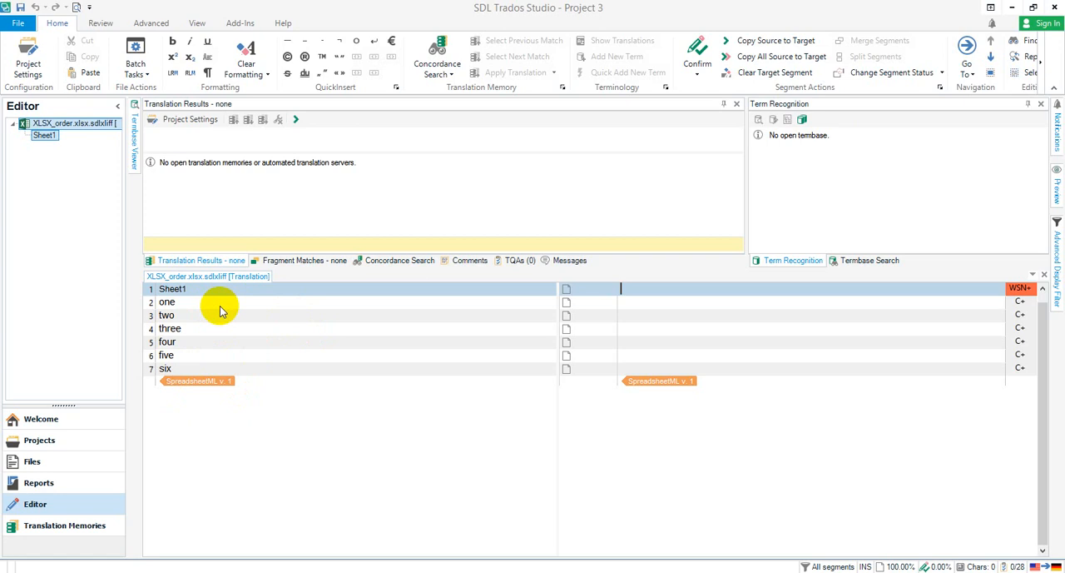
mouse_move(270, 345)
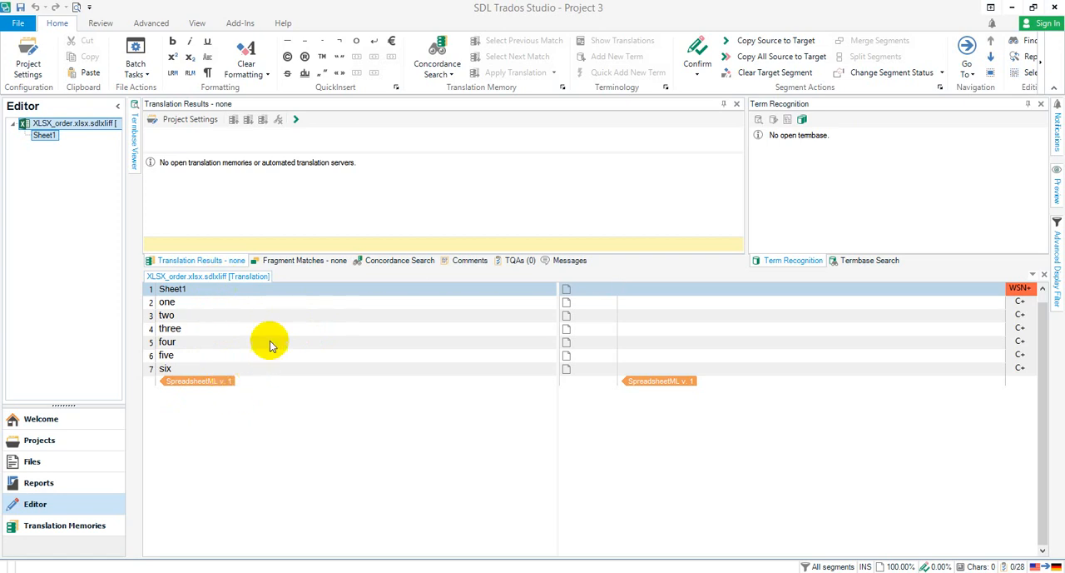
mouse_move(237, 316)
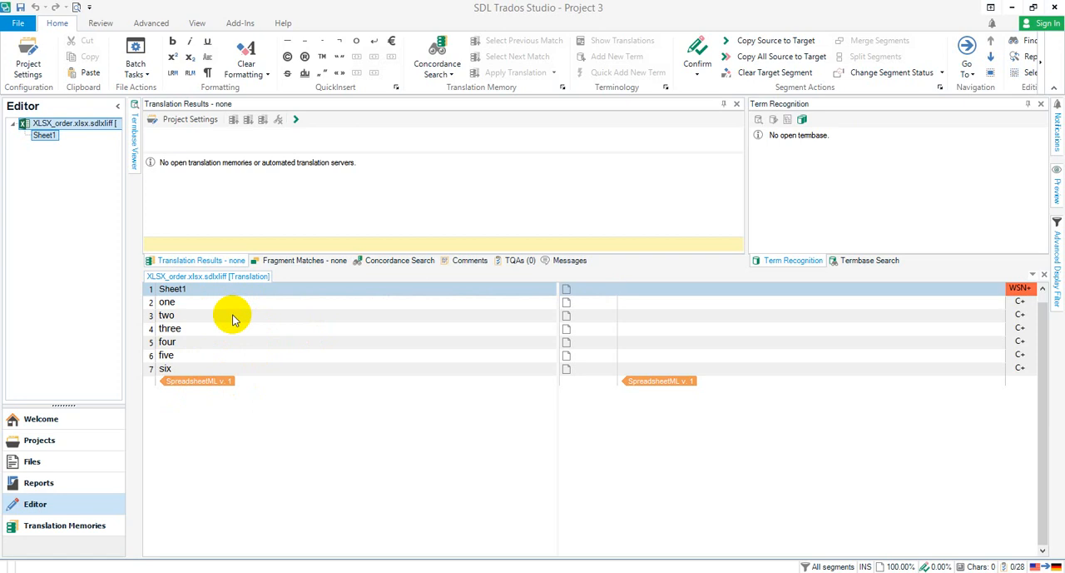
left_click(620, 288)
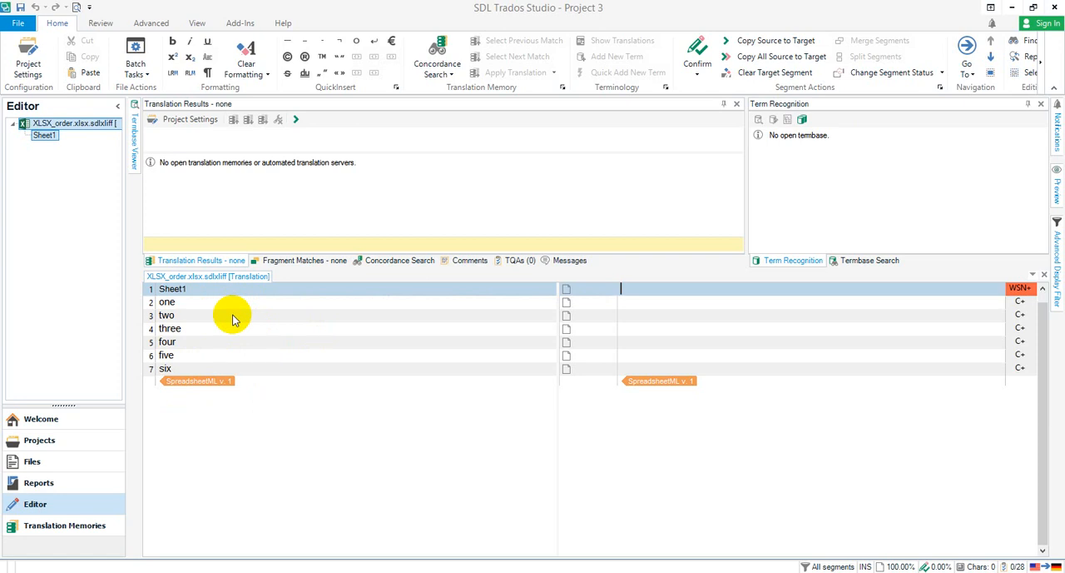
mouse_move(239, 318)
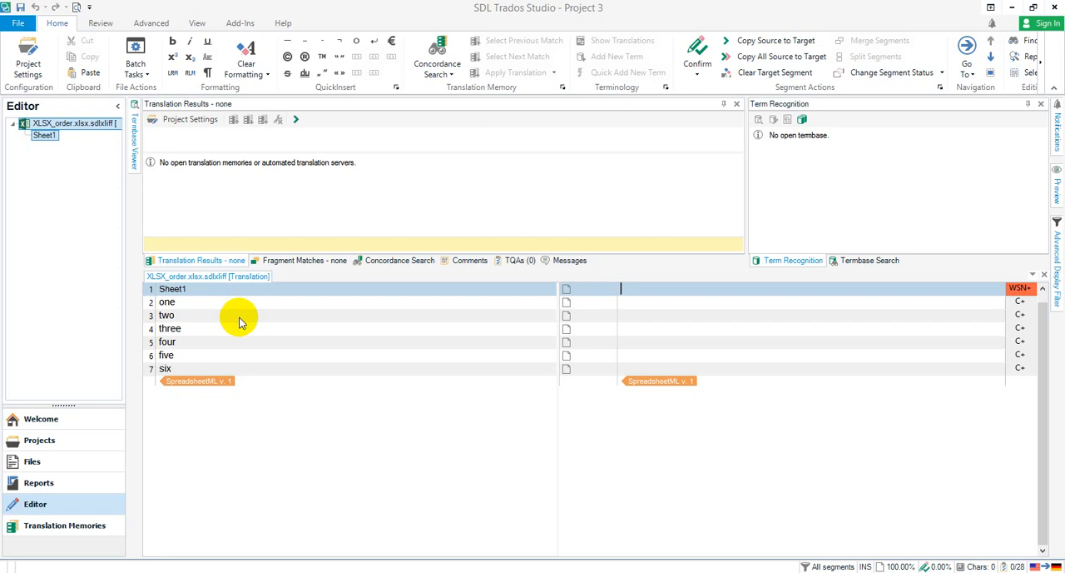
mouse_move(240, 322)
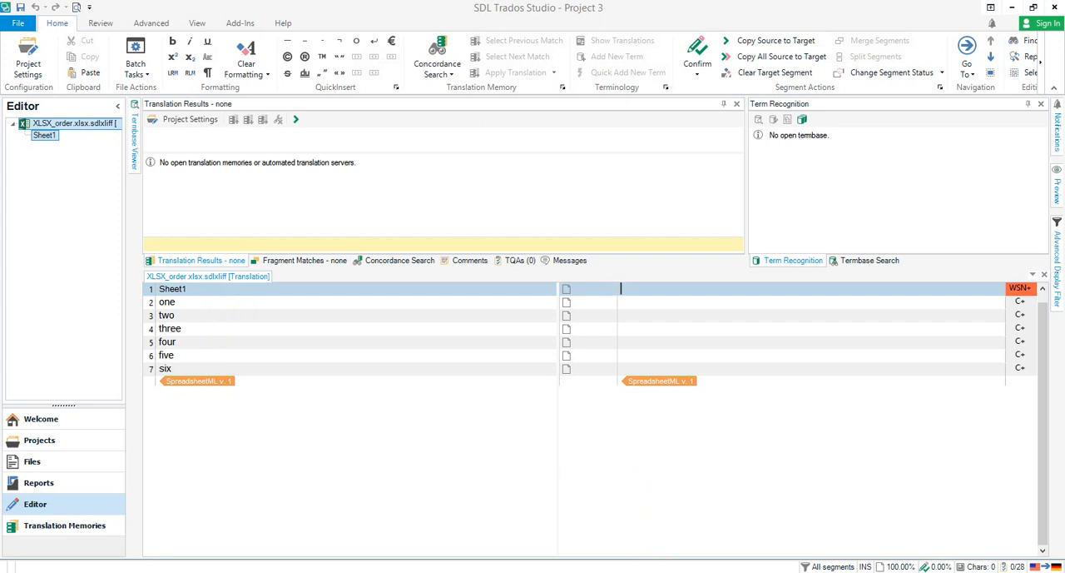